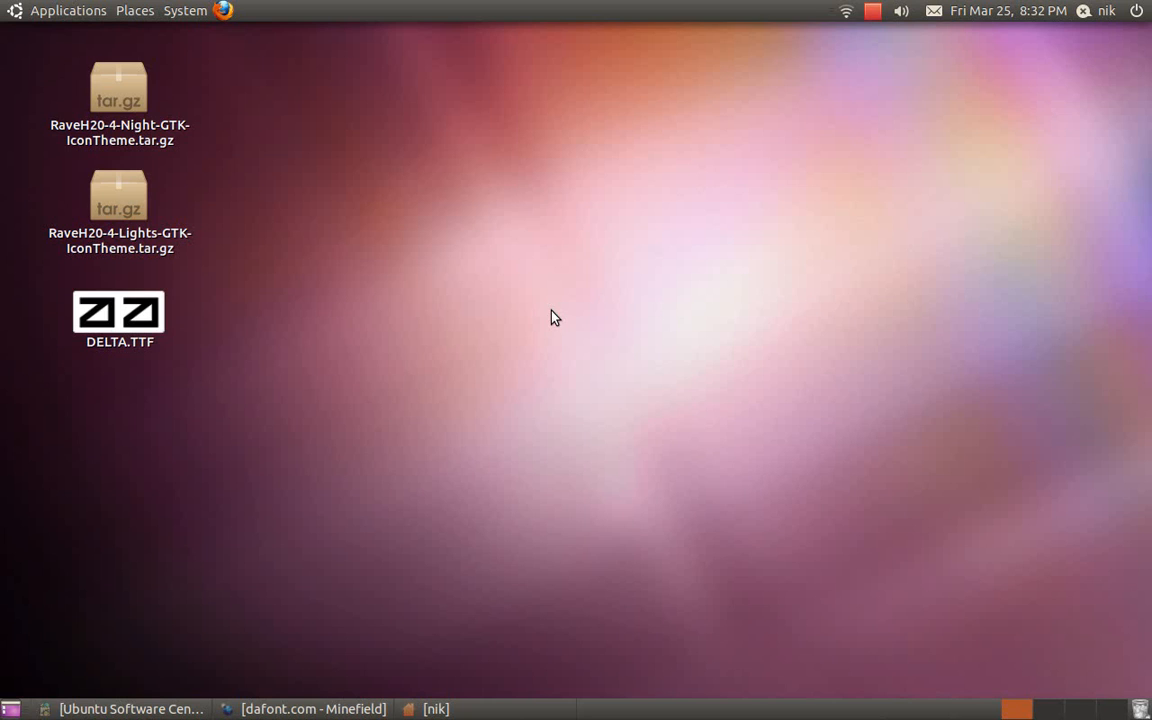
{"action": "mouse_move", "coordinate": [424, 196]}
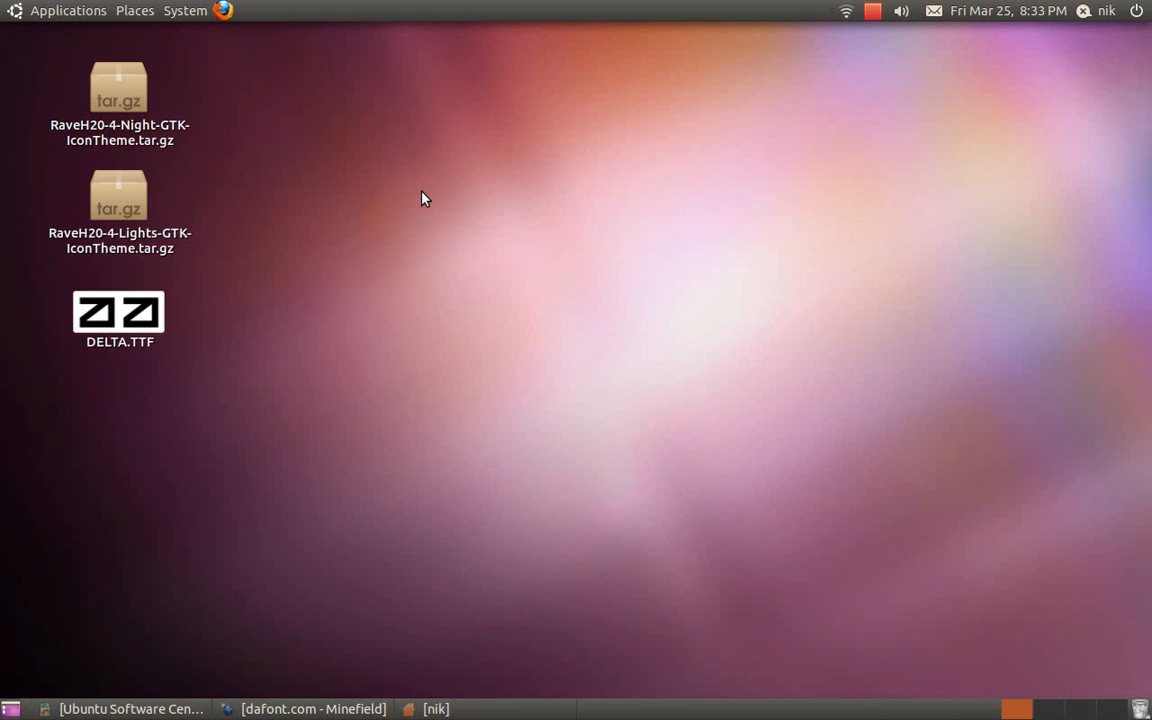
- Bring up Appearance Preferences from the desktop menu and show the Fonts settings
{"action": "right_click", "coordinate": [424, 198]}
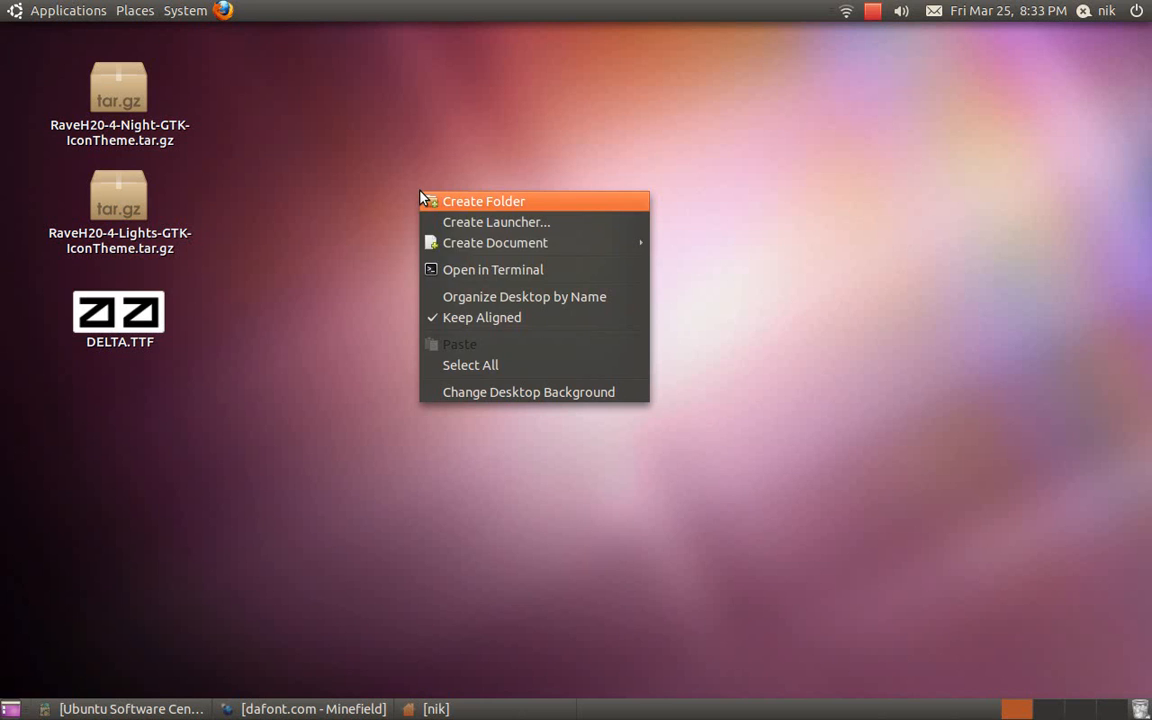
{"action": "mouse_move", "coordinate": [544, 392]}
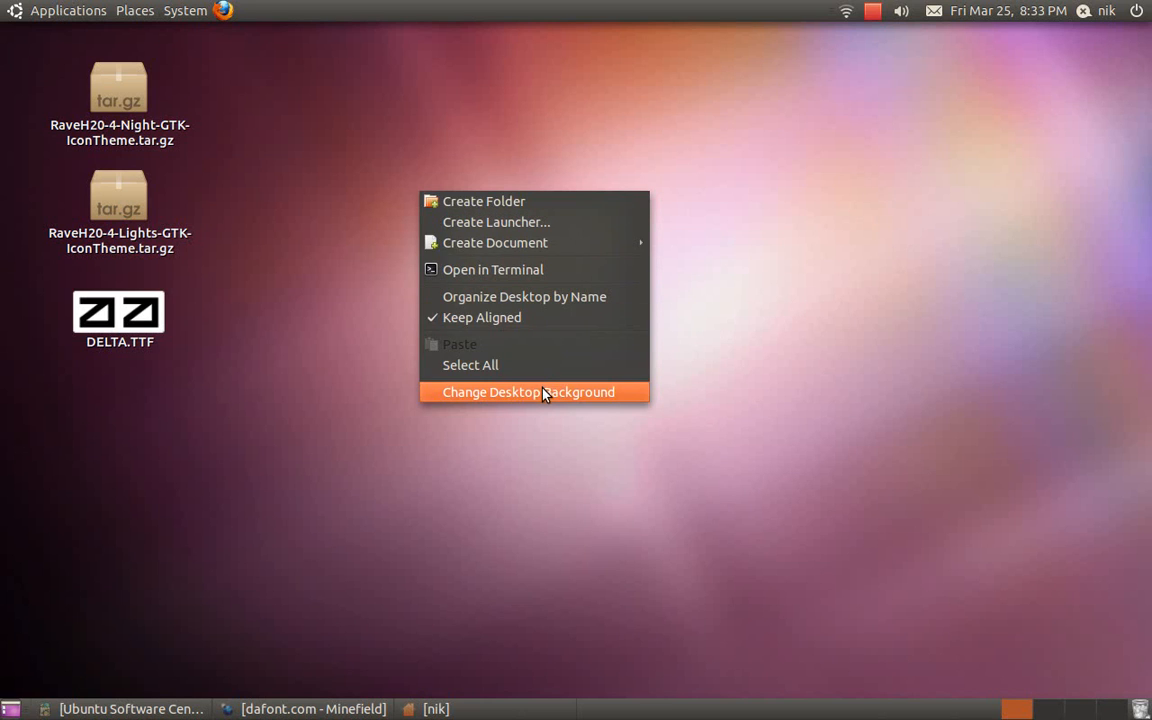
{"action": "left_click", "coordinate": [534, 392]}
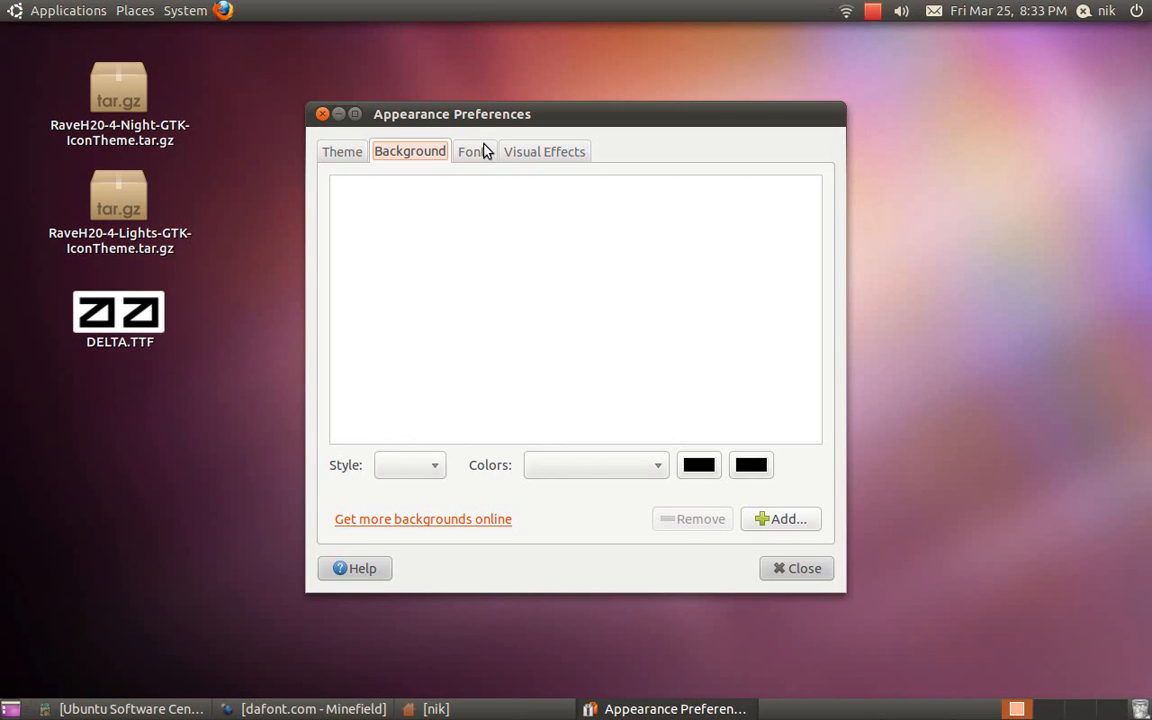
{"action": "left_click", "coordinate": [470, 152]}
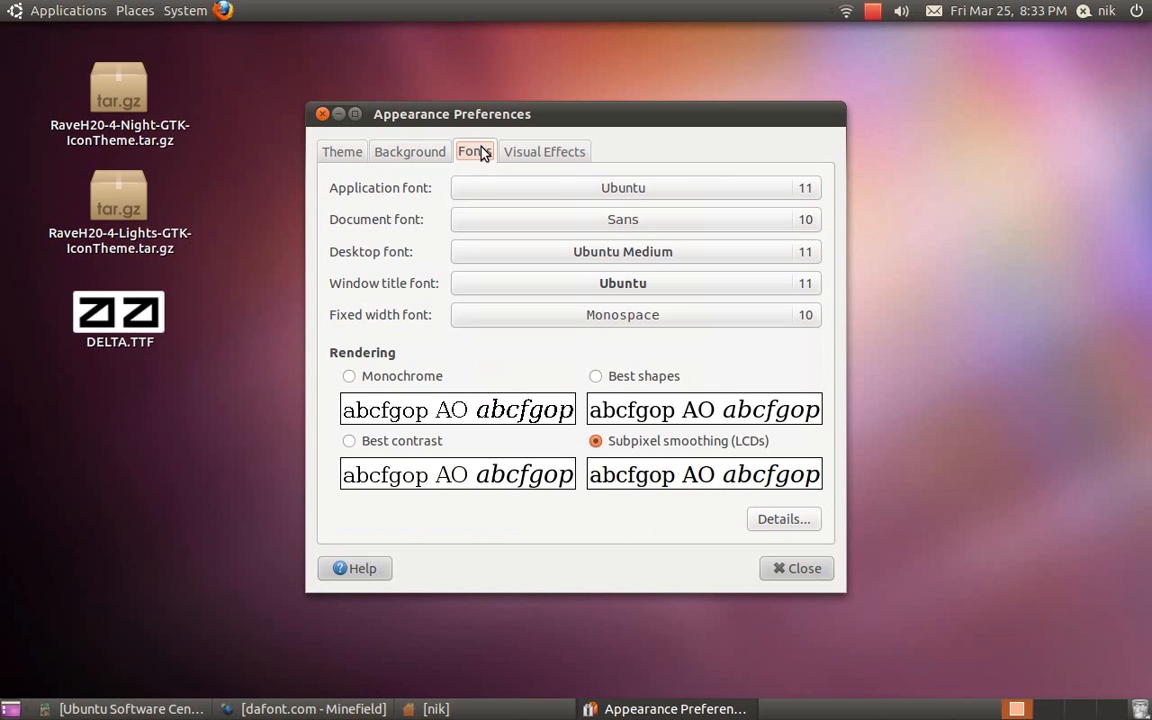
{"action": "mouse_move", "coordinate": [386, 212]}
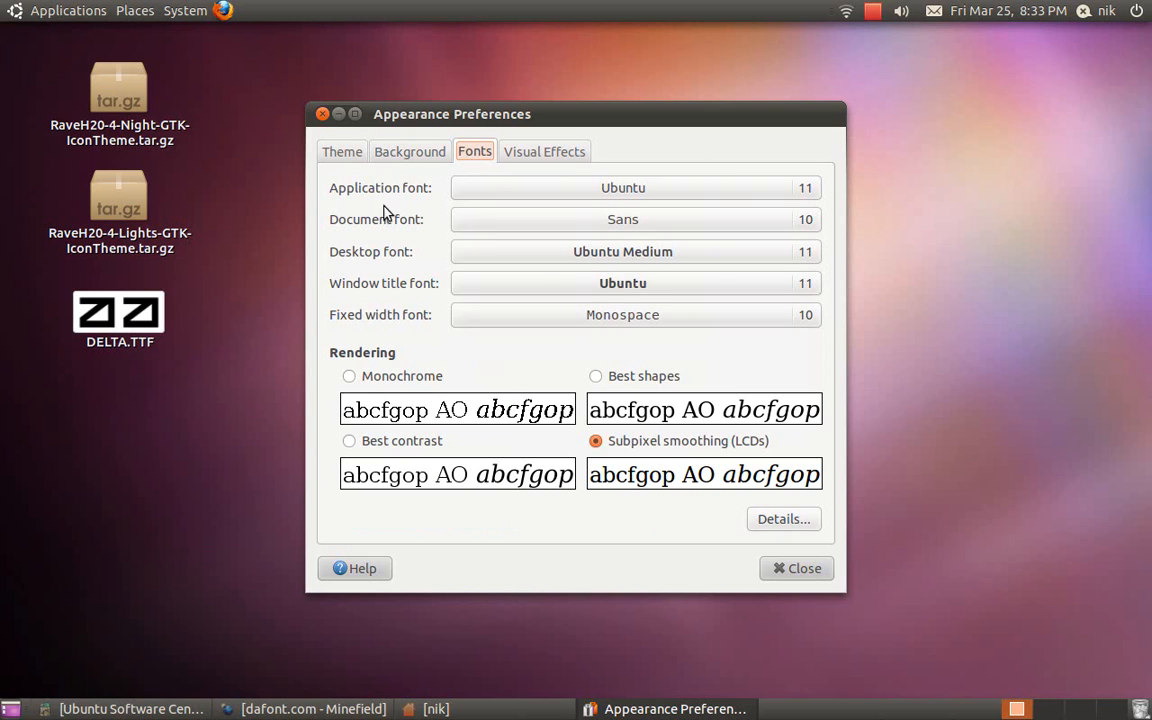
{"action": "mouse_move", "coordinate": [368, 266]}
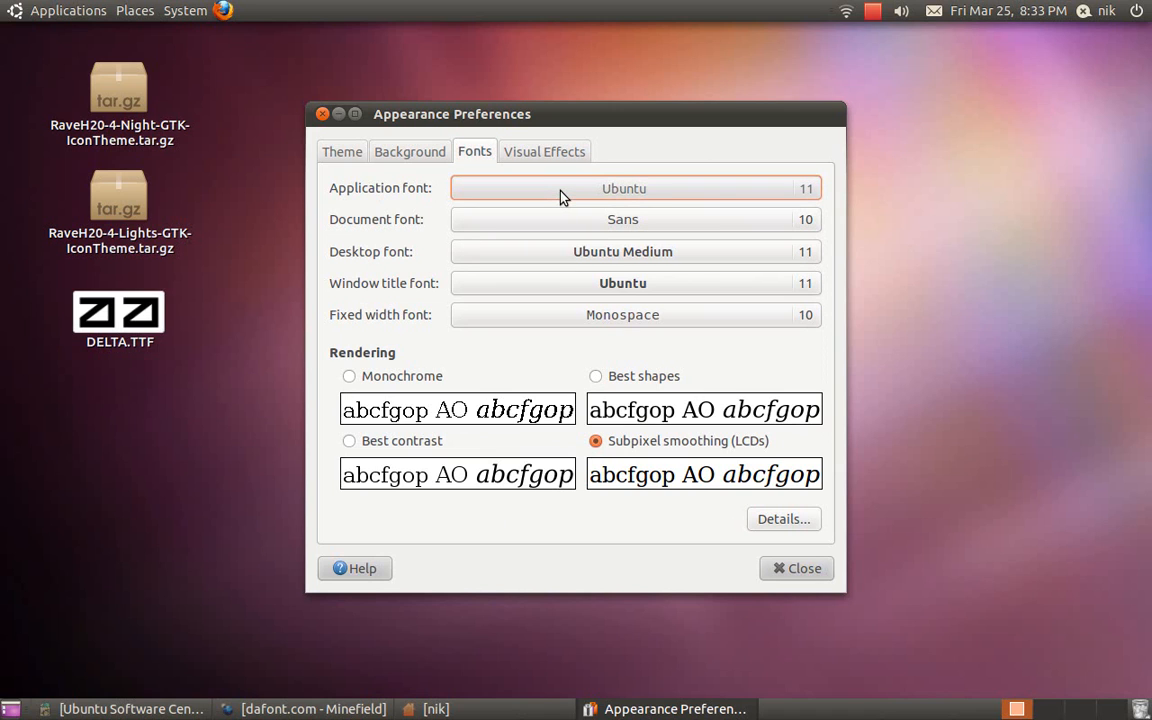
- Bring up the font picker for the Application font (Ubuntu Regular 11)
{"action": "left_click", "coordinate": [622, 188]}
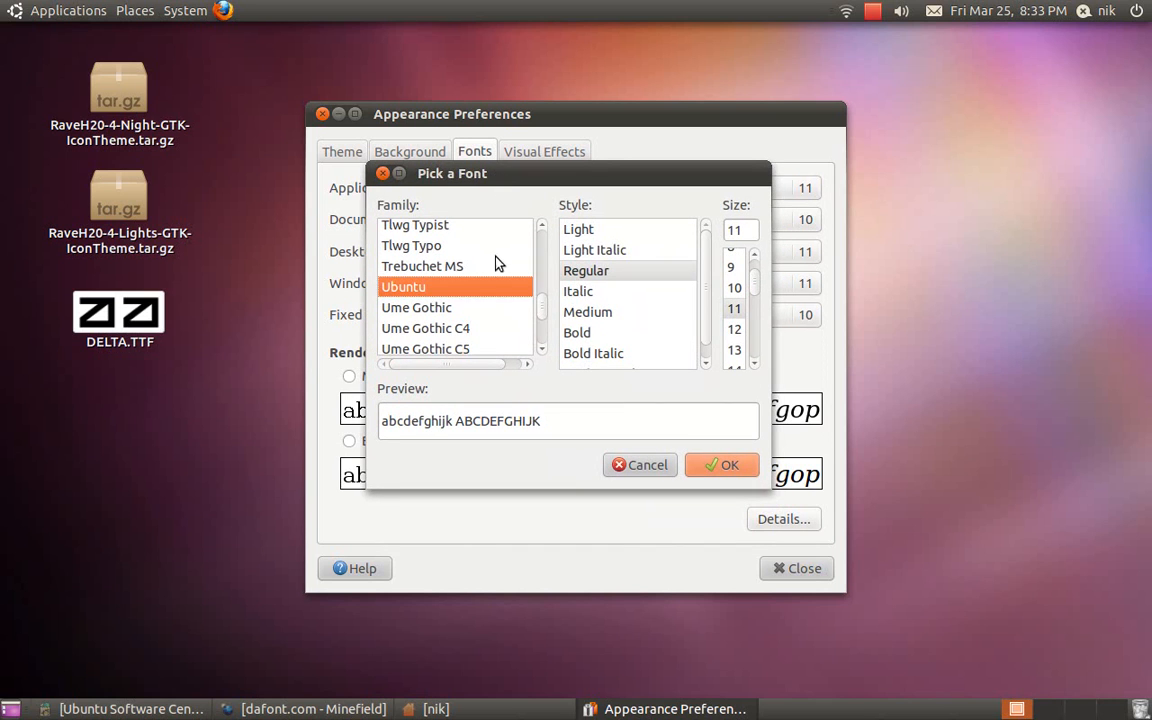
{"action": "mouse_move", "coordinate": [550, 252]}
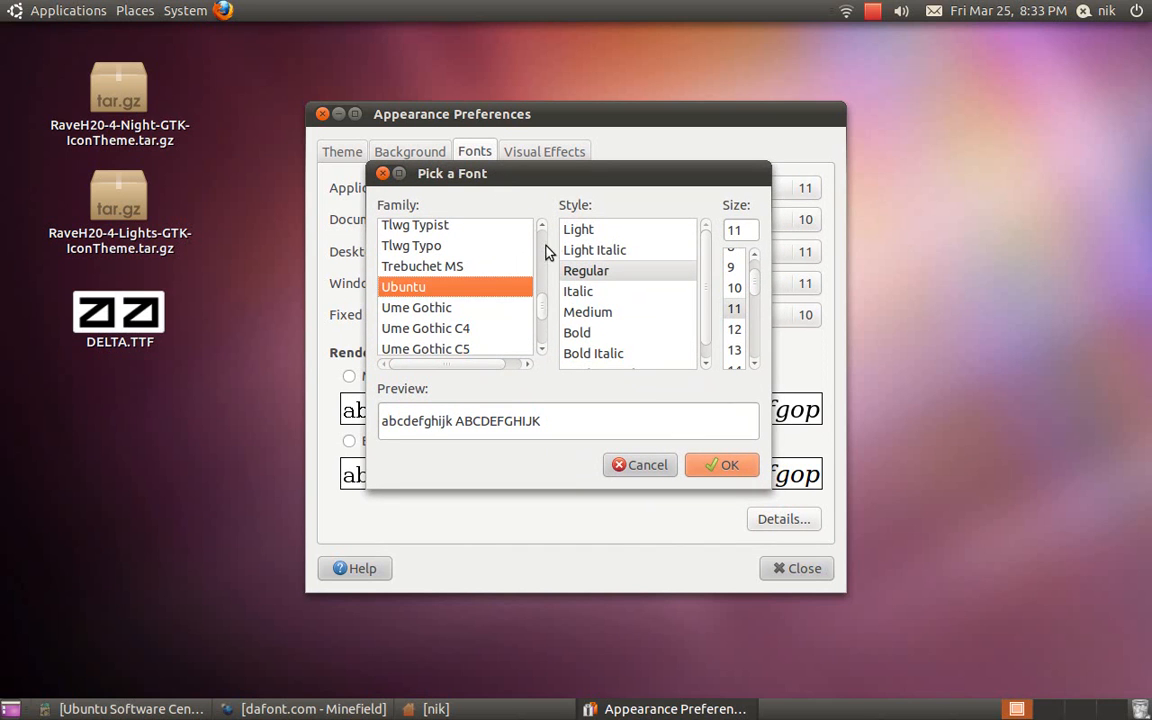
{"action": "mouse_move", "coordinate": [598, 272]}
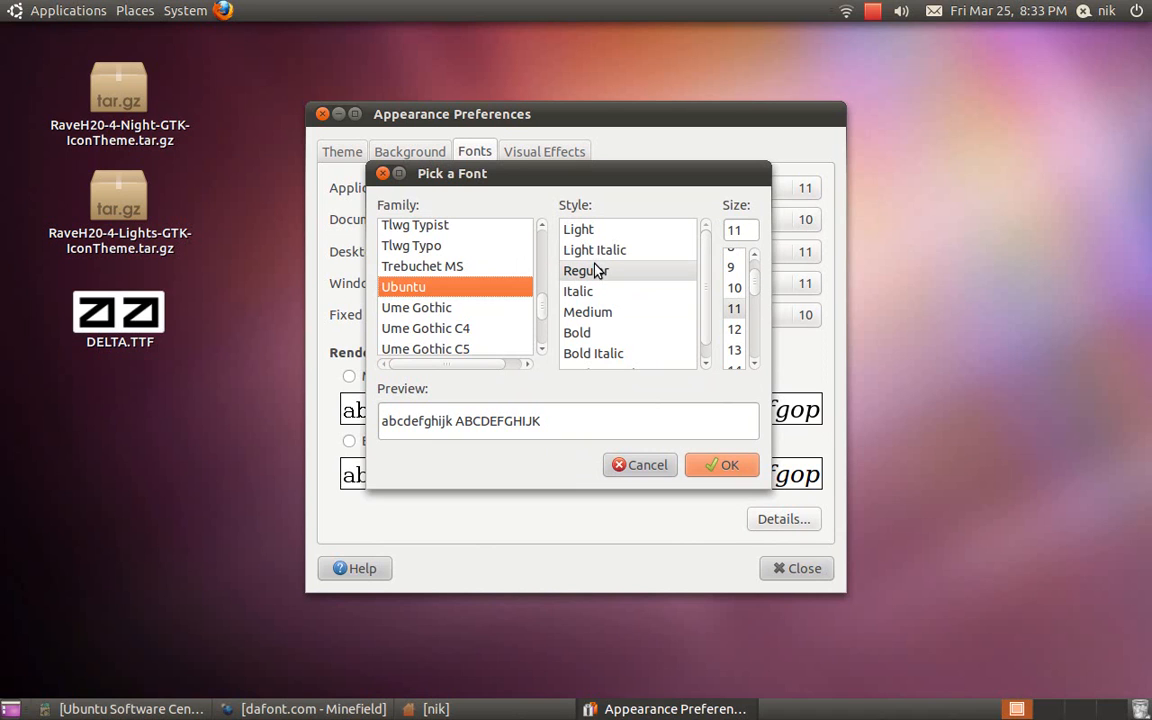
{"action": "mouse_move", "coordinate": [680, 276]}
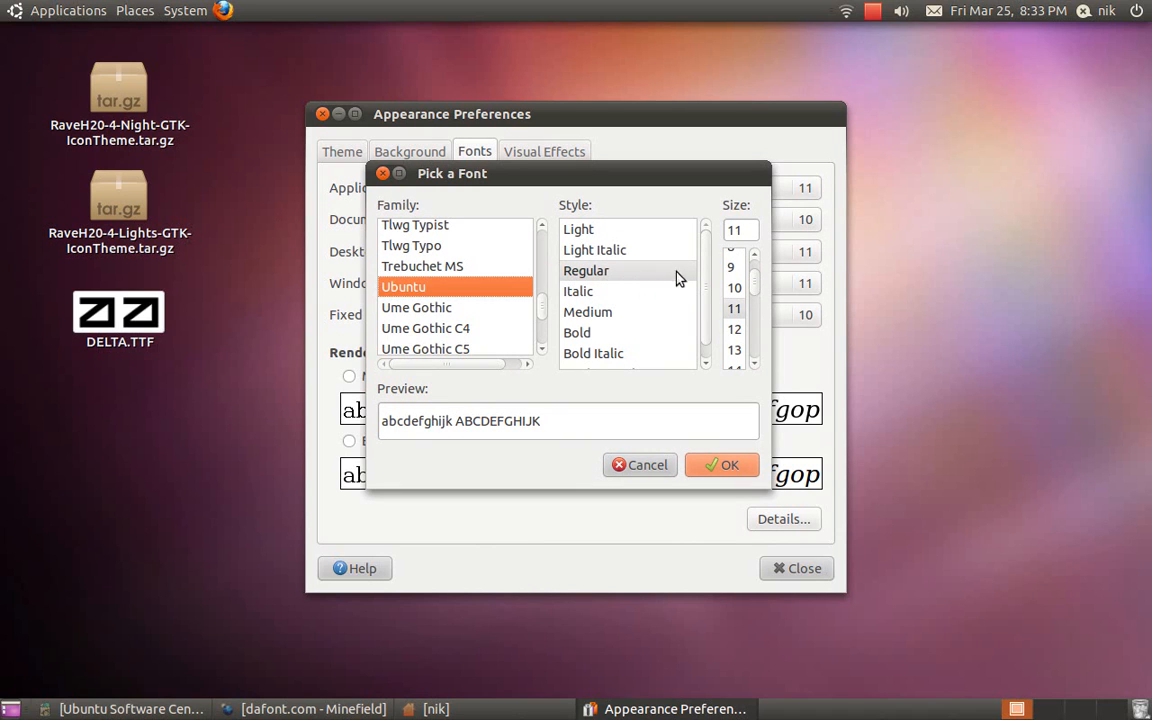
{"action": "mouse_move", "coordinate": [712, 284]}
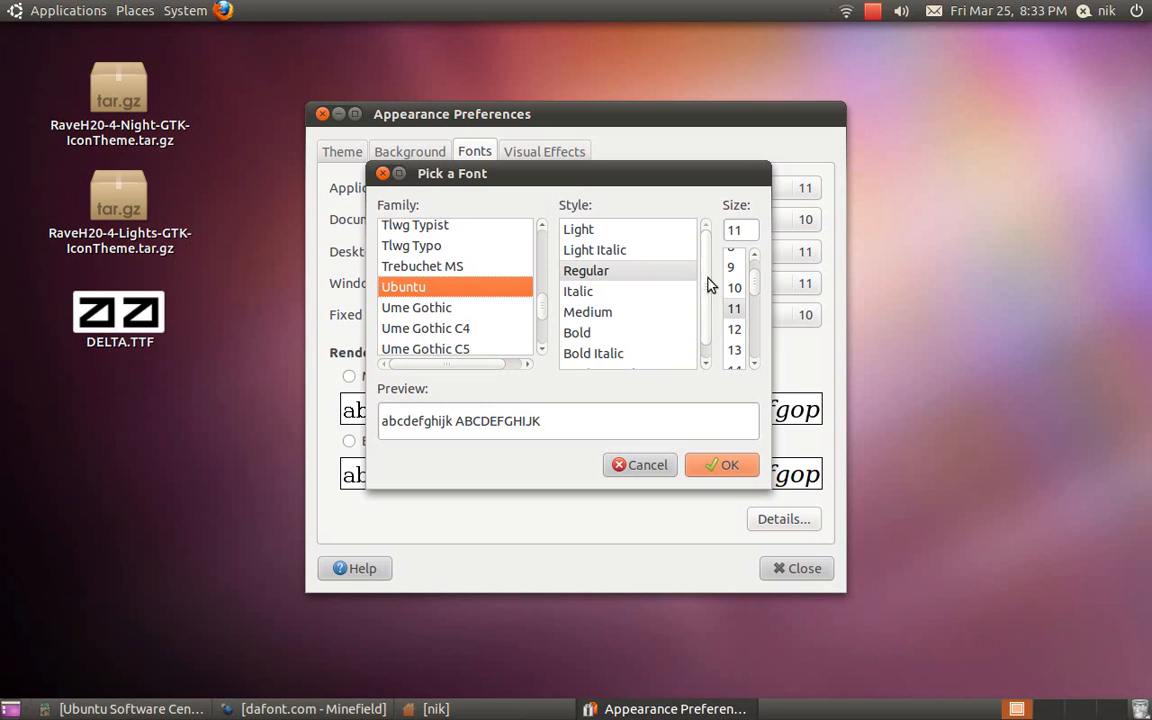
{"action": "mouse_move", "coordinate": [754, 290]}
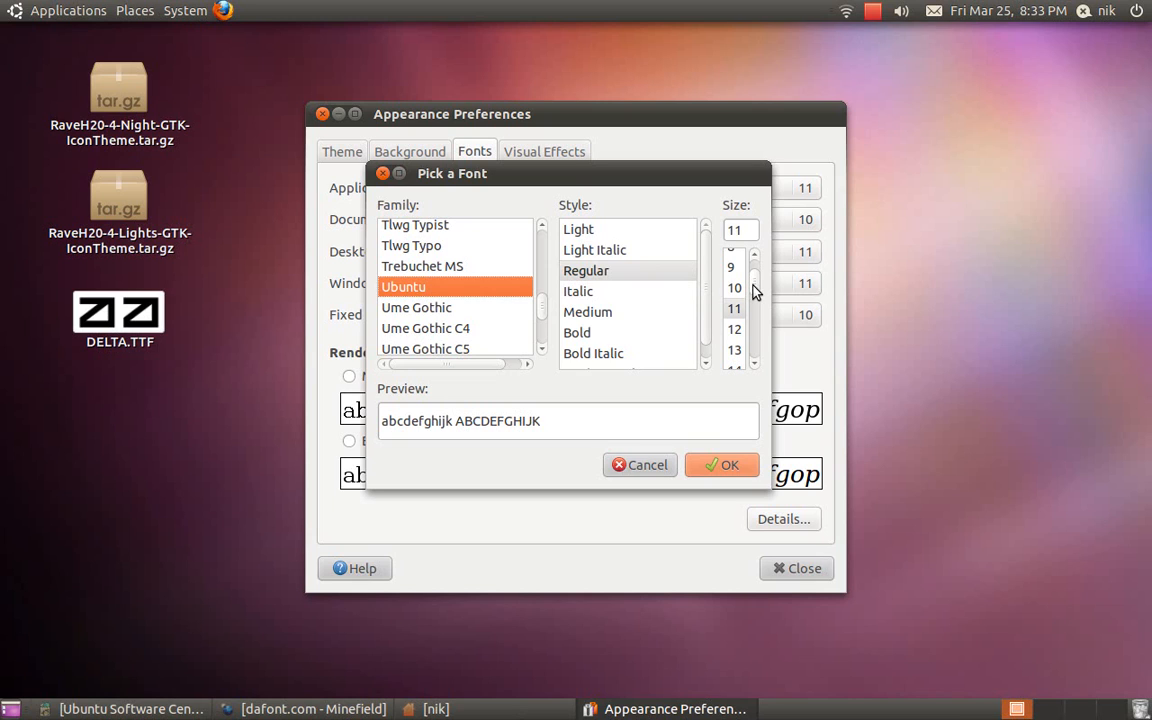
{"action": "mouse_move", "coordinate": [722, 398]}
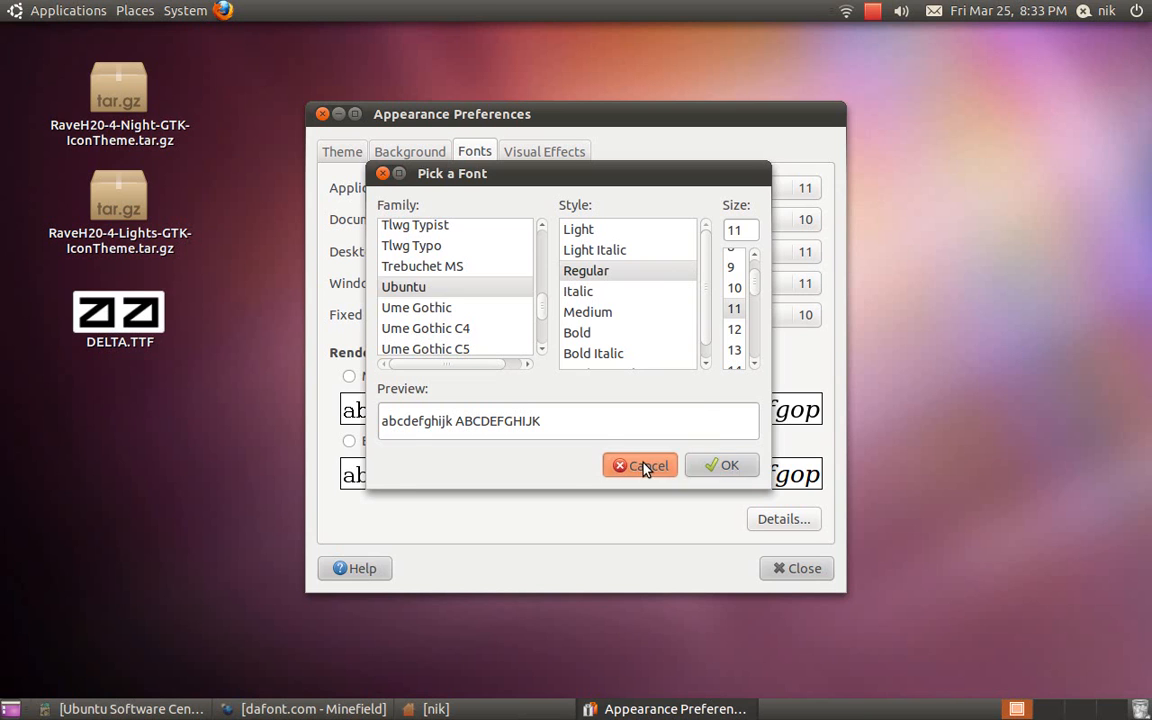
- Cancel the font picker without changes and close Appearance Preferences
{"action": "left_click", "coordinate": [640, 464]}
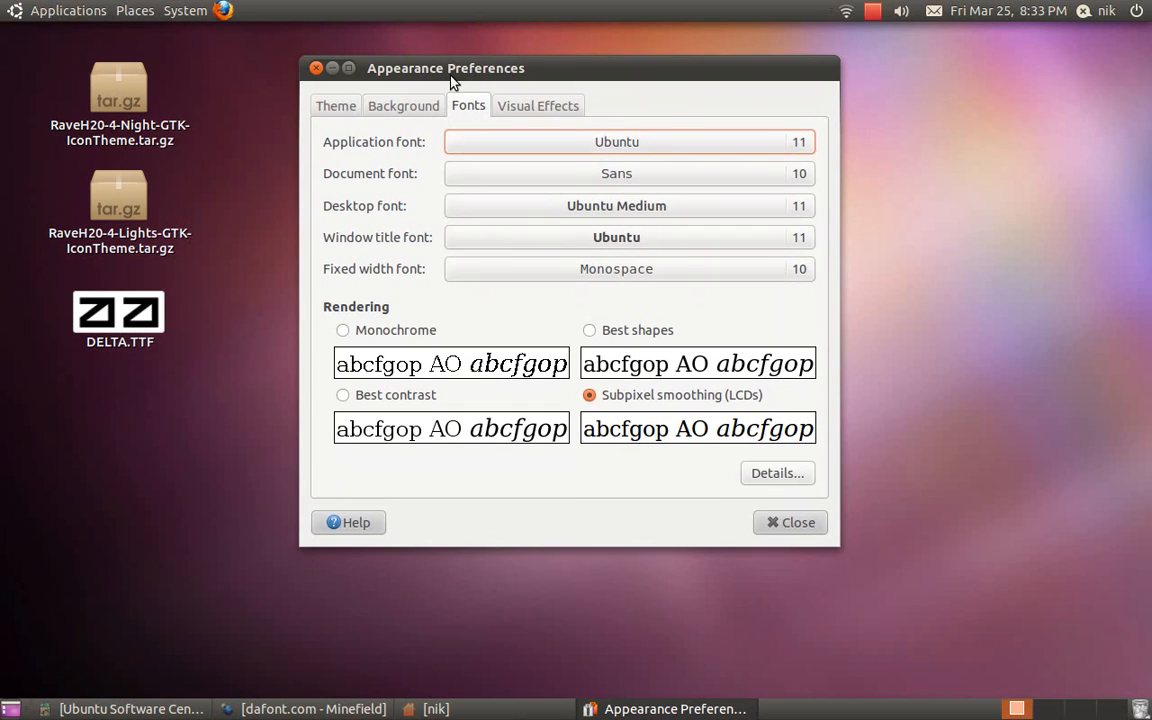
{"action": "mouse_move", "coordinate": [398, 356]}
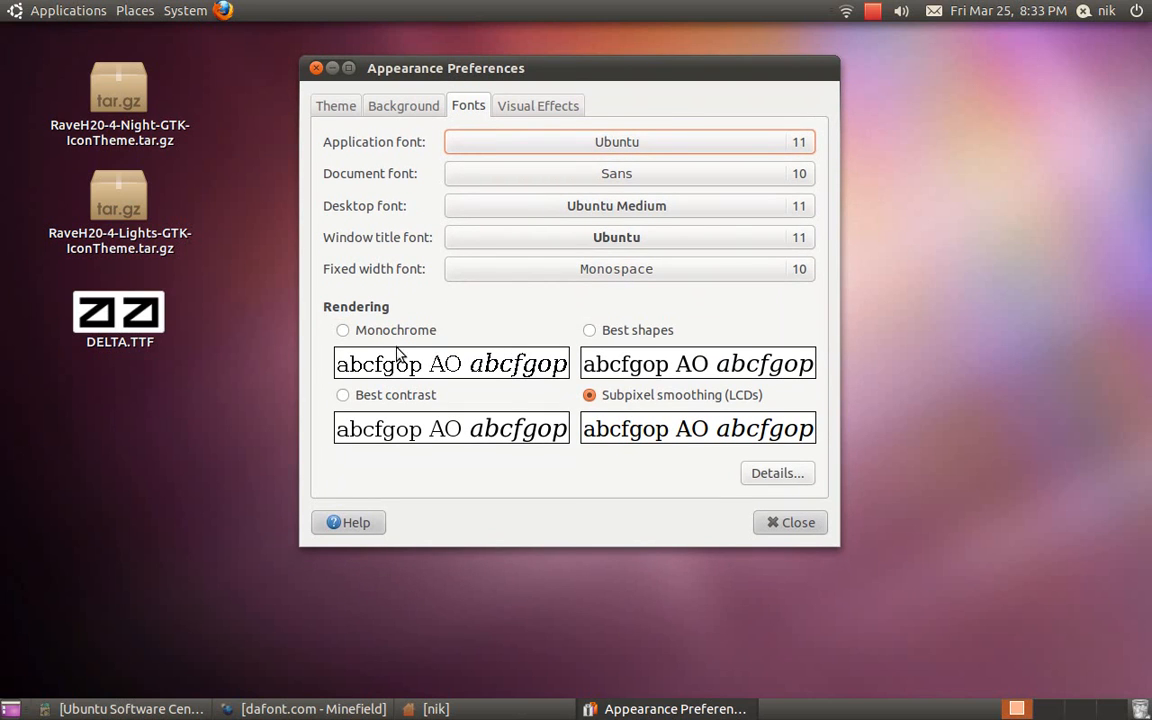
{"action": "mouse_move", "coordinate": [380, 350]}
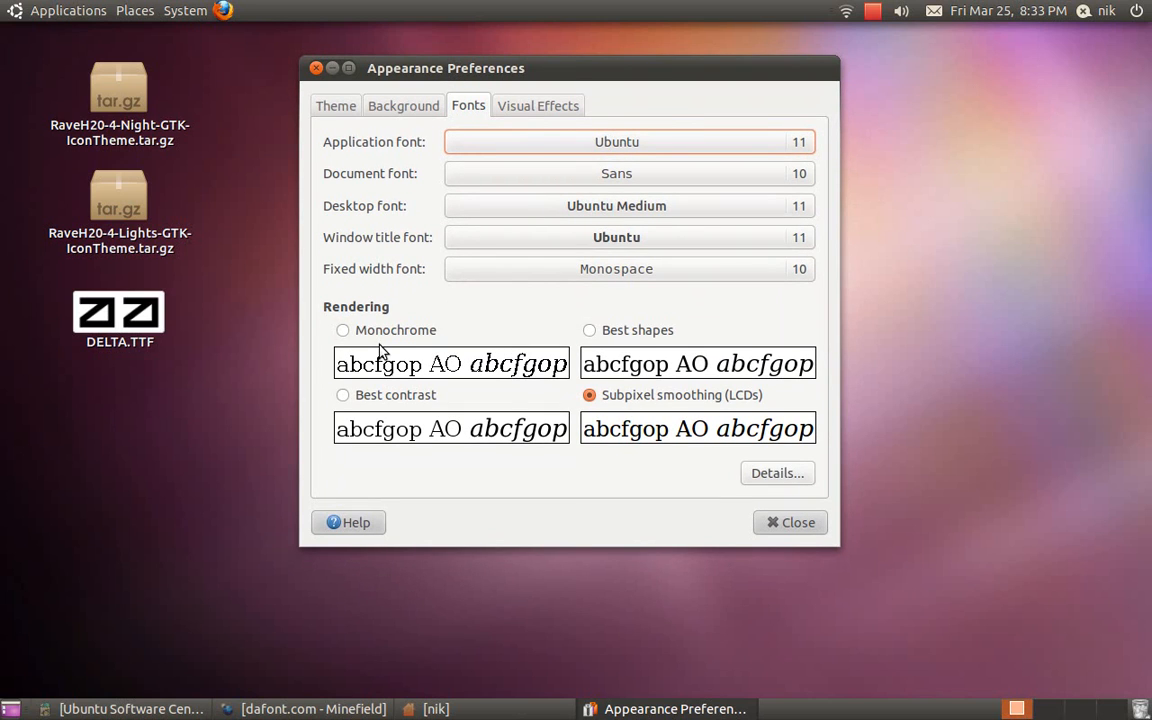
{"action": "mouse_move", "coordinate": [704, 324]}
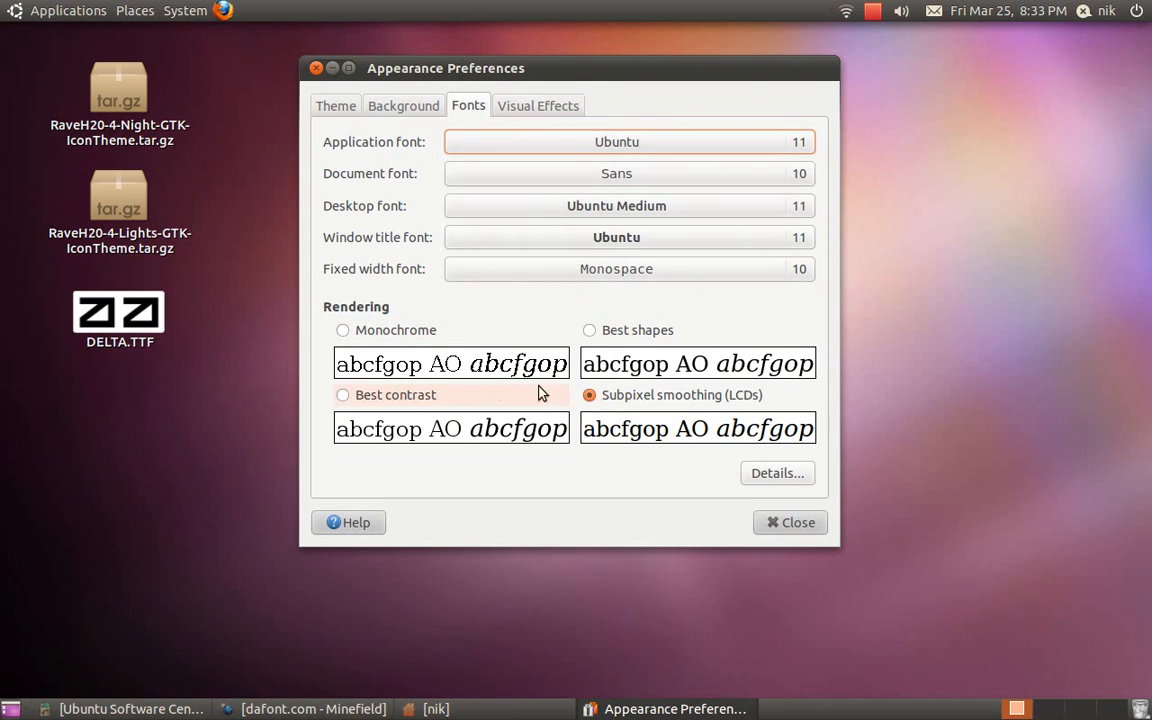
{"action": "mouse_move", "coordinate": [688, 406]}
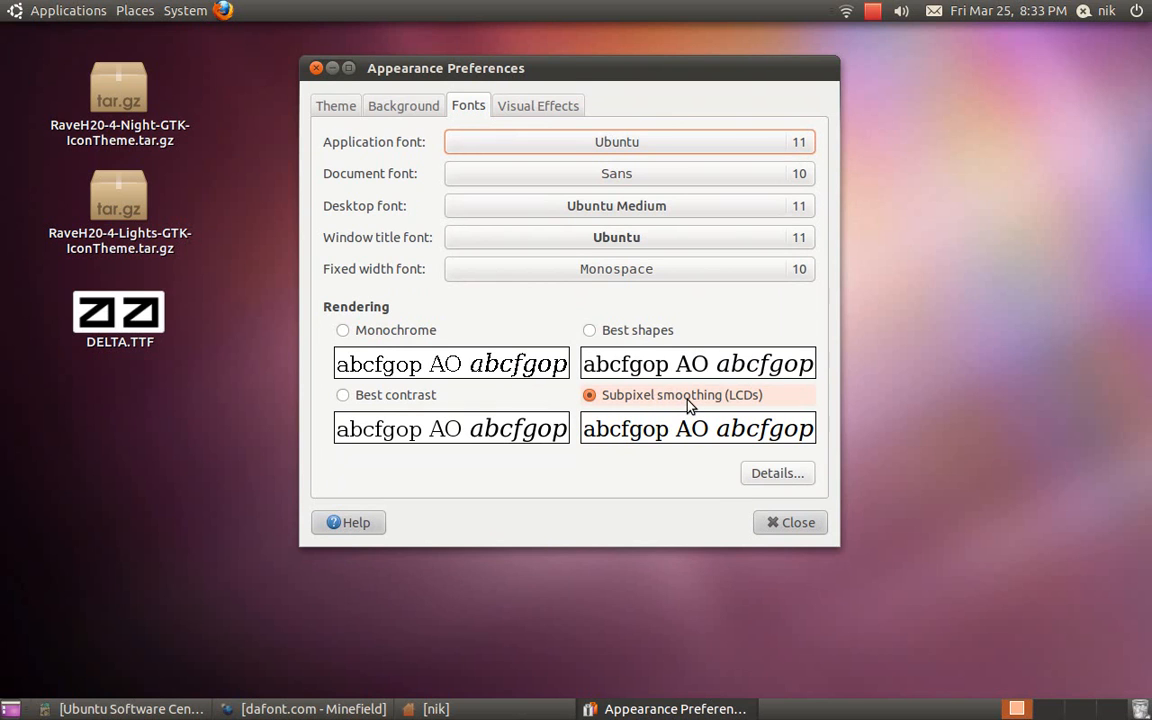
{"action": "left_click", "coordinate": [790, 522]}
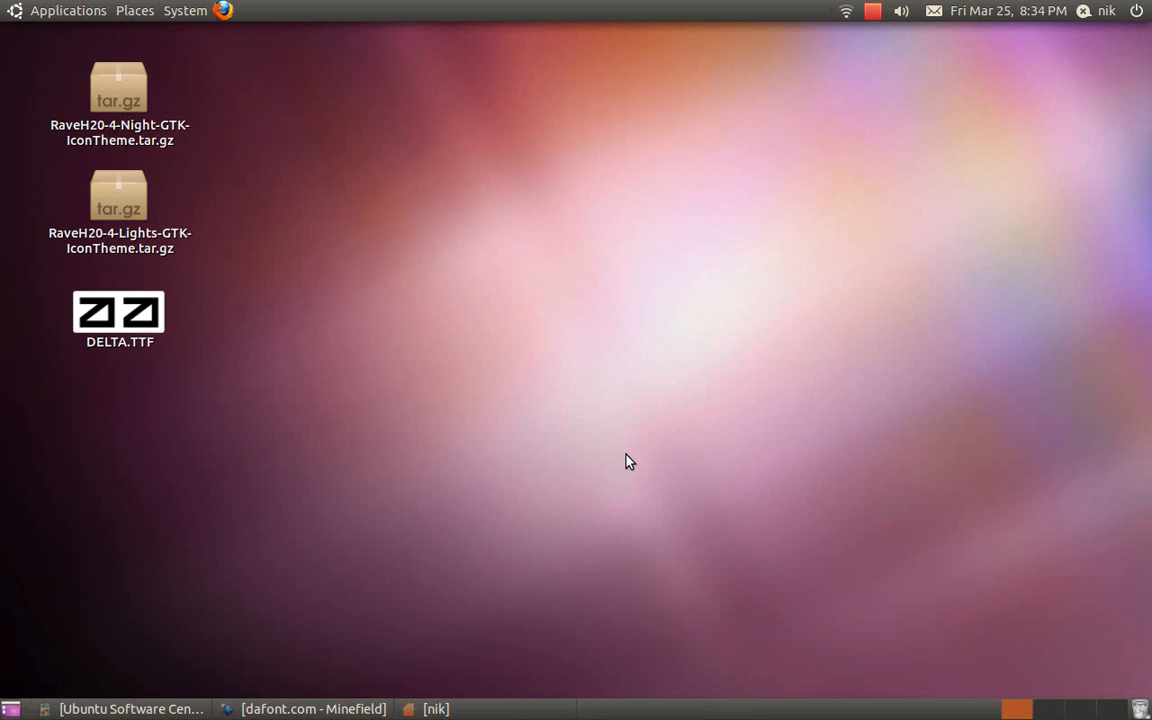
{"action": "mouse_move", "coordinate": [338, 696]}
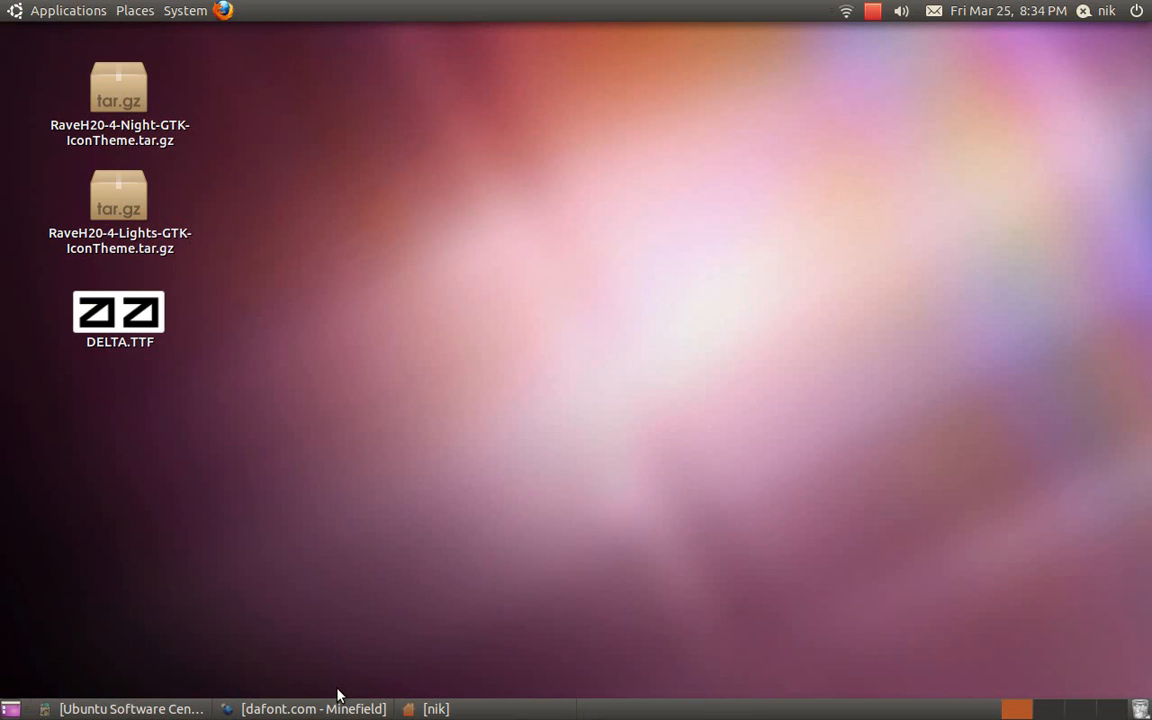
{"action": "left_click", "coordinate": [312, 708]}
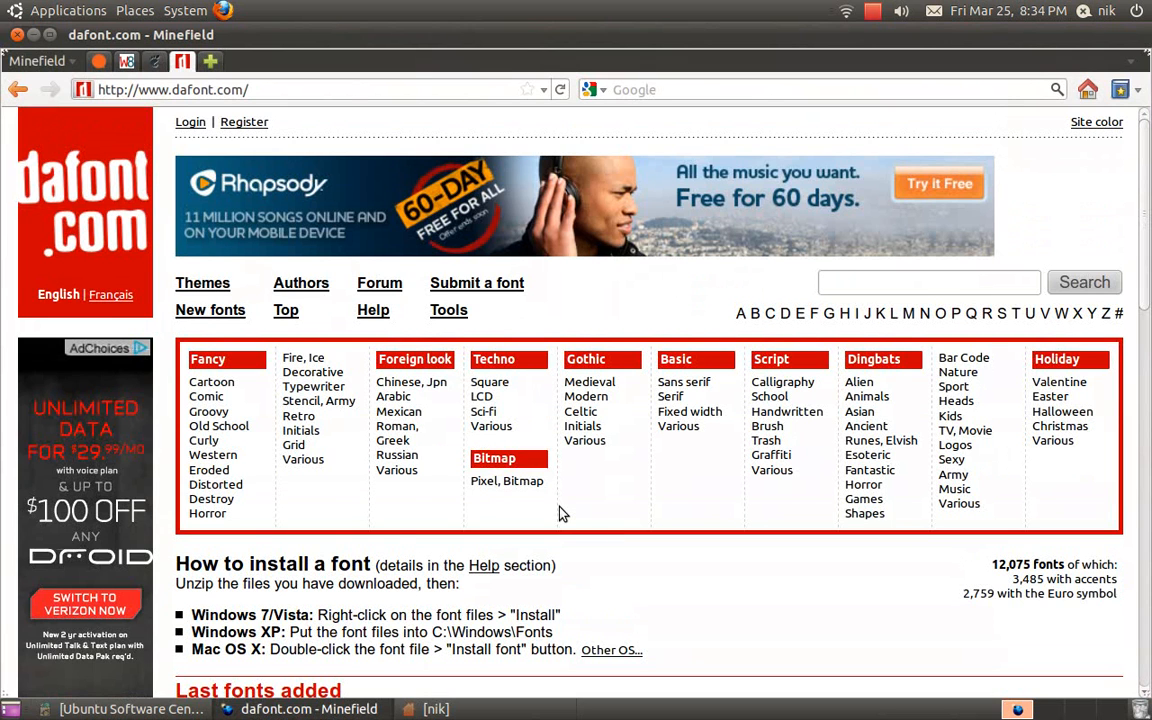
{"action": "scroll", "scroll_direction": "down", "scroll_amount": 3}
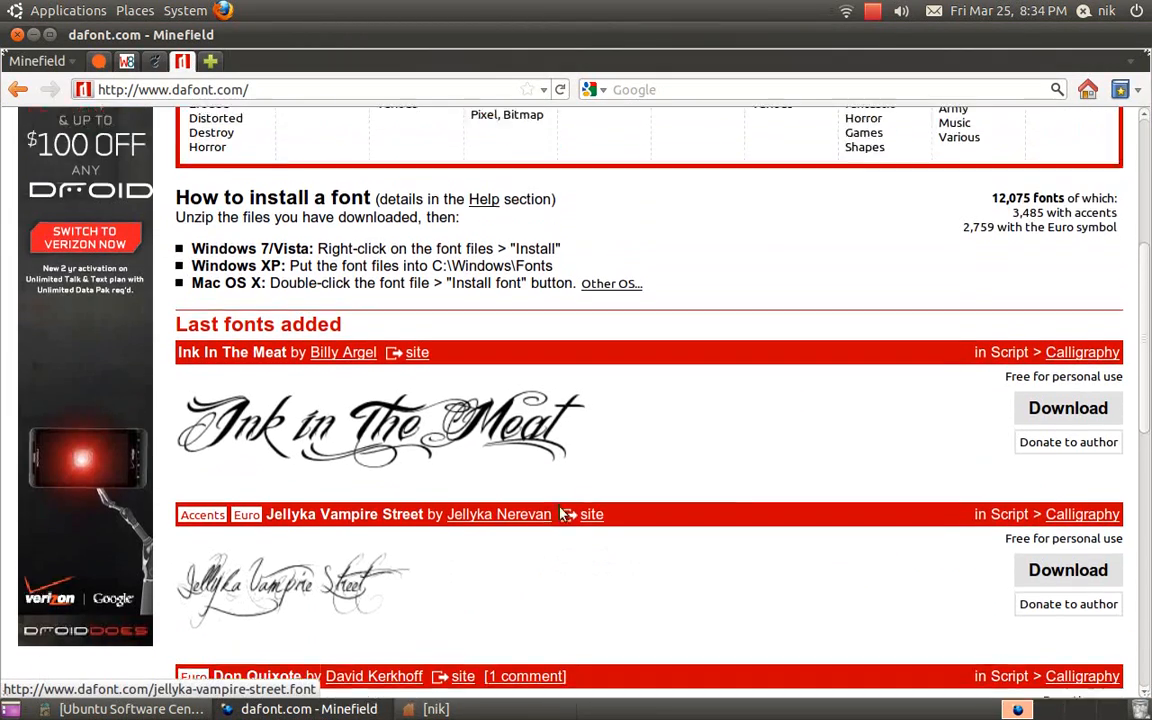
{"action": "scroll", "scroll_direction": "up", "scroll_amount": 3}
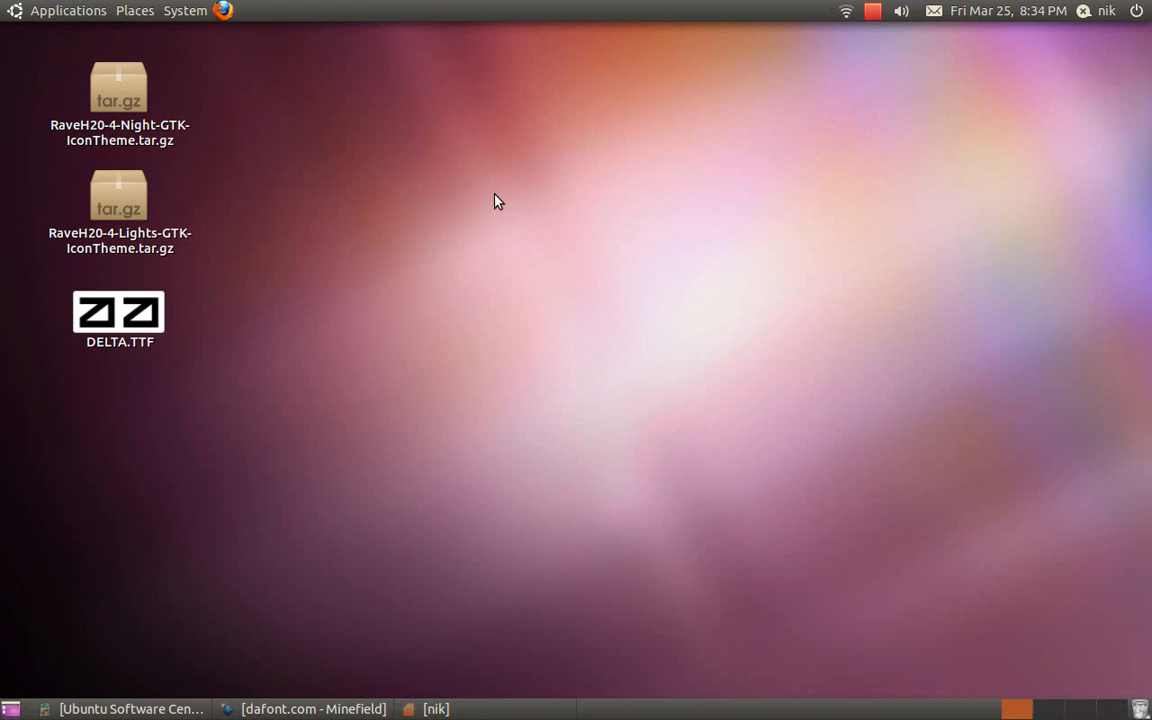
- Show hidden files in the home folder with Ctrl+H and scroll past .config and .gnome2
{"action": "left_click_drag", "start_coordinate": [118, 316], "coordinate": [184, 320]}
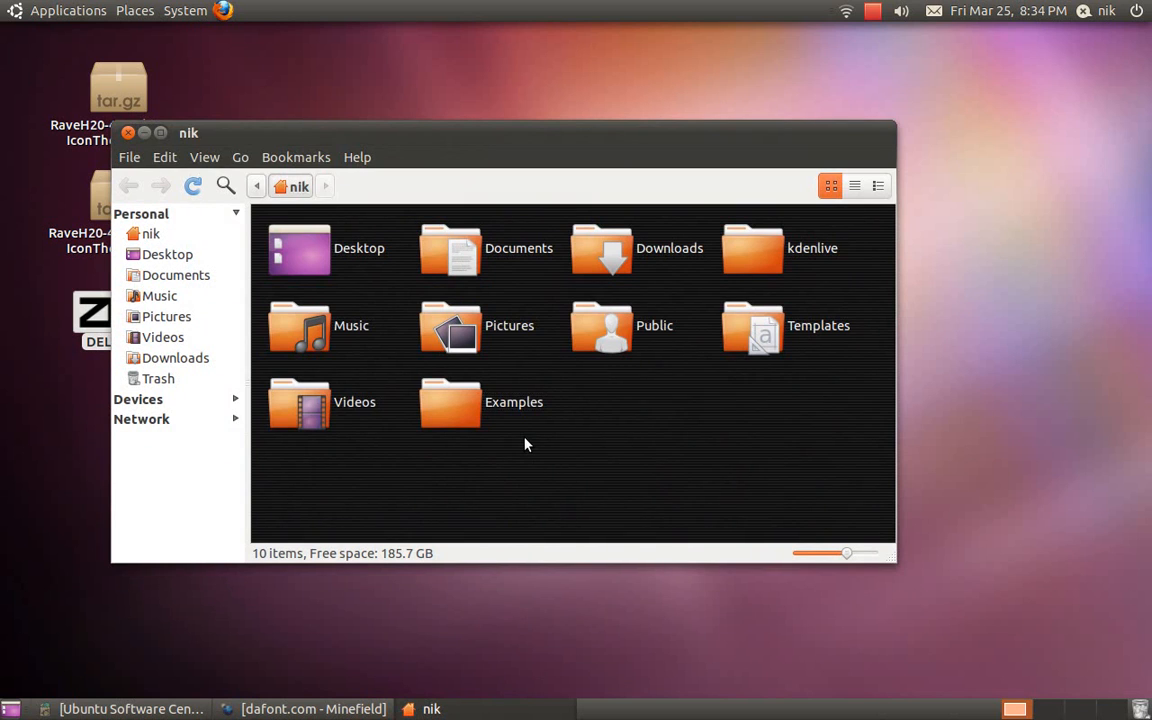
{"action": "key", "text": "ctrl+h"}
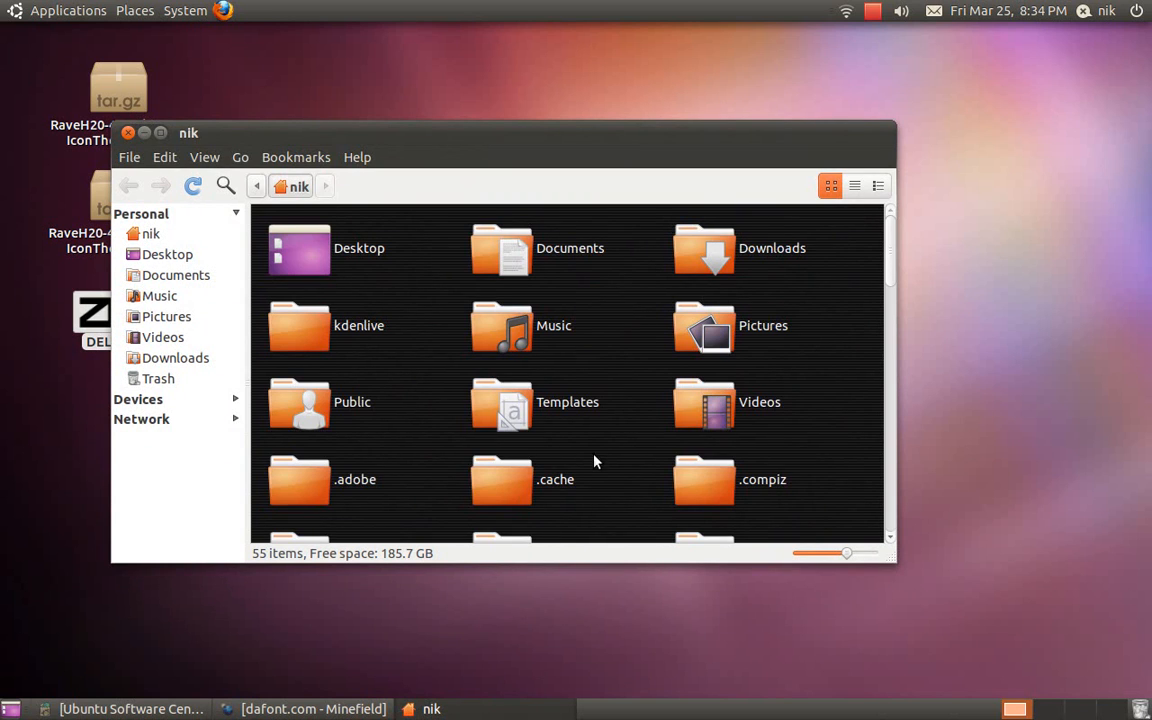
{"action": "scroll", "scroll_direction": "down", "scroll_amount": 3}
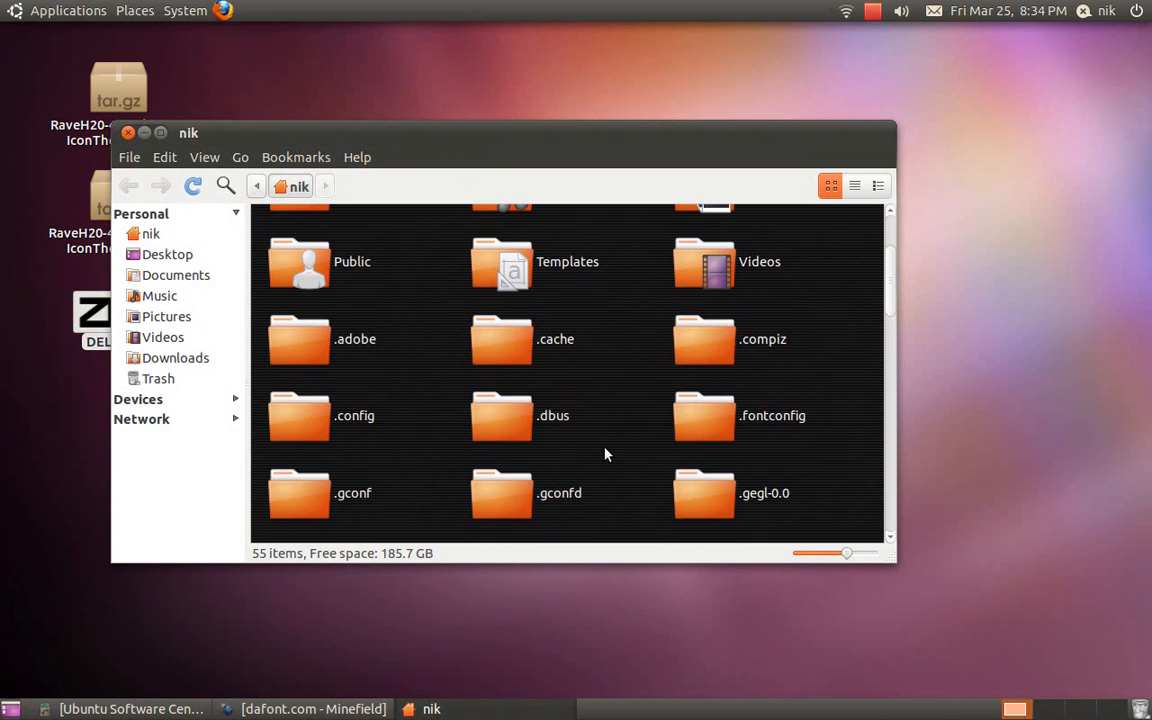
{"action": "scroll", "scroll_direction": "down", "scroll_amount": 3}
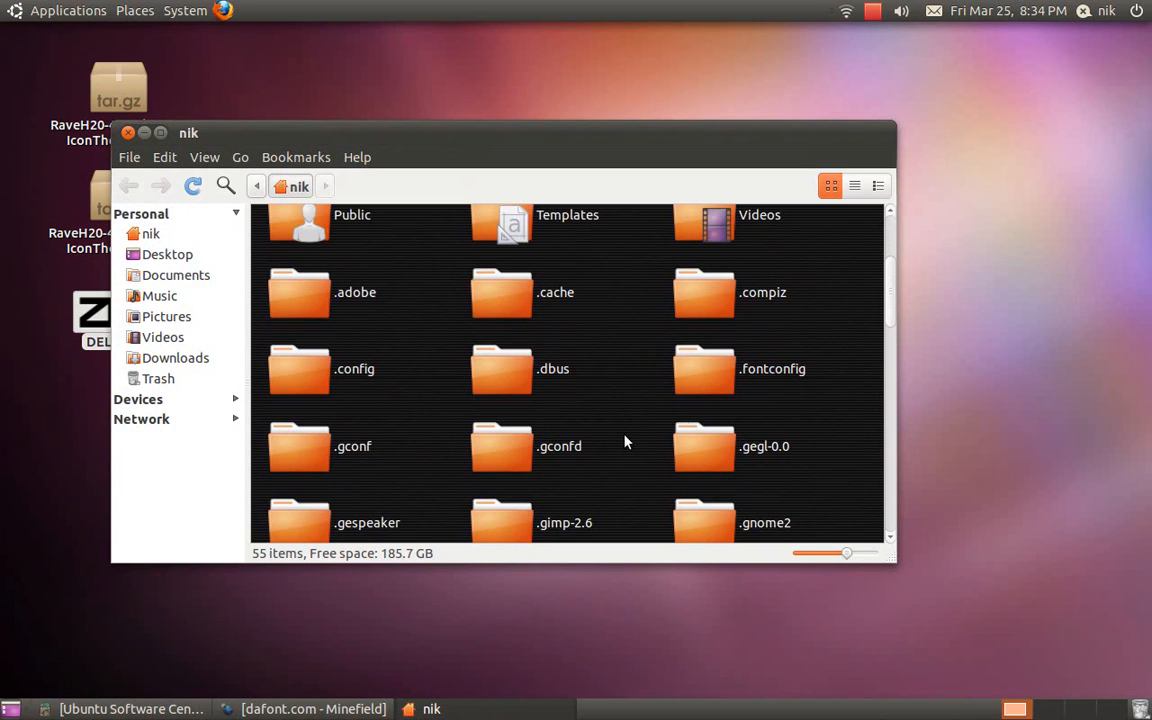
{"action": "mouse_move", "coordinate": [616, 402]}
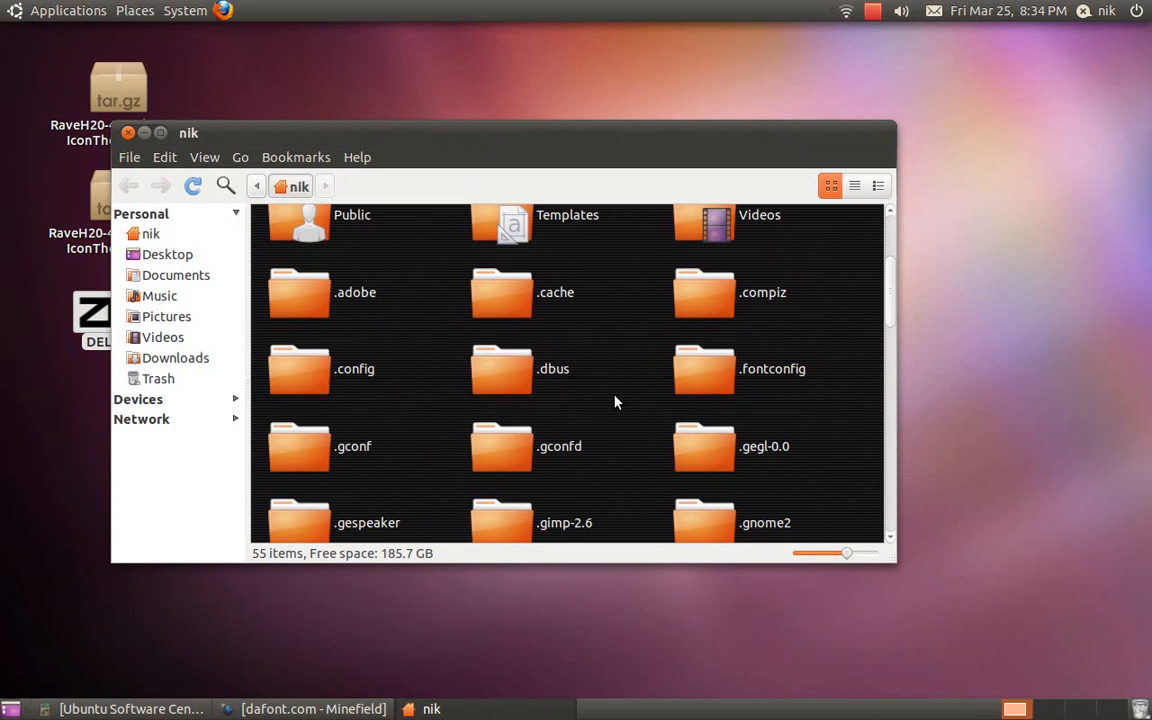
- Create a new hidden folder named .fonts in the home directory
{"action": "right_click", "coordinate": [616, 402]}
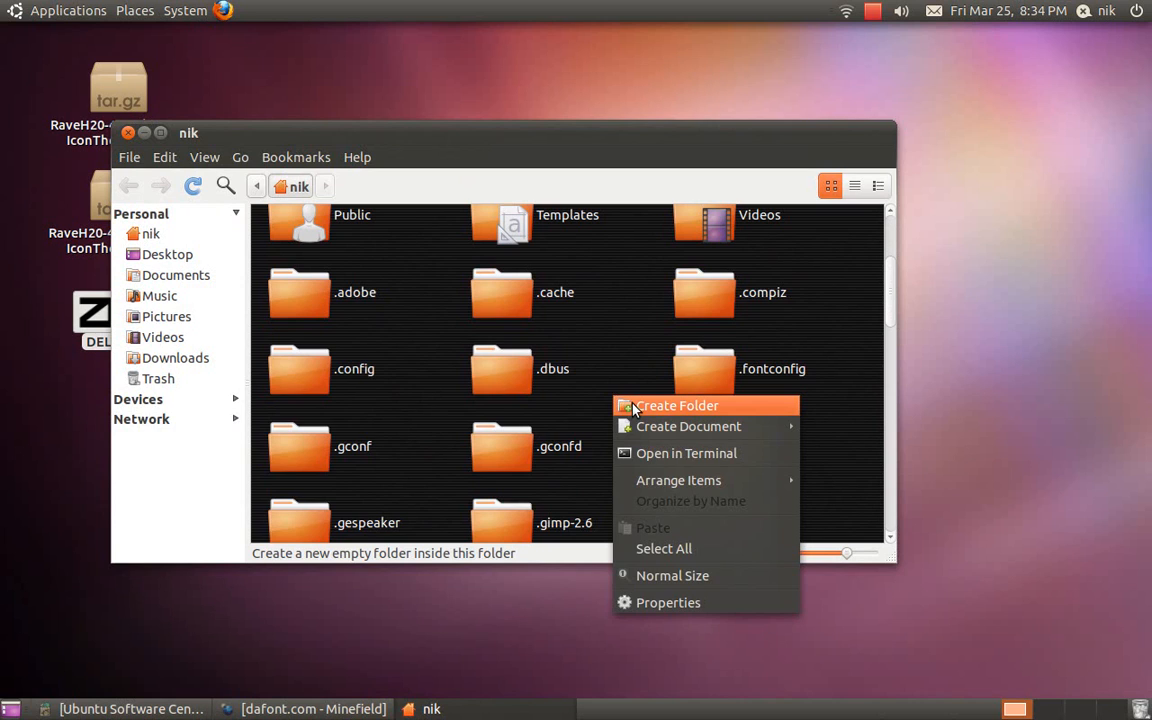
{"action": "left_click", "coordinate": [676, 404]}
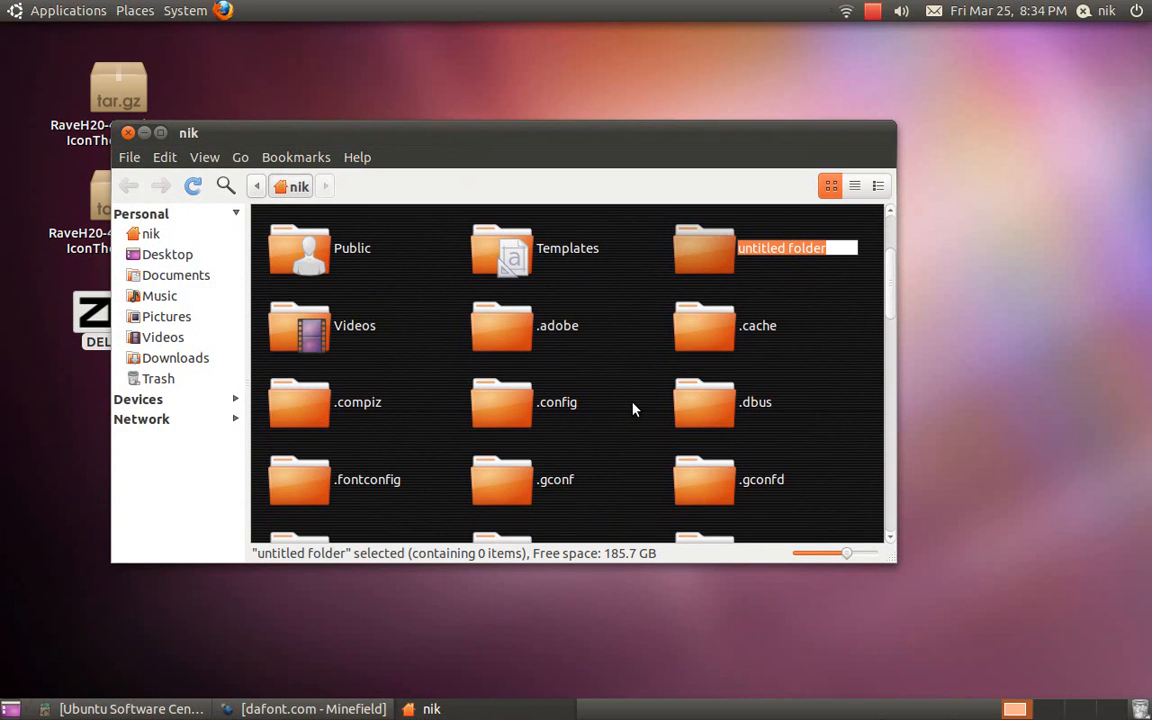
{"action": "type", "text": ".font"}
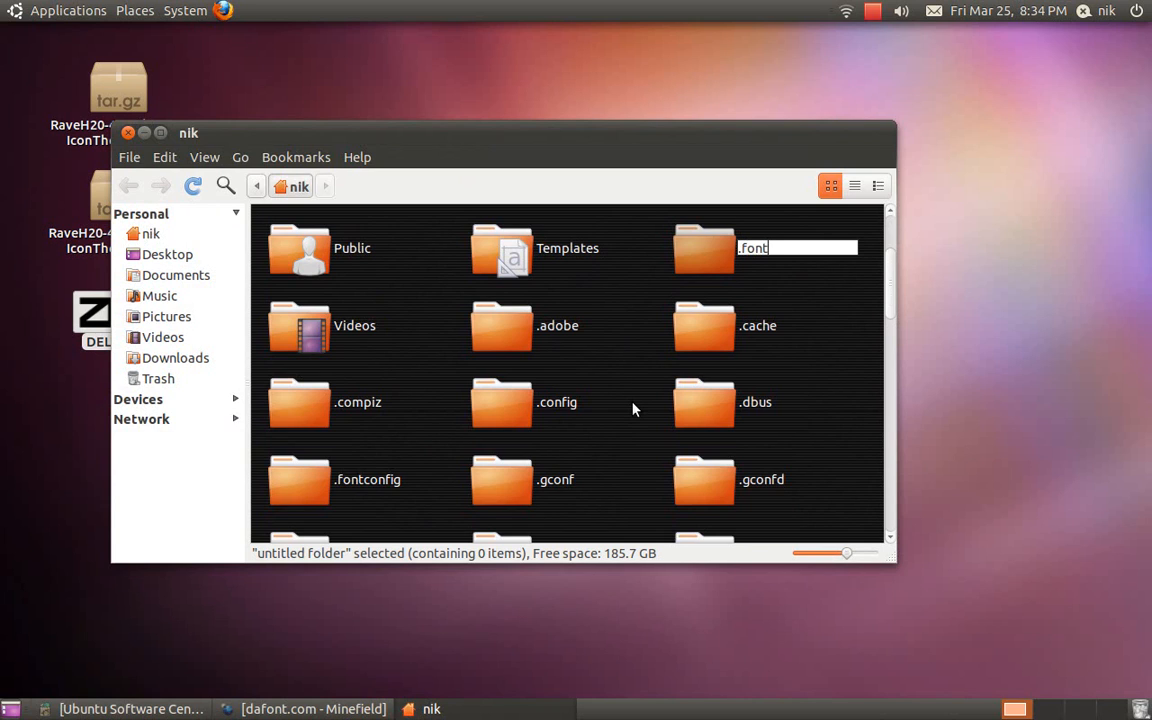
{"action": "type", "text": "s"}
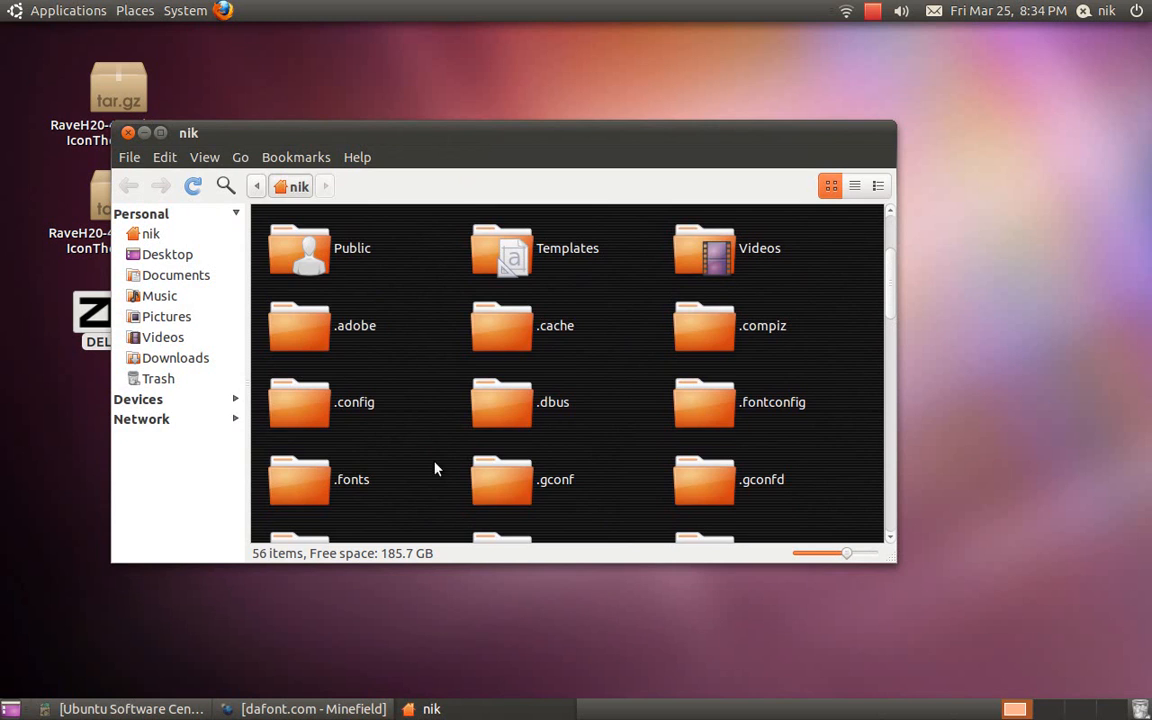
{"action": "scroll", "scroll_direction": "down", "scroll_amount": 3}
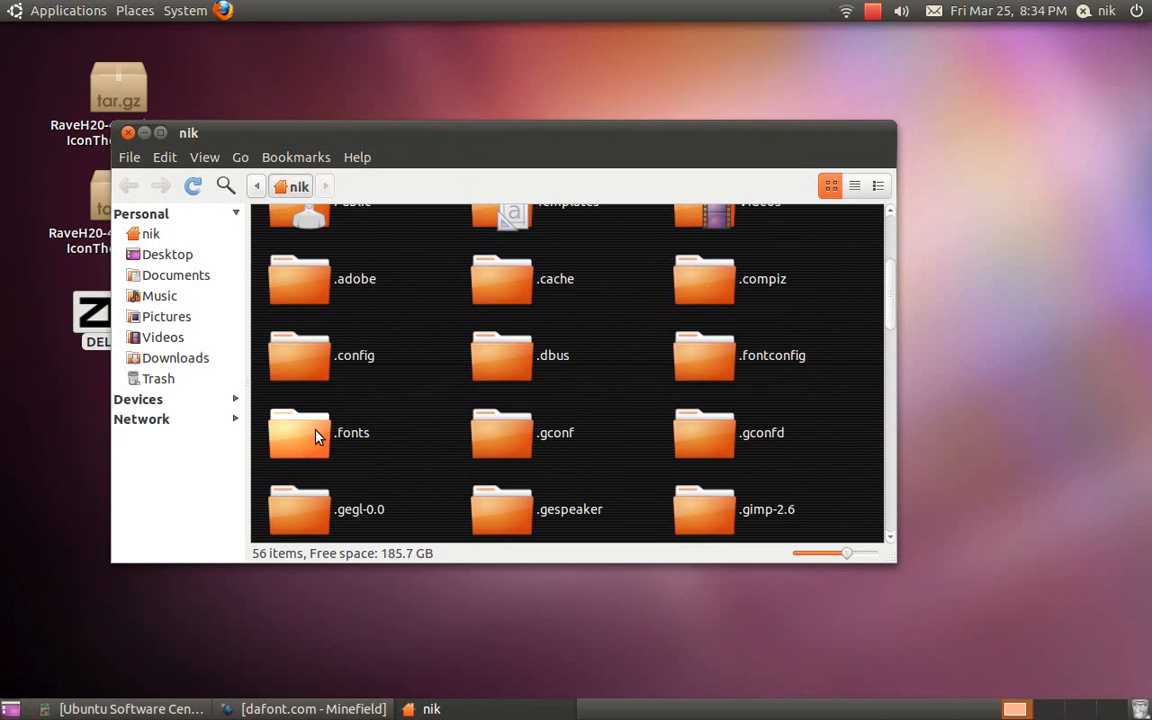
{"action": "left_click", "coordinate": [298, 432]}
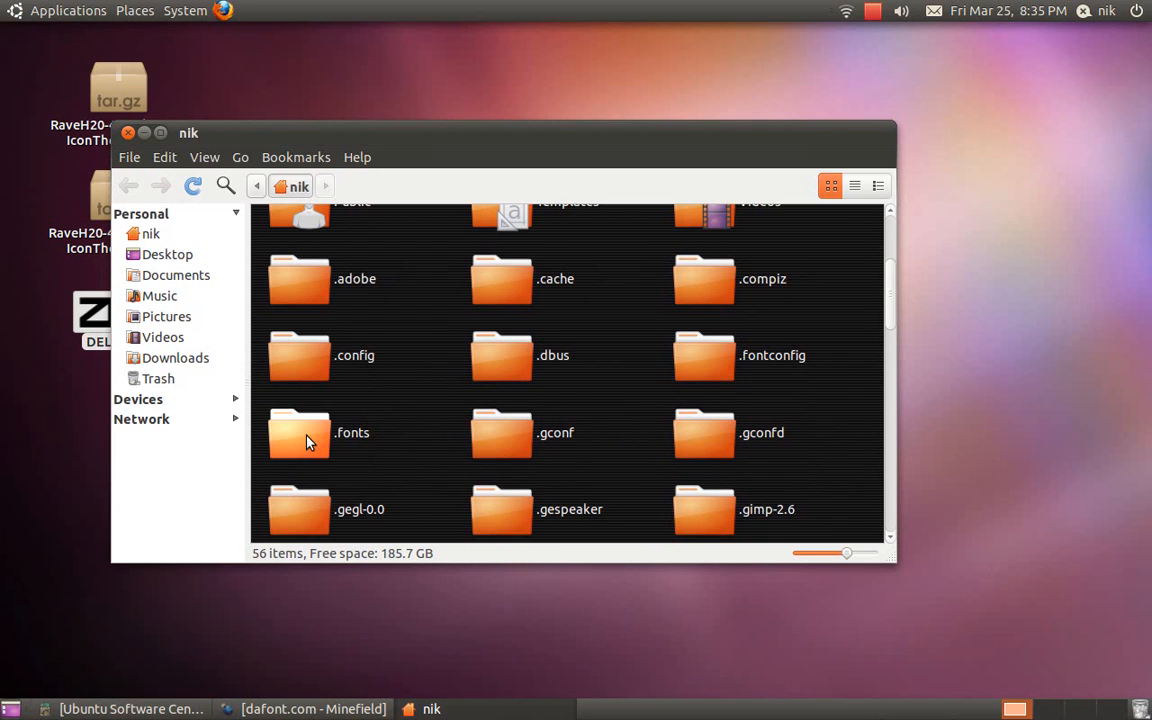
- Enter the new .fonts folder so DELTA.TTF can be placed in it
{"action": "double_click", "coordinate": [298, 432]}
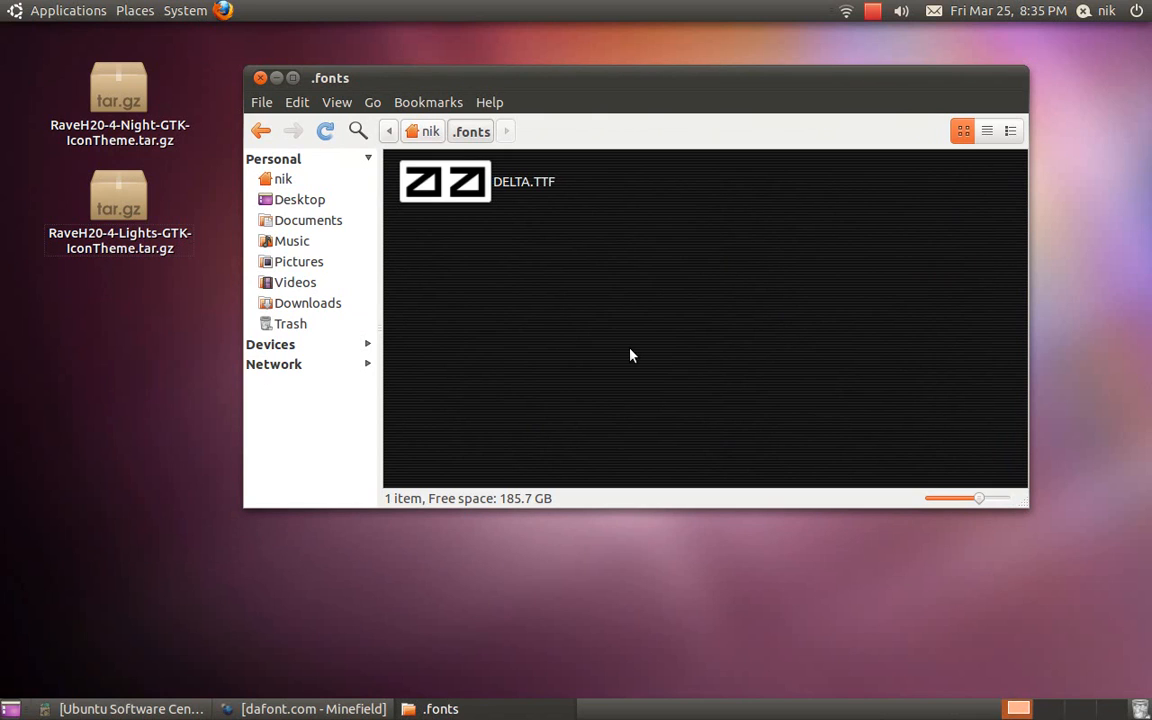
{"action": "mouse_move", "coordinate": [476, 252]}
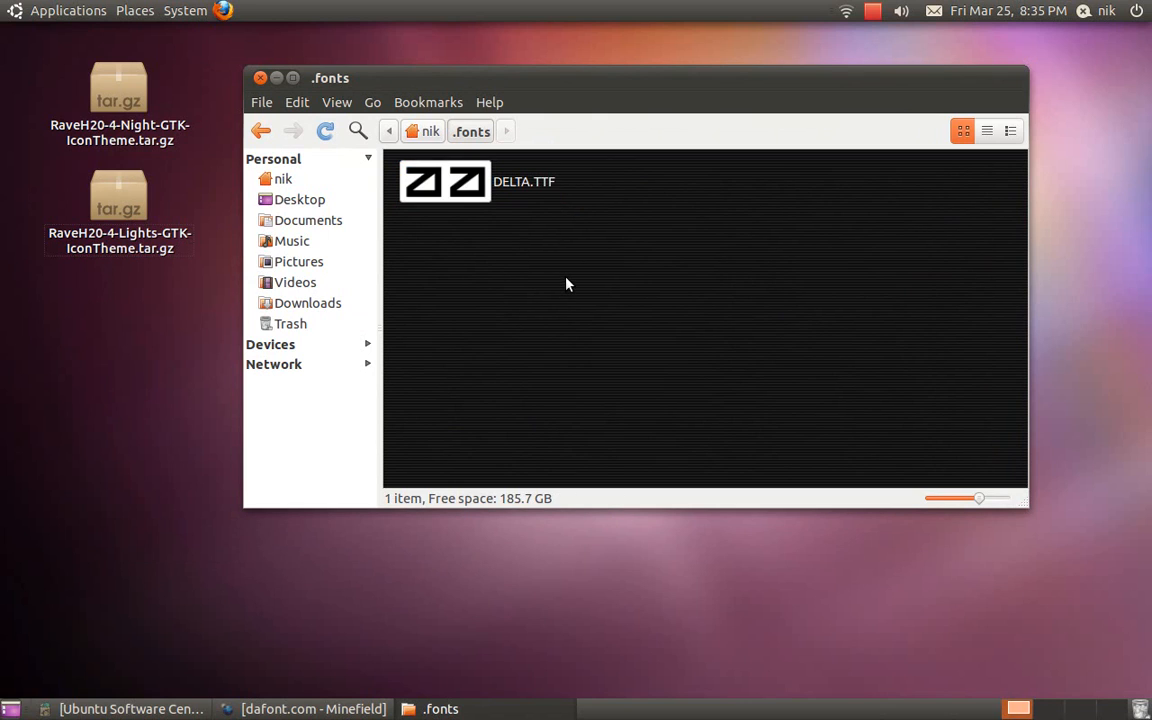
{"action": "mouse_move", "coordinate": [448, 222]}
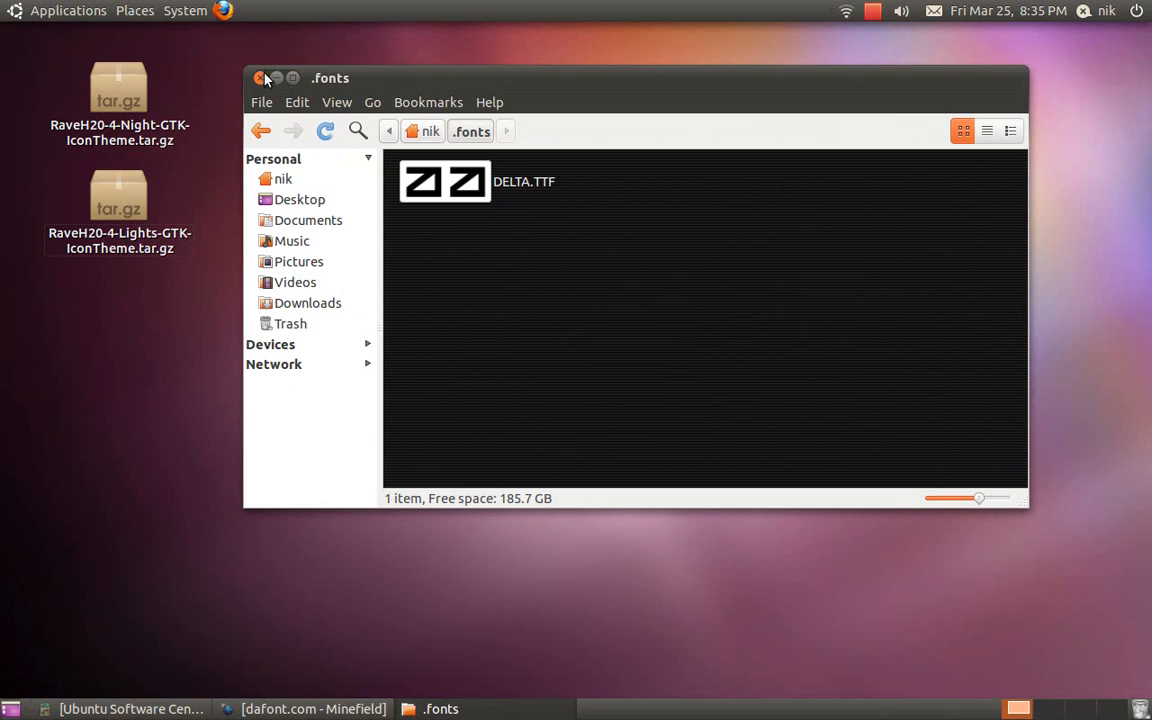
- Launch LibreOffice Writer from Applications > Office
{"action": "left_click", "coordinate": [70, 10]}
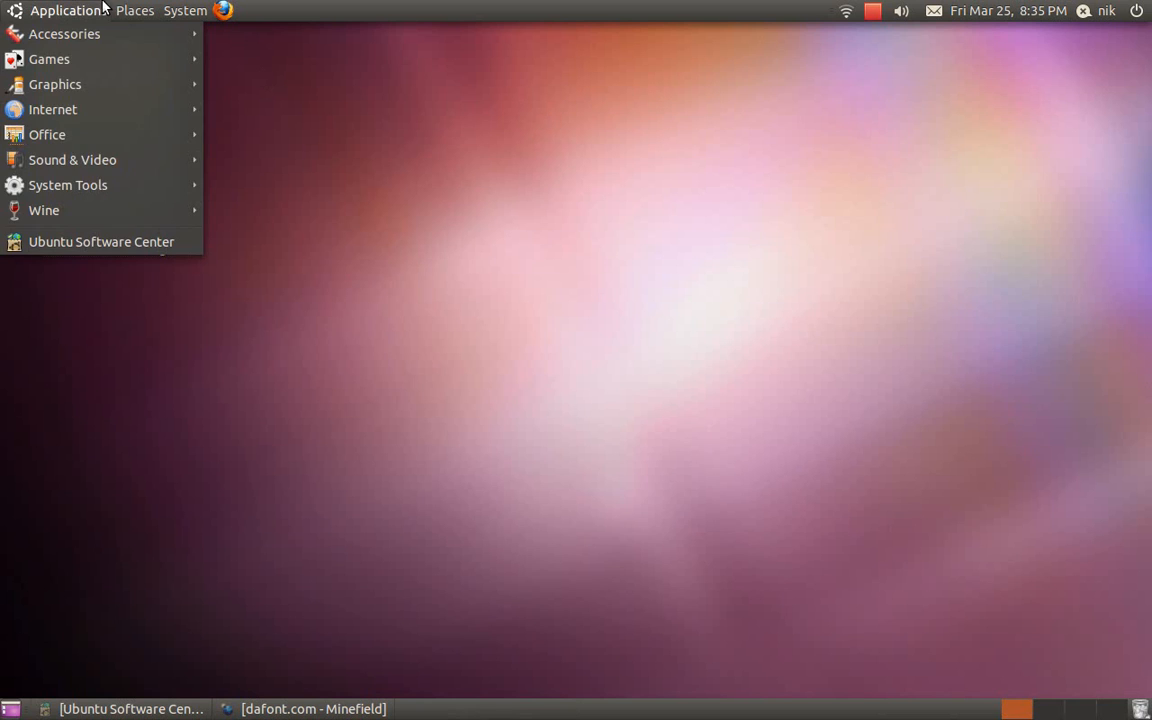
{"action": "left_click", "coordinate": [48, 134]}
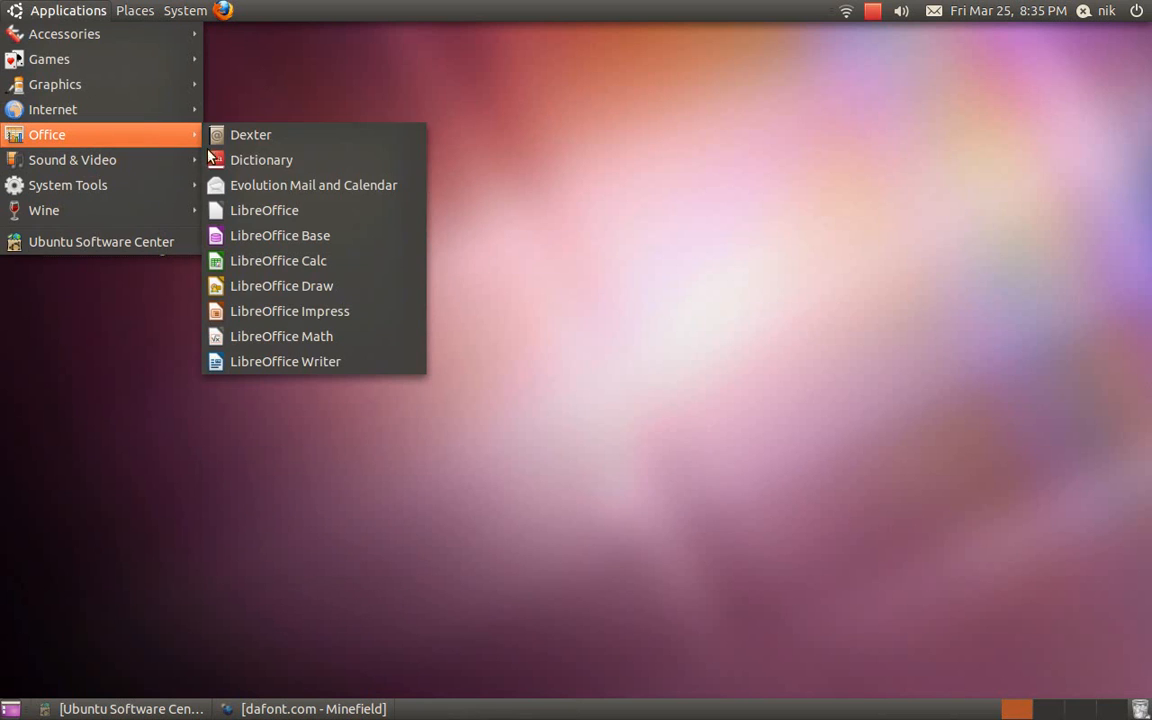
{"action": "left_click", "coordinate": [284, 360]}
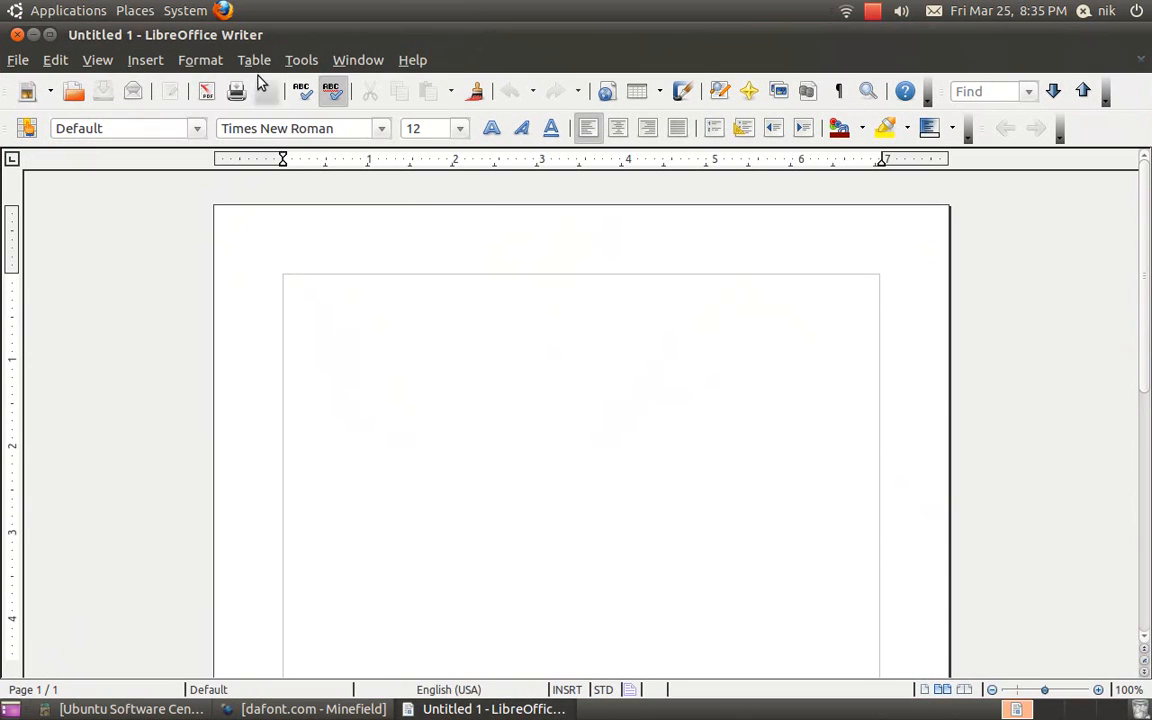
- Set font size 66, choose the Delta Ray font and write hello
{"action": "left_click", "coordinate": [460, 128]}
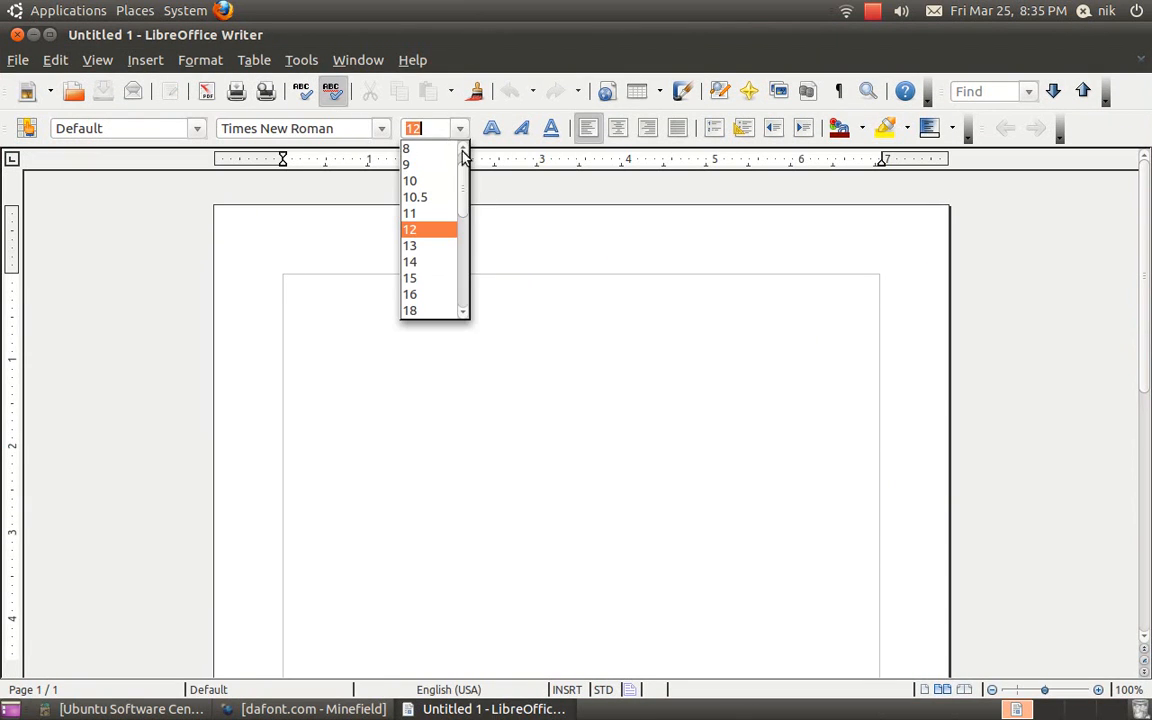
{"action": "scroll", "scroll_direction": "down", "scroll_amount": 3}
{"action": "type", "text": "66"}
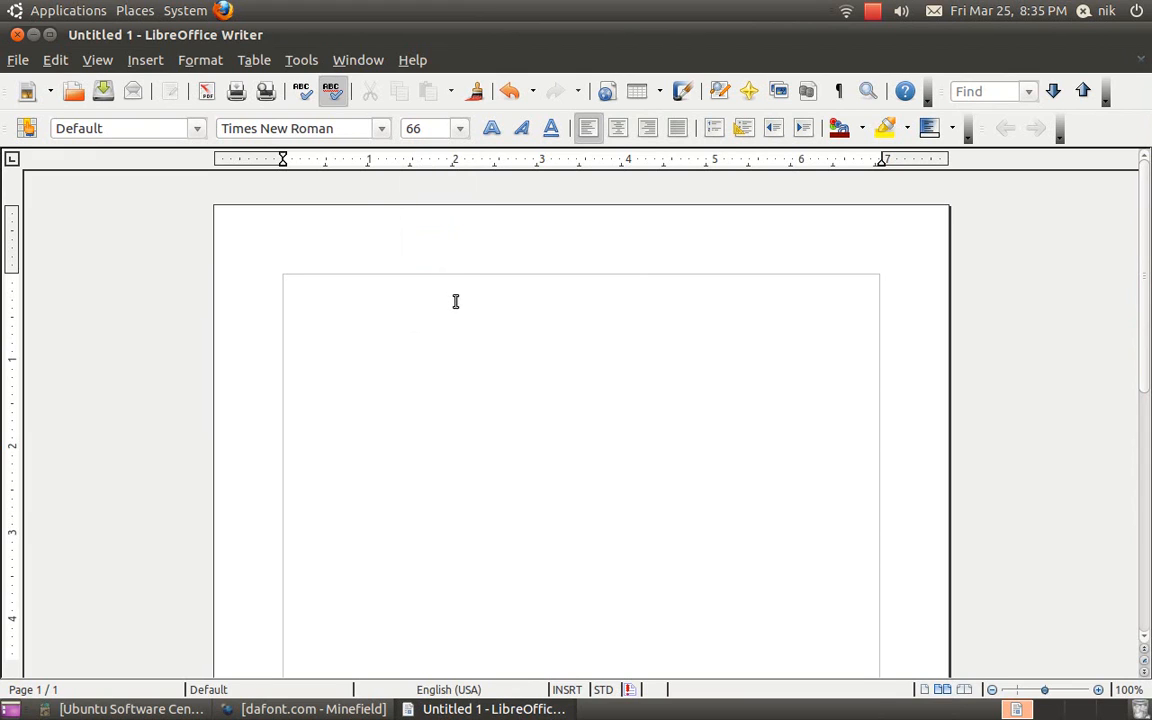
{"action": "left_click", "coordinate": [380, 128]}
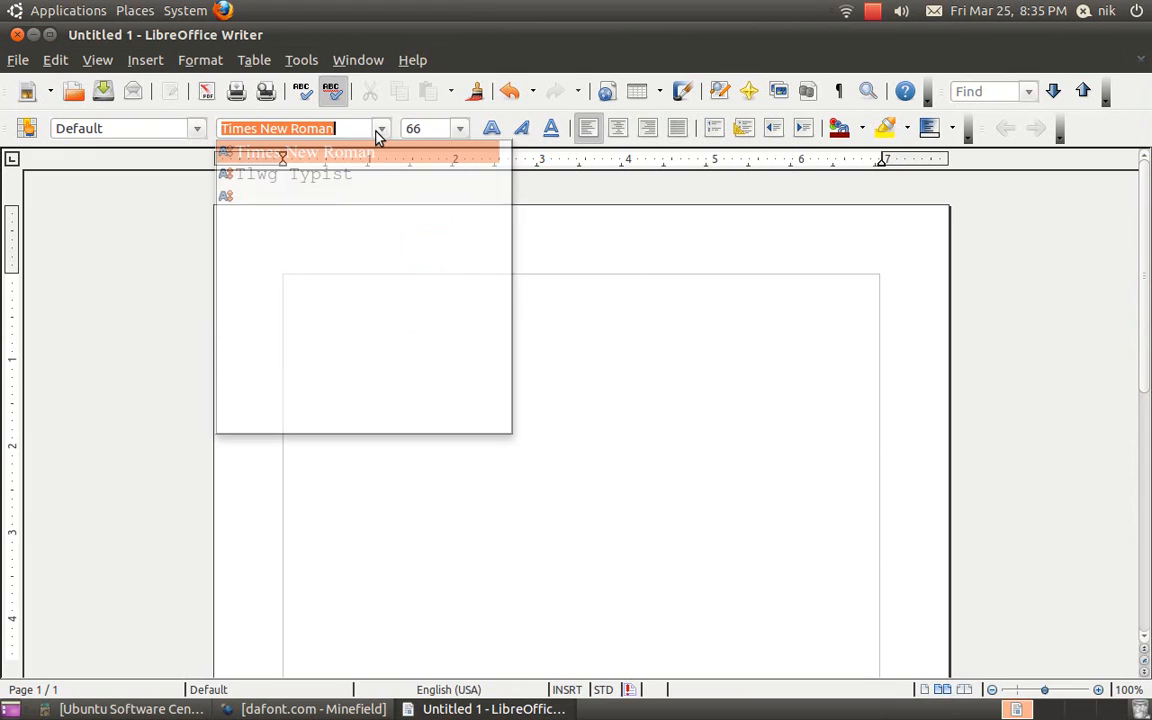
{"action": "scroll", "scroll_direction": "down", "scroll_amount": 3}
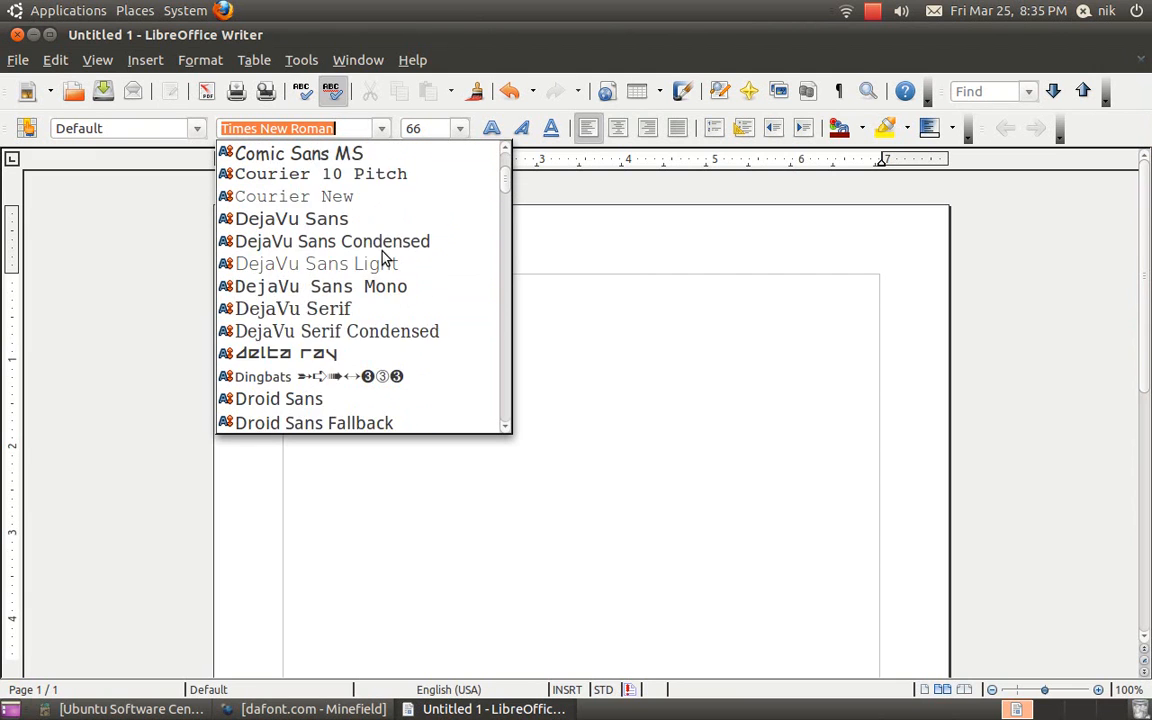
{"action": "left_click", "coordinate": [284, 352]}
{"action": "type", "text": "h"}
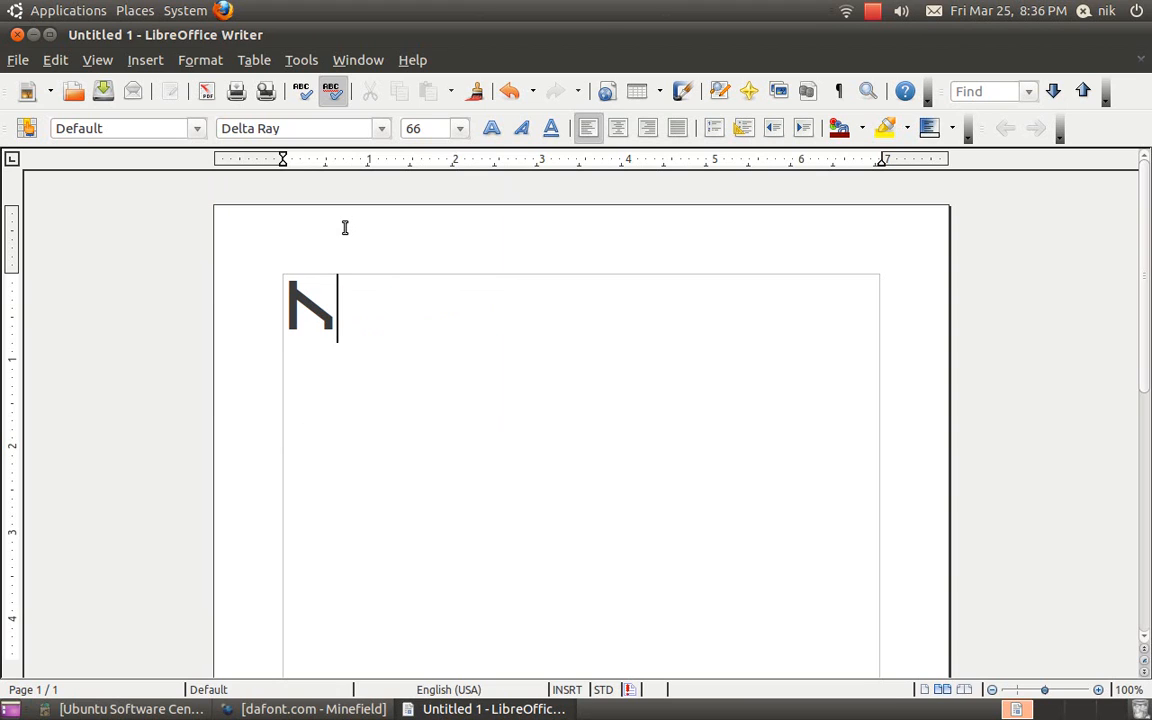
{"action": "type", "text": "e"}
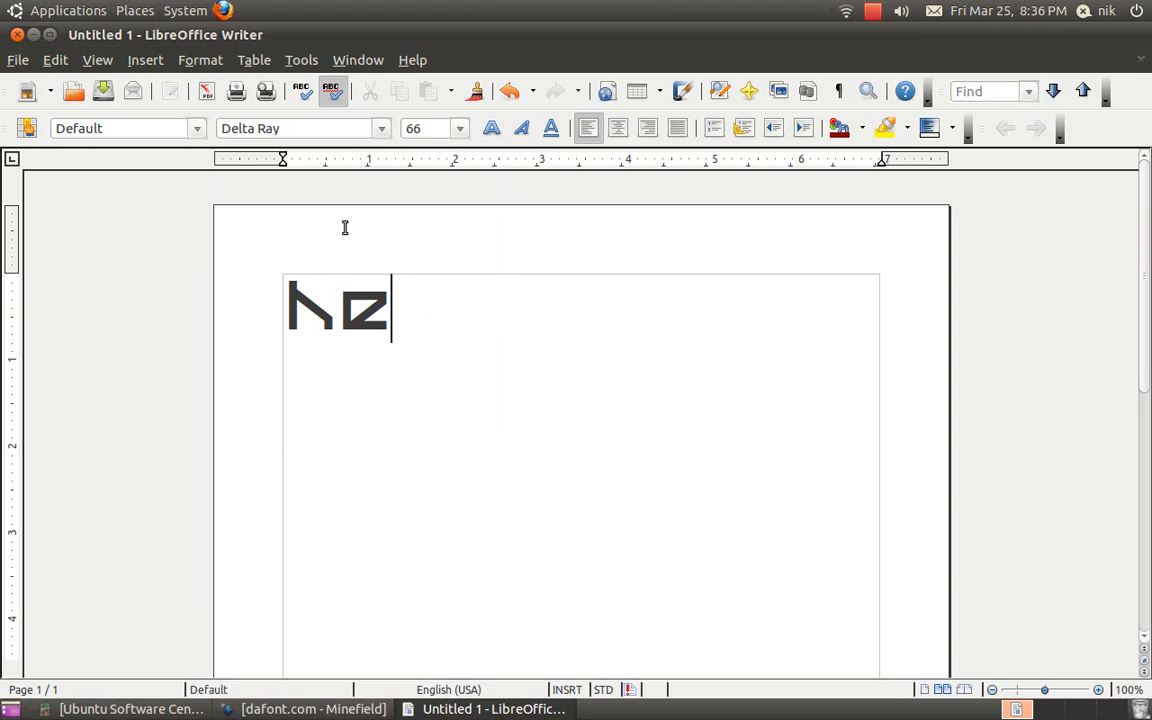
{"action": "type", "text": "llo"}
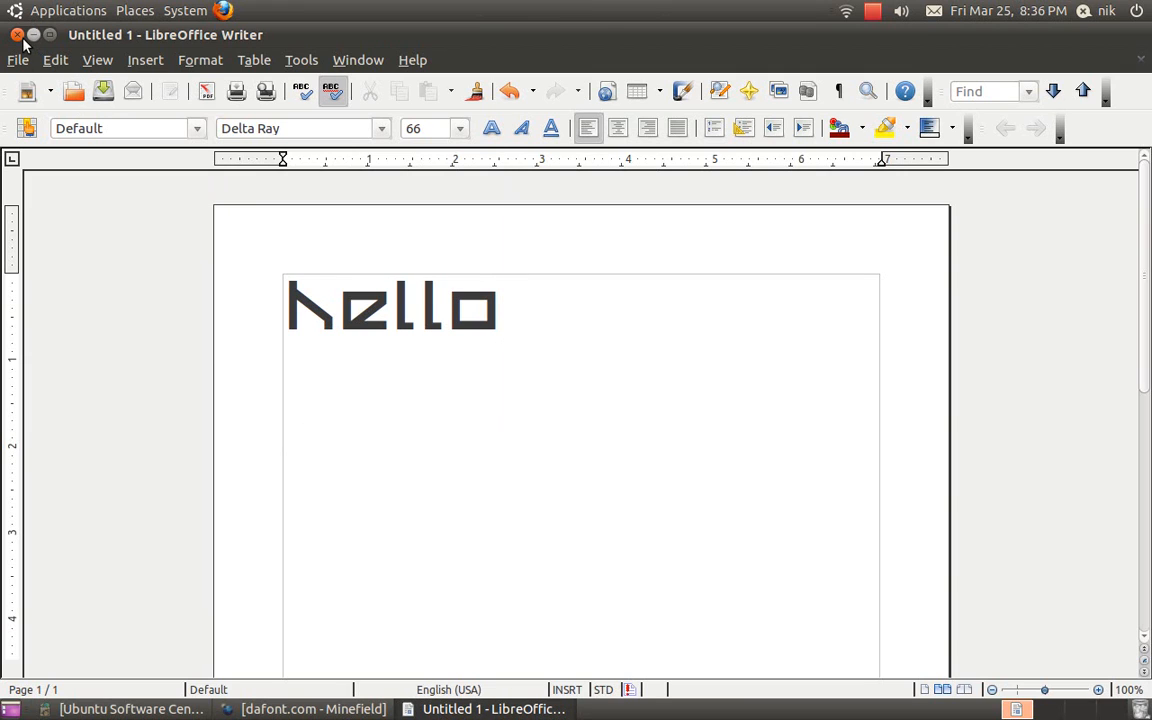
- Close the untitled document, discarding the changes
{"action": "left_click", "coordinate": [12, 36]}
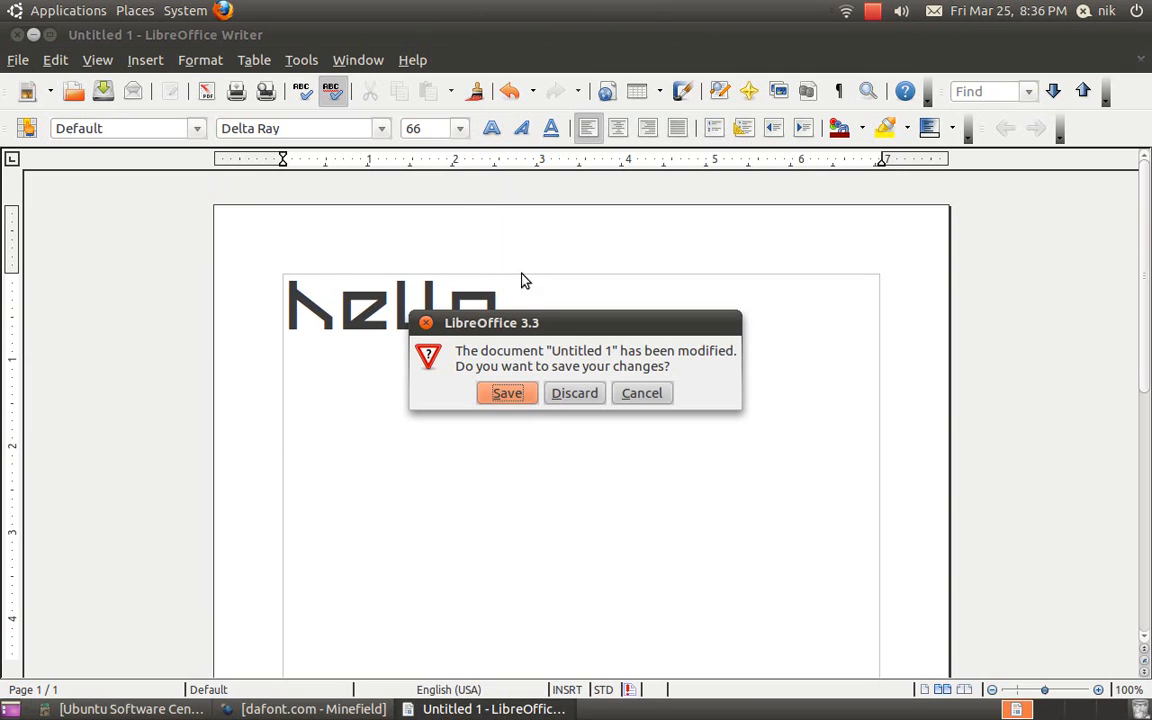
{"action": "left_click", "coordinate": [574, 392]}
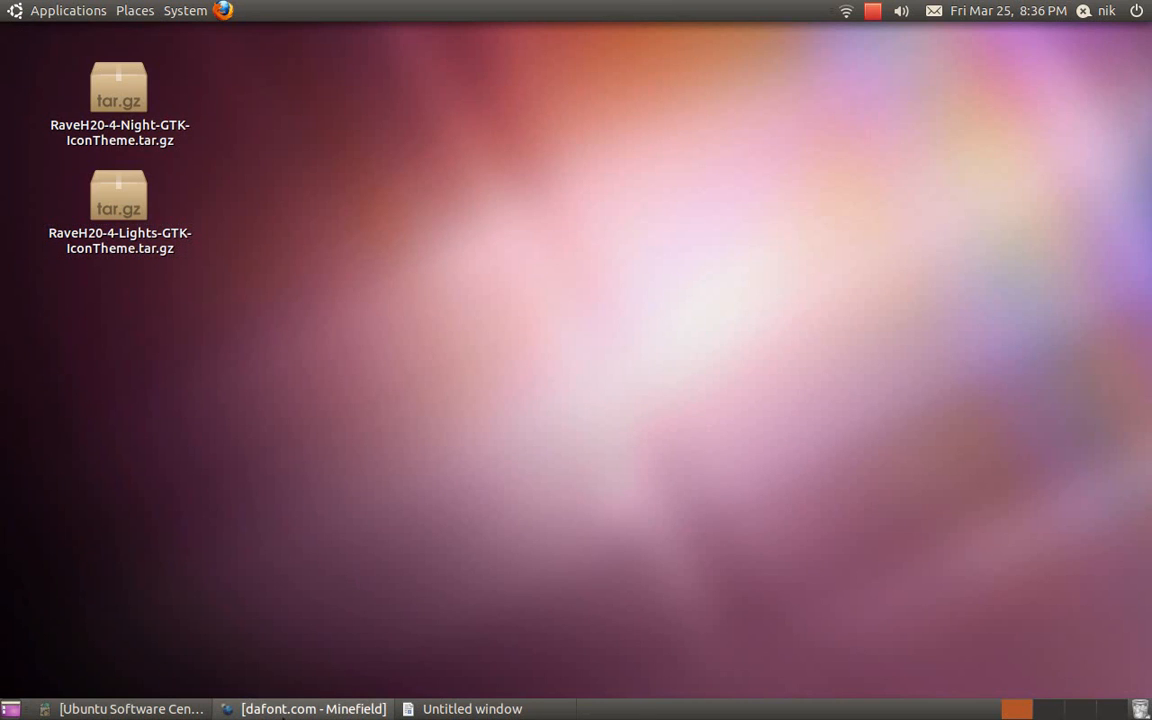
- Restore Minefield, switch to the GNOME-Look.org tab and scroll through the Latest artwork list
{"action": "left_click", "coordinate": [300, 708]}
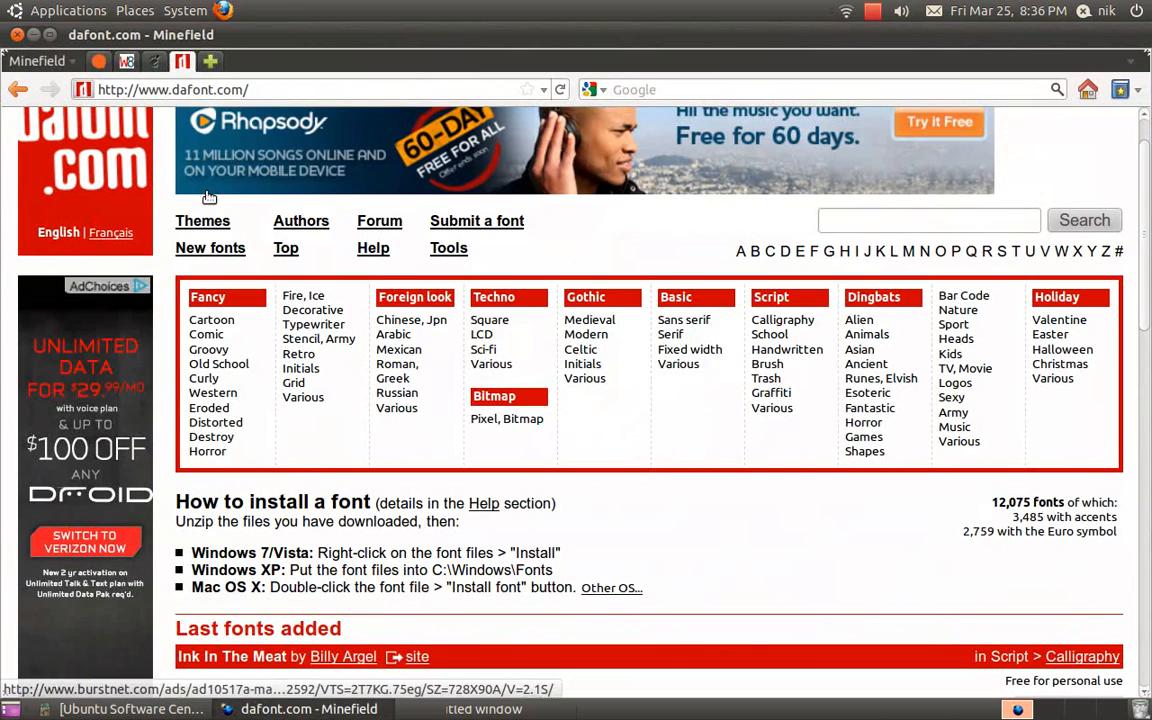
{"action": "left_click", "coordinate": [150, 62]}
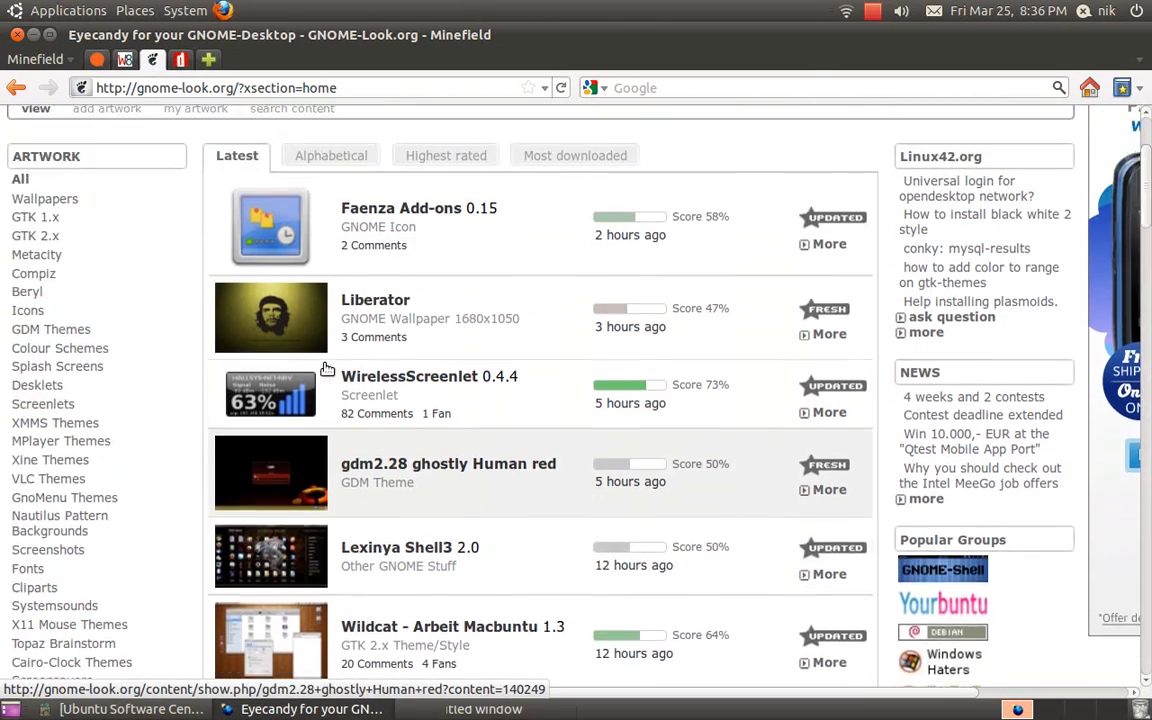
{"action": "scroll", "scroll_direction": "down", "scroll_amount": 3}
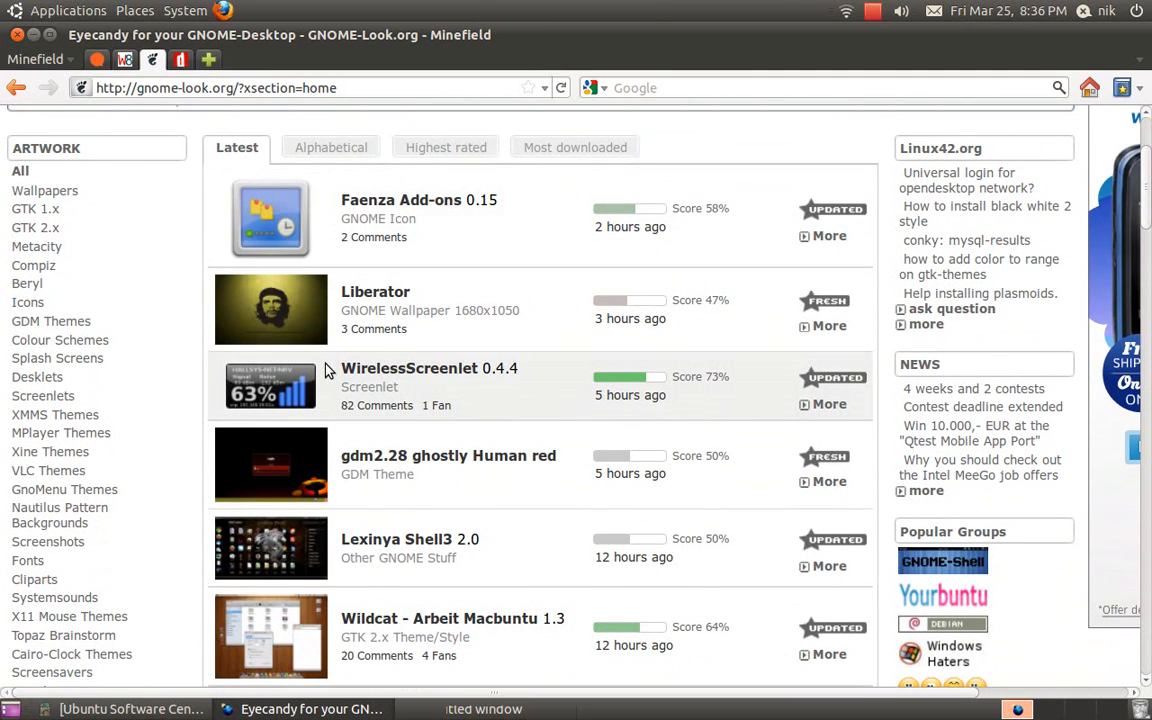
{"action": "scroll", "scroll_direction": "down", "scroll_amount": 3}
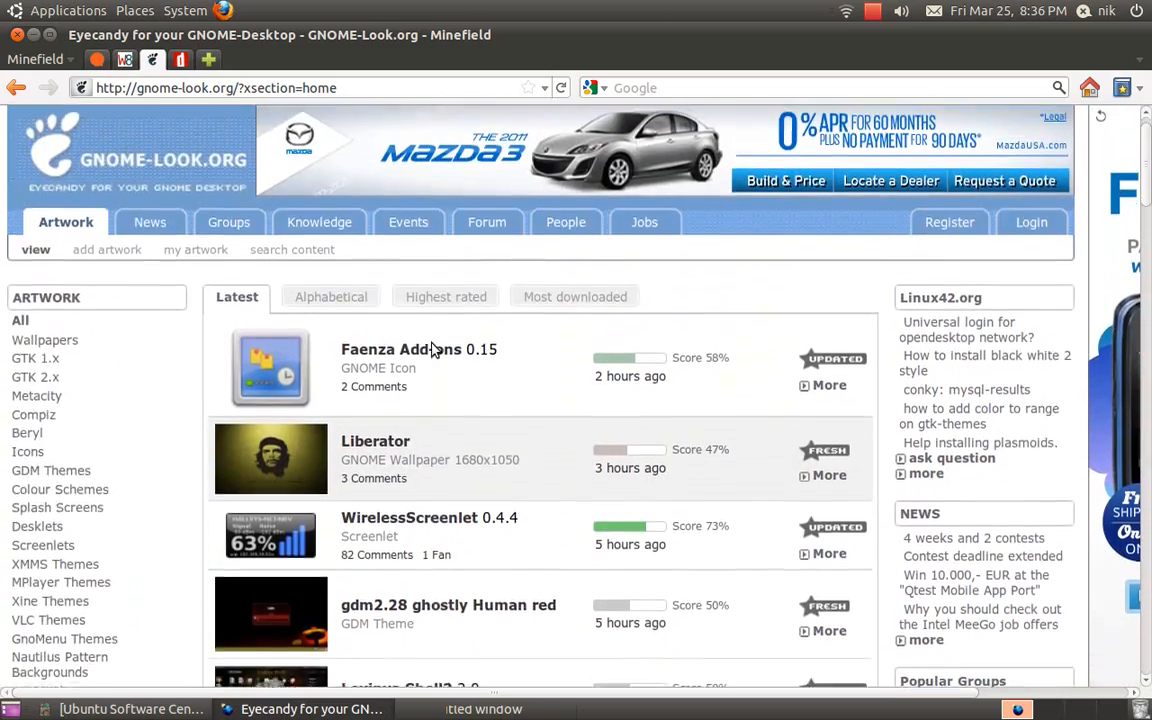
{"action": "scroll", "scroll_direction": "down", "scroll_amount": 3}
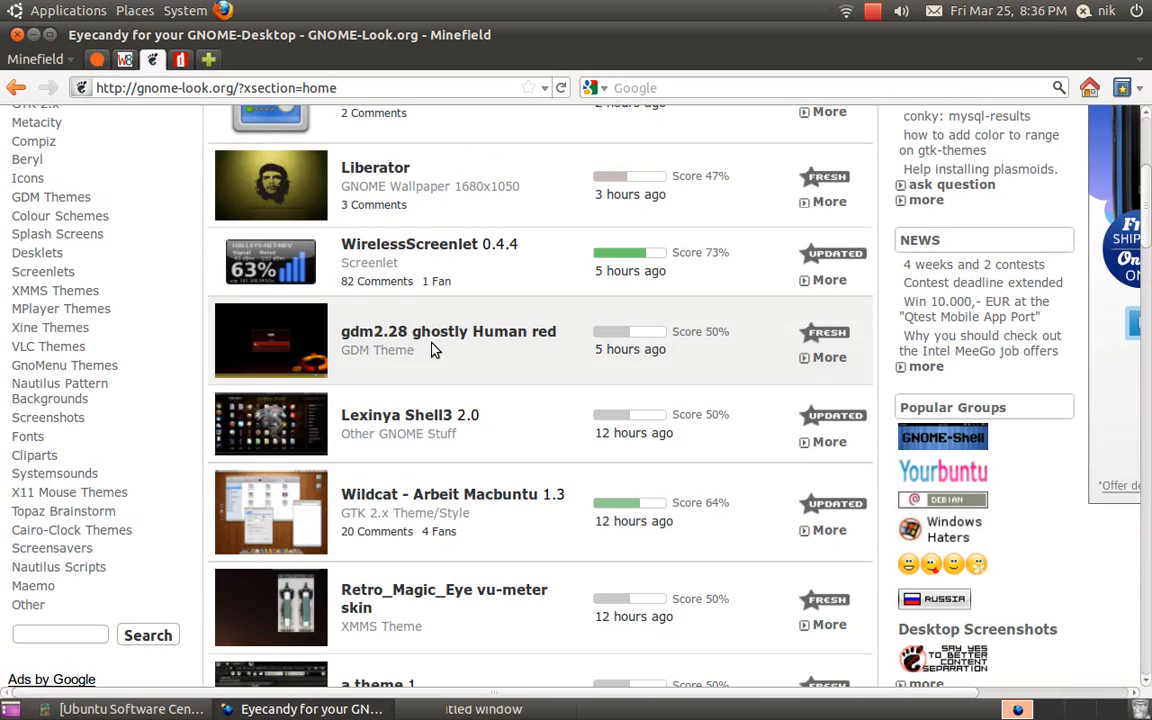
{"action": "scroll", "scroll_direction": "down", "scroll_amount": 3}
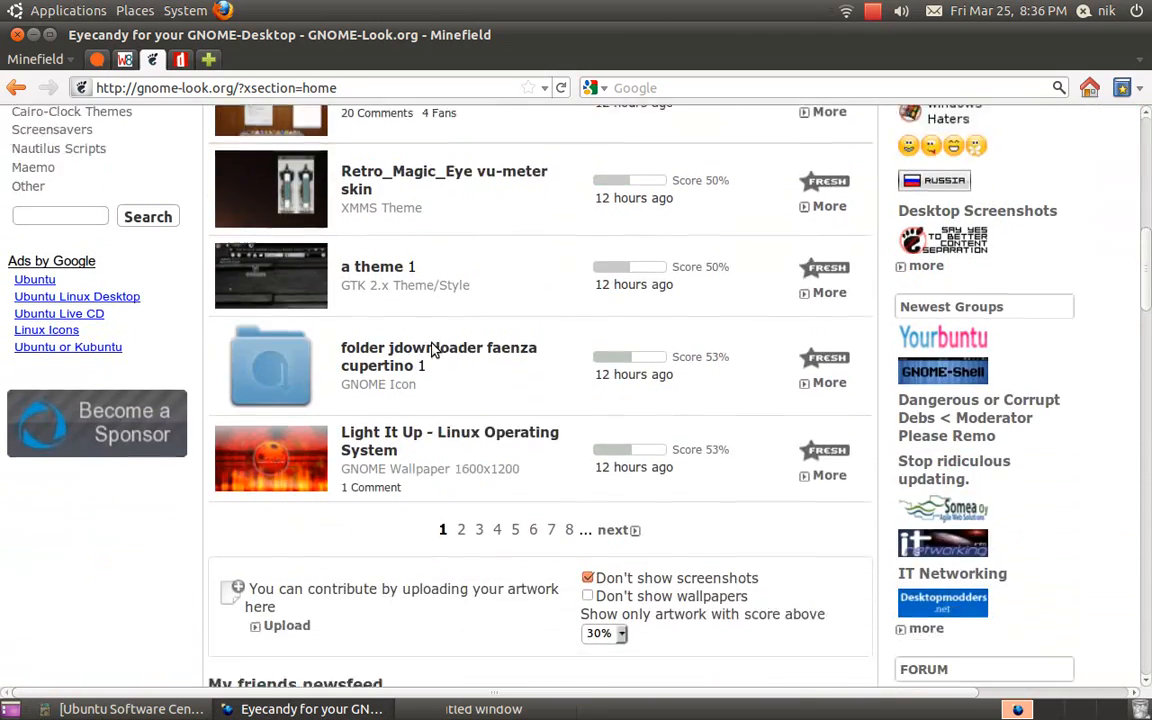
{"action": "scroll", "scroll_direction": "up", "scroll_amount": 3}
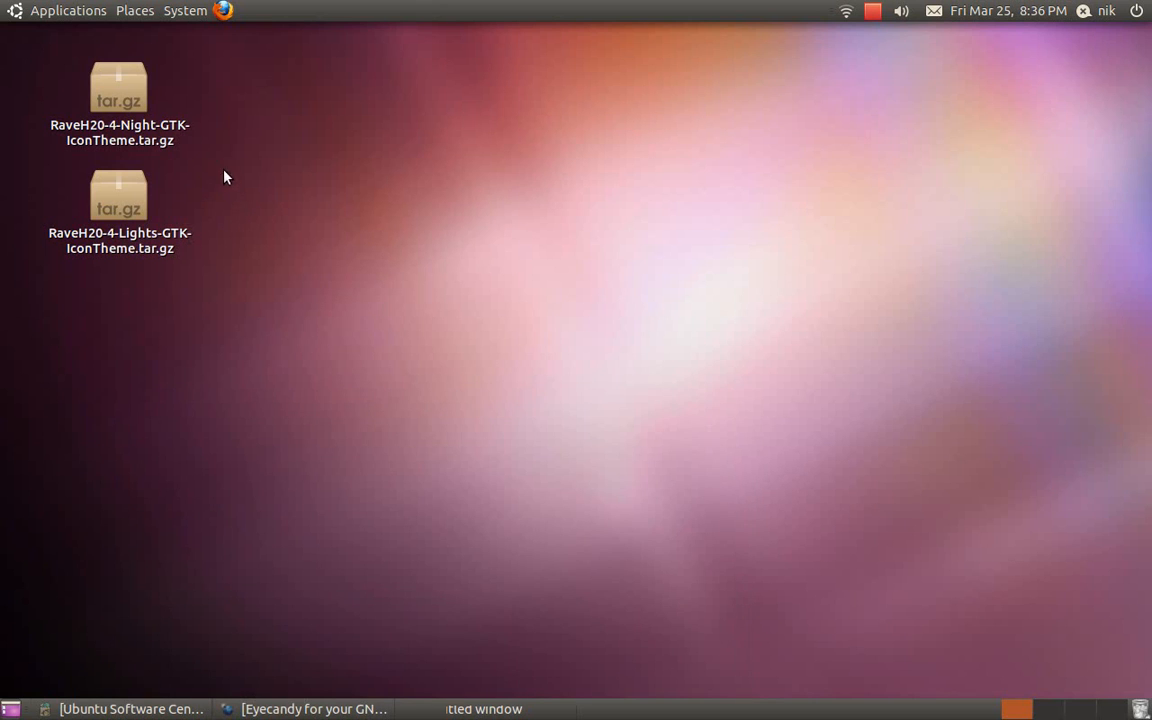
{"action": "mouse_move", "coordinate": [186, 192]}
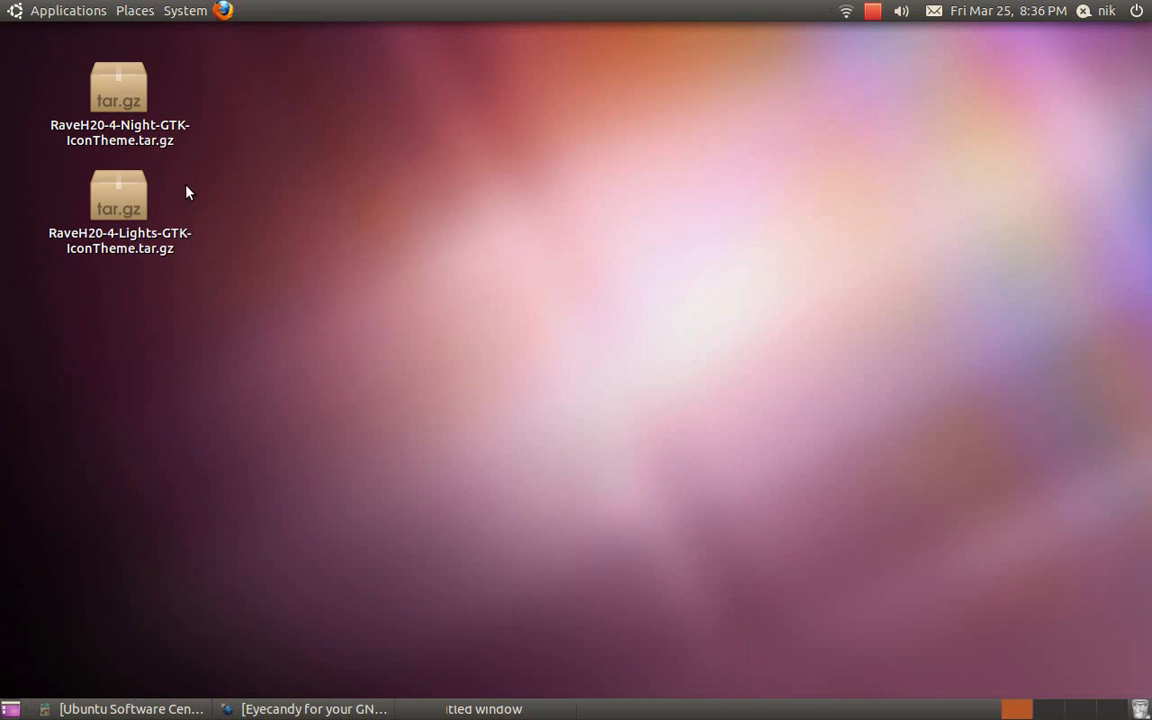
{"action": "mouse_move", "coordinate": [240, 216]}
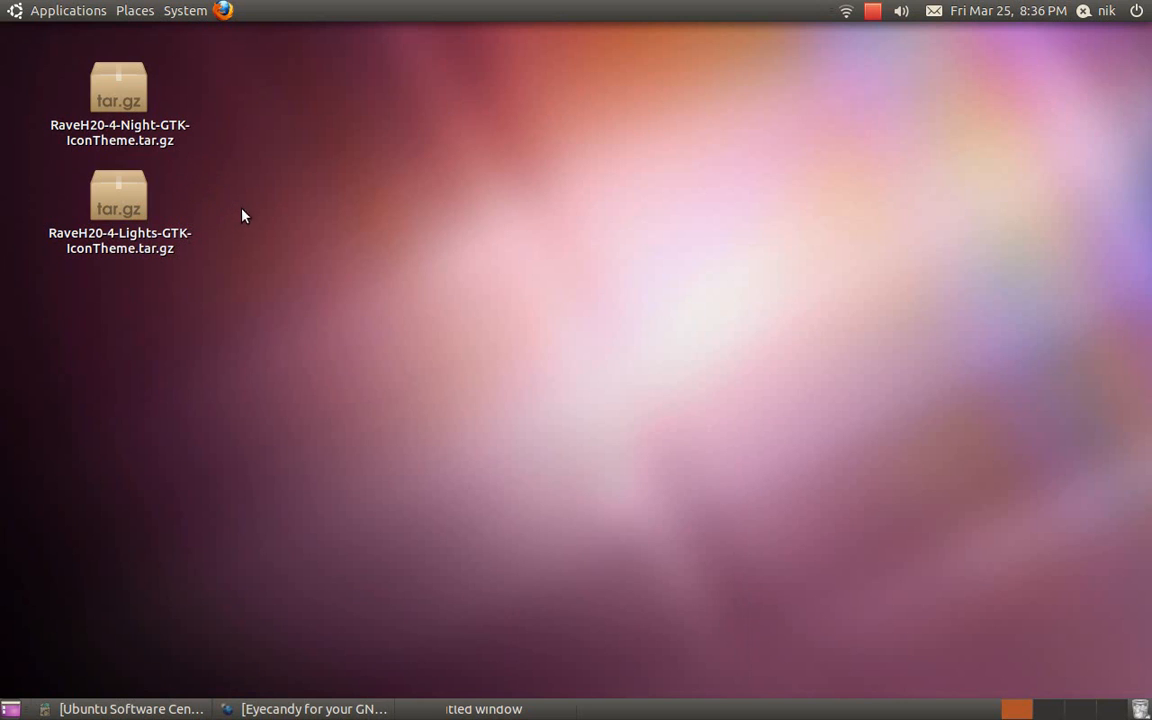
{"action": "mouse_move", "coordinate": [274, 206]}
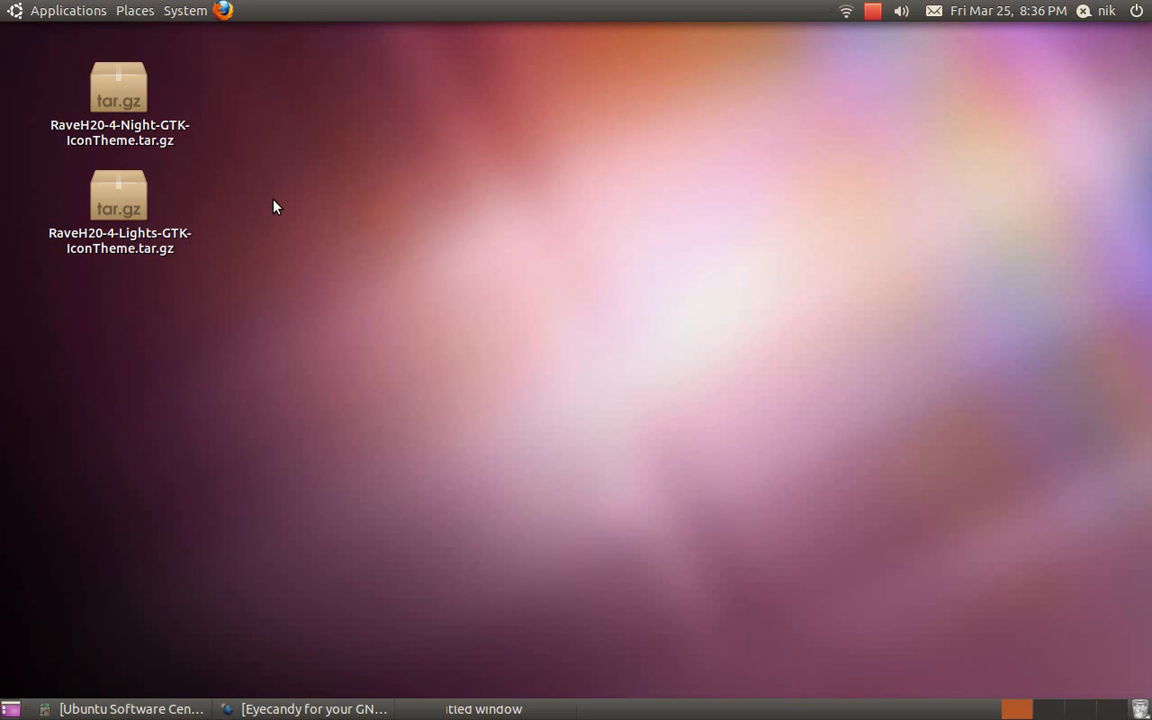
{"action": "mouse_move", "coordinate": [408, 82]}
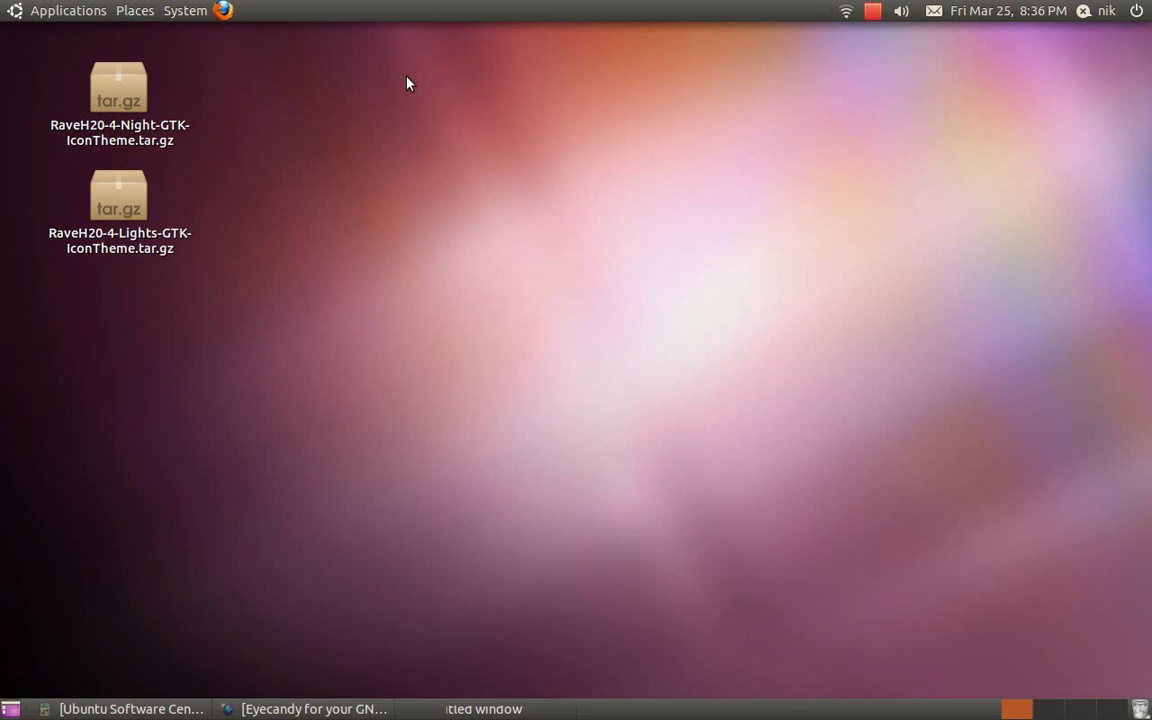
{"action": "mouse_move", "coordinate": [520, 8]}
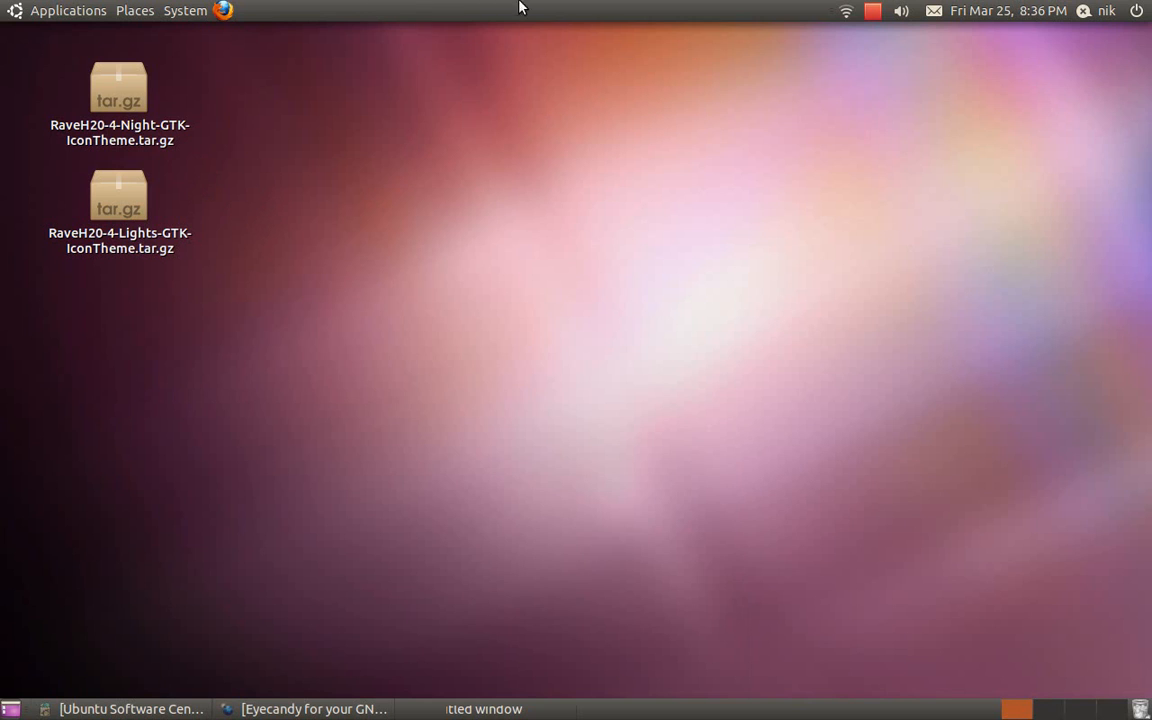
{"action": "mouse_move", "coordinate": [936, 12]}
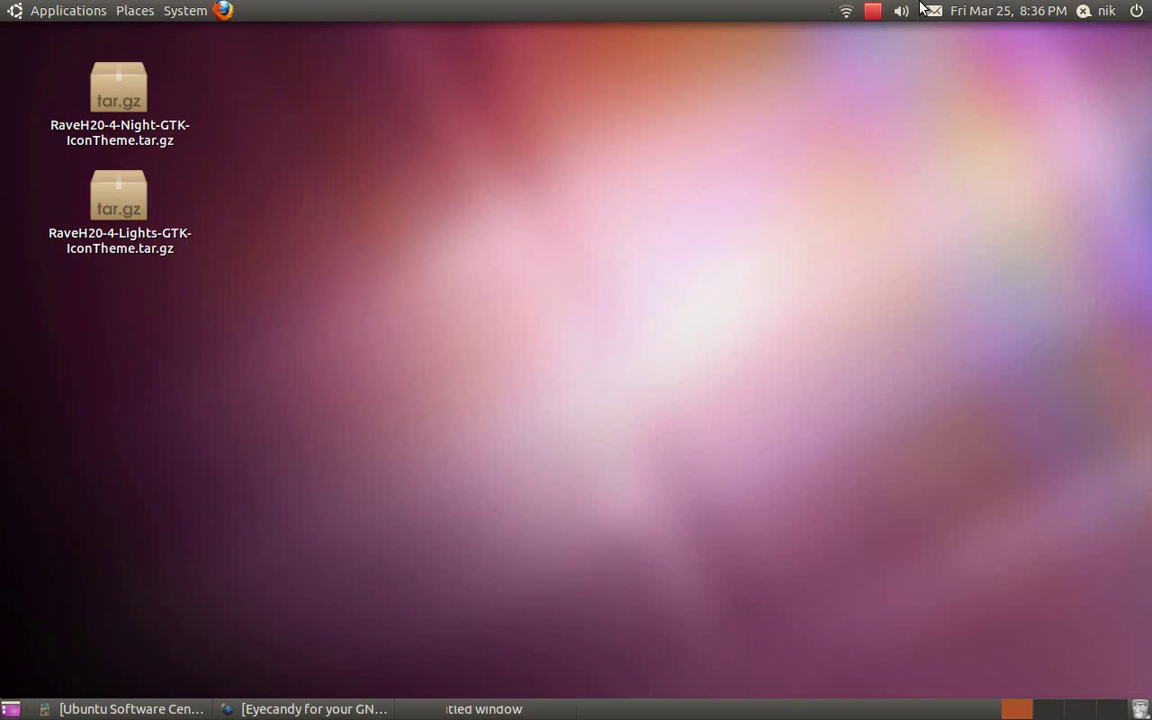
- Minimize the browser to show the desktop with the two RaveH20-4 archives
{"action": "left_click", "coordinate": [932, 12]}
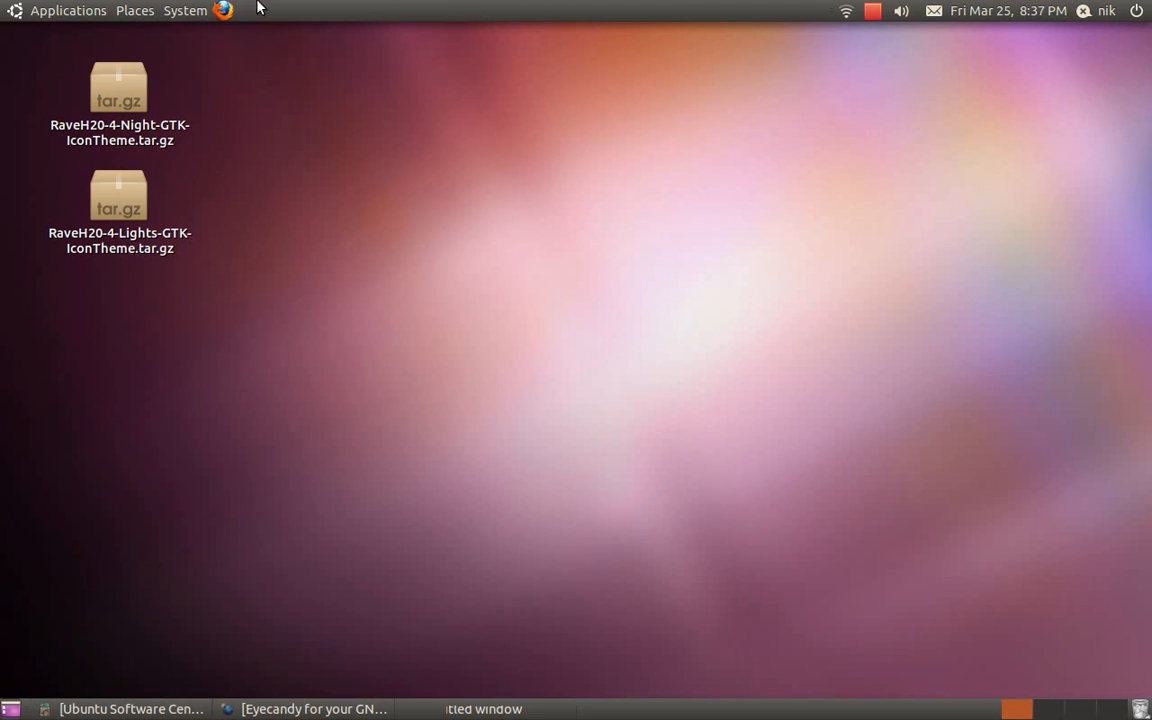
{"action": "mouse_move", "coordinate": [420, 8]}
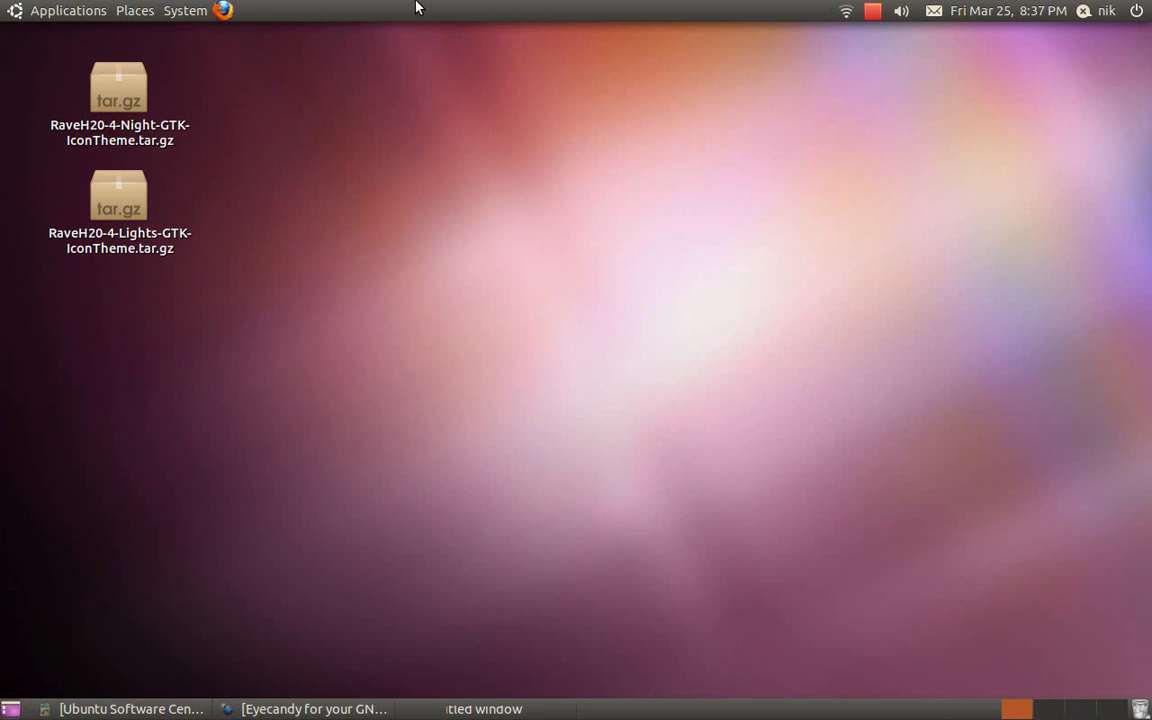
{"action": "mouse_move", "coordinate": [400, 144]}
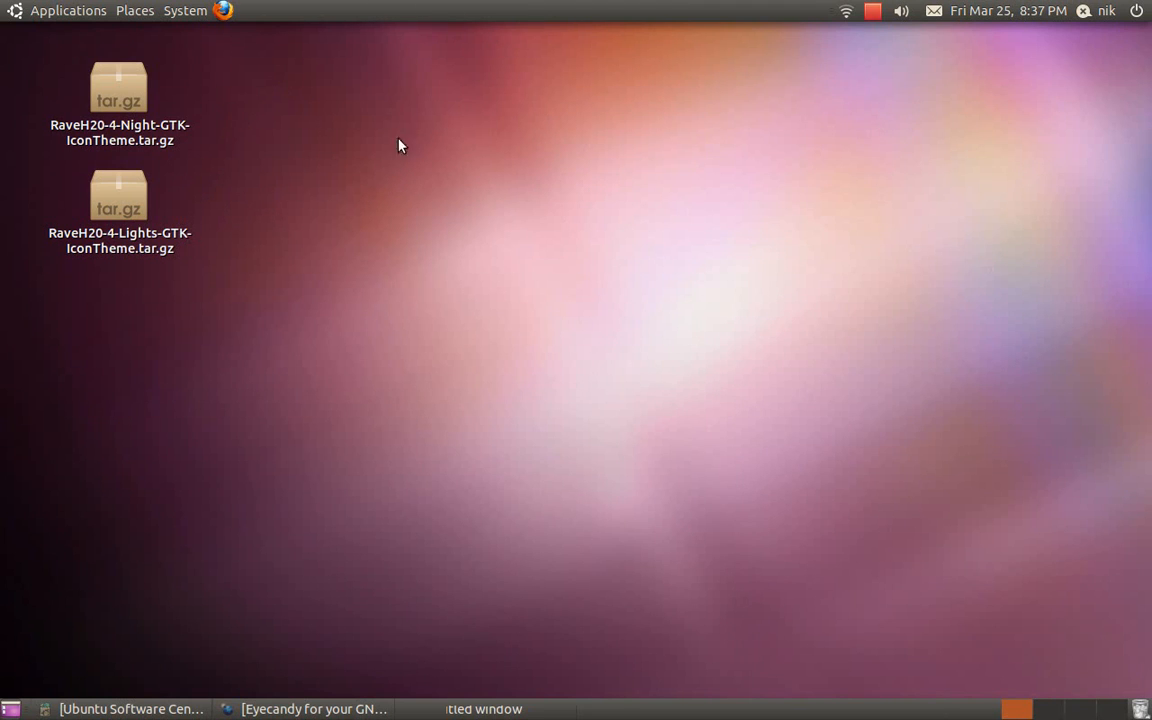
{"action": "mouse_move", "coordinate": [348, 118]}
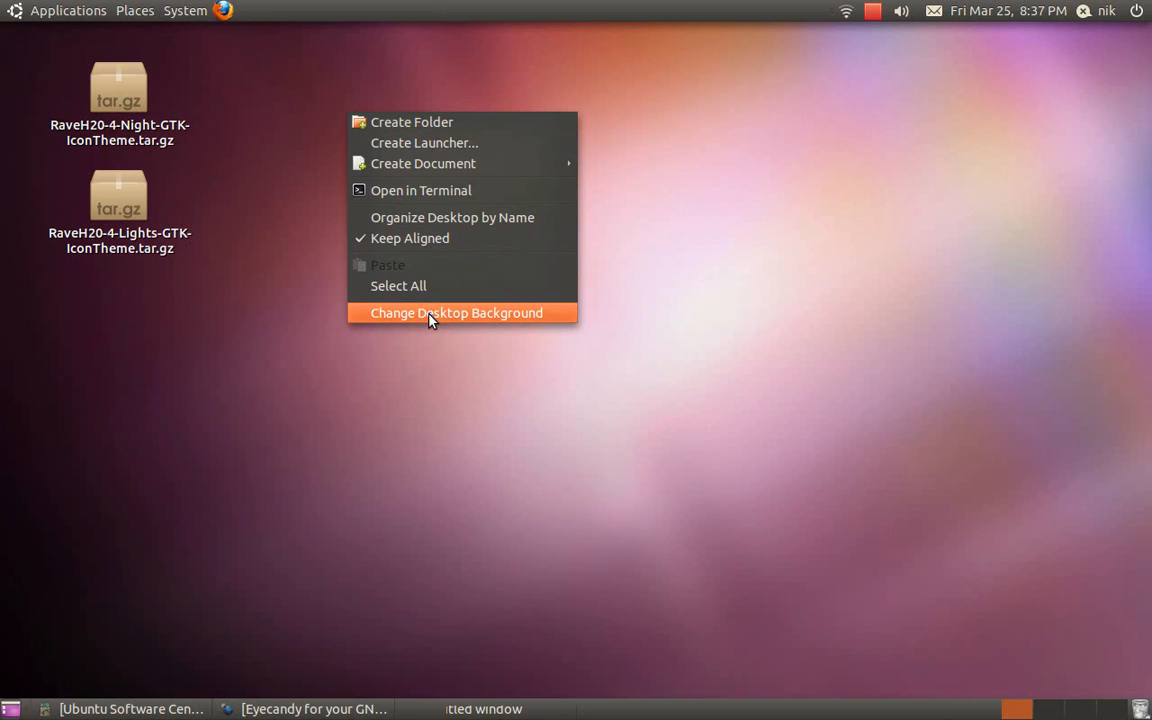
- Bring up Appearance Preferences on the Theme gallery and move the window to the right
{"action": "left_click", "coordinate": [460, 312]}
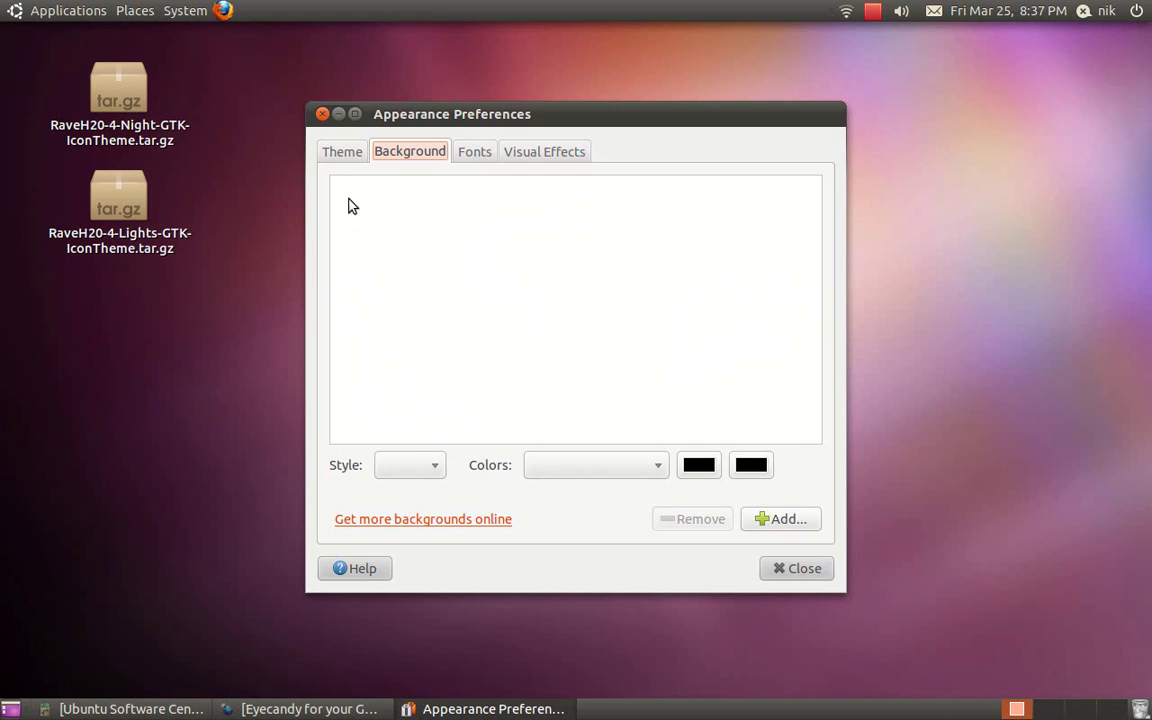
{"action": "left_click", "coordinate": [342, 152]}
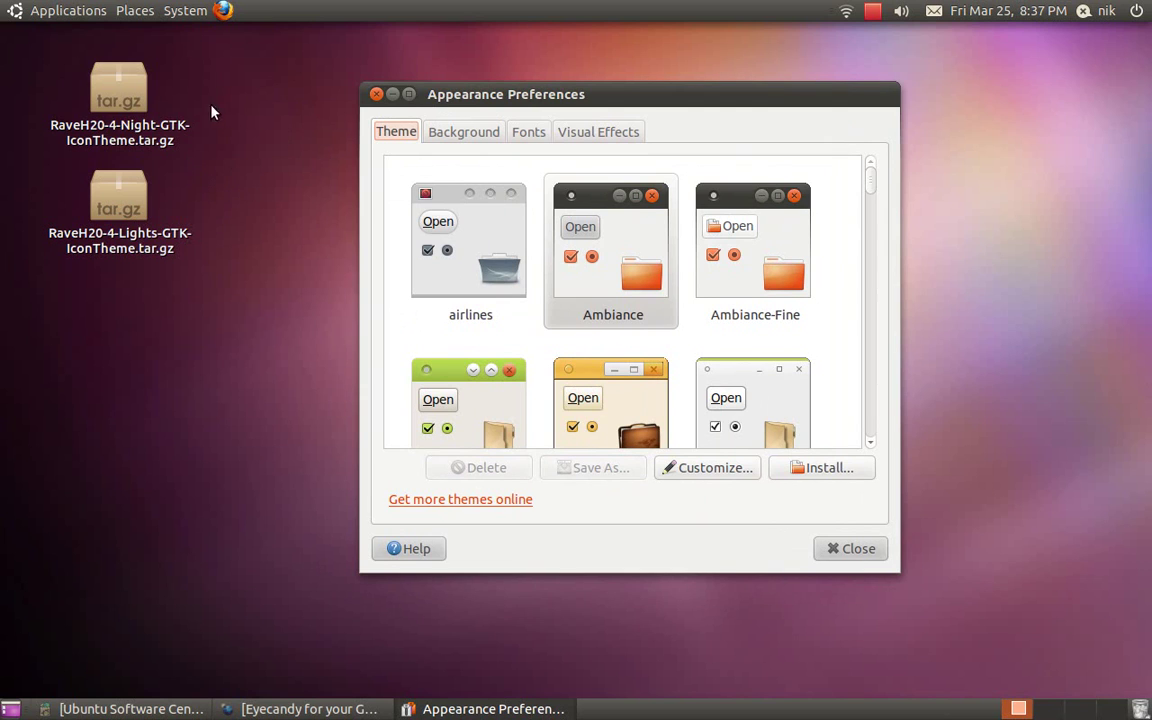
{"action": "left_click_drag", "start_coordinate": [120, 206], "coordinate": [252, 218]}
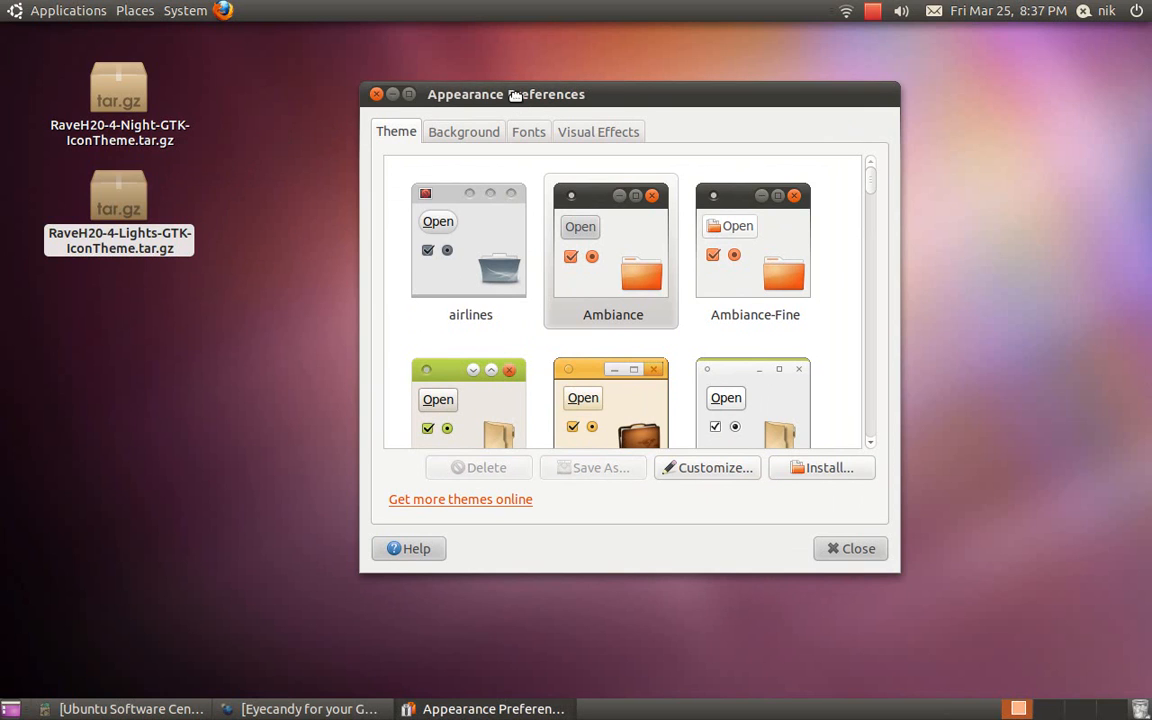
{"action": "left_click_drag", "start_coordinate": [504, 94], "coordinate": [546, 94]}
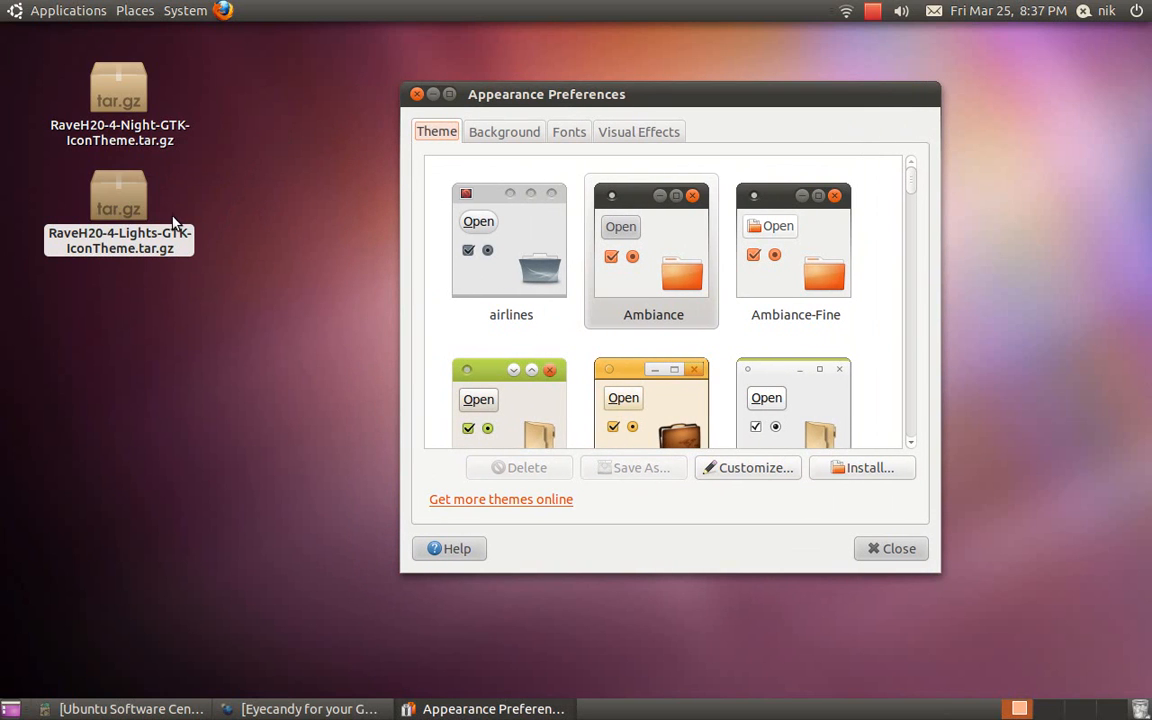
{"action": "mouse_move", "coordinate": [200, 212]}
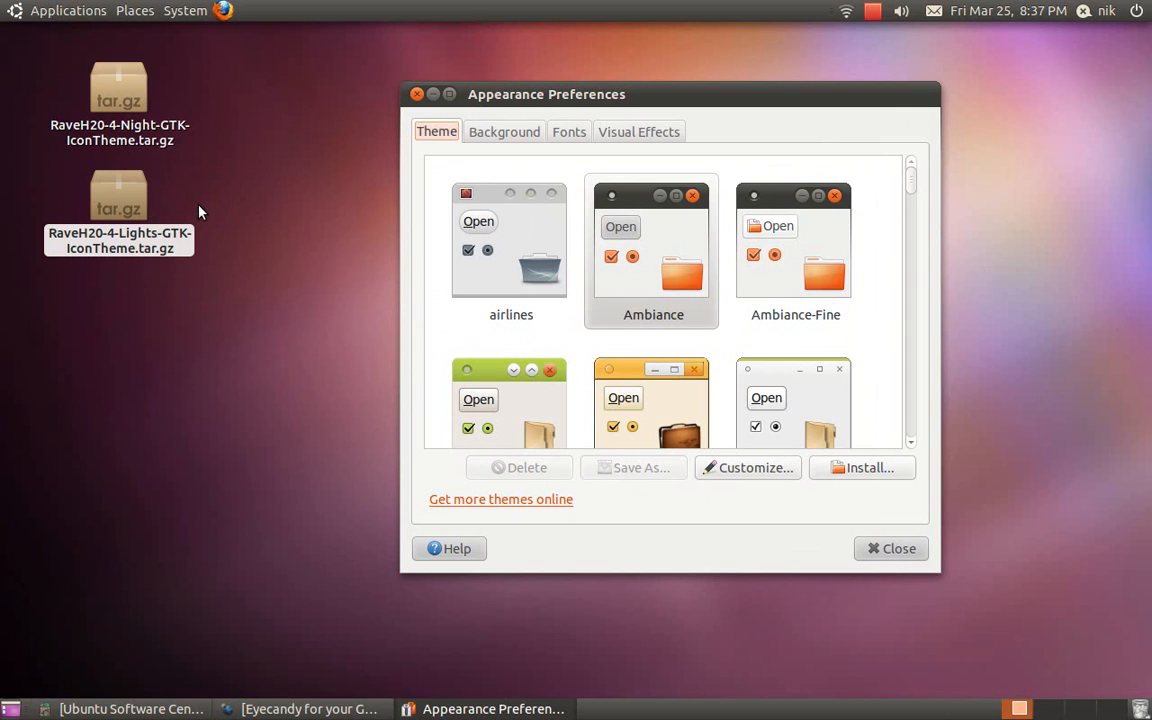
{"action": "mouse_move", "coordinate": [244, 196]}
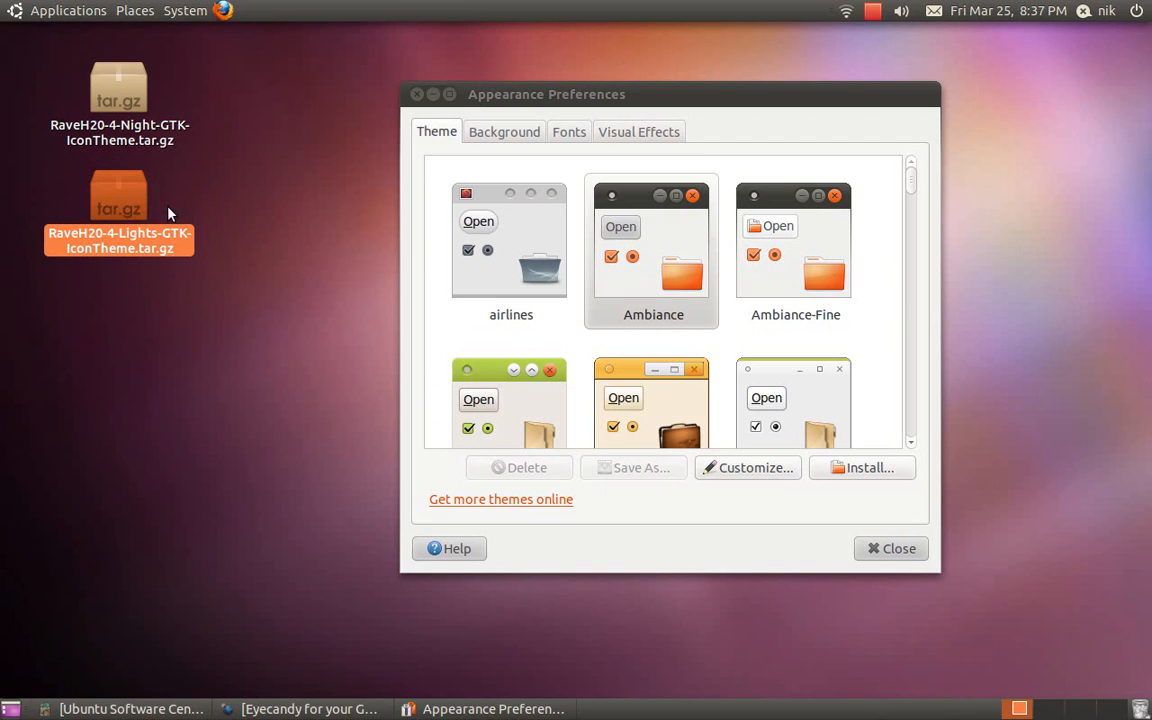
- Rearrange the desktop archives and select the RaveH20-4-Lights theme archive
{"action": "left_click_drag", "start_coordinate": [120, 196], "coordinate": [332, 316]}
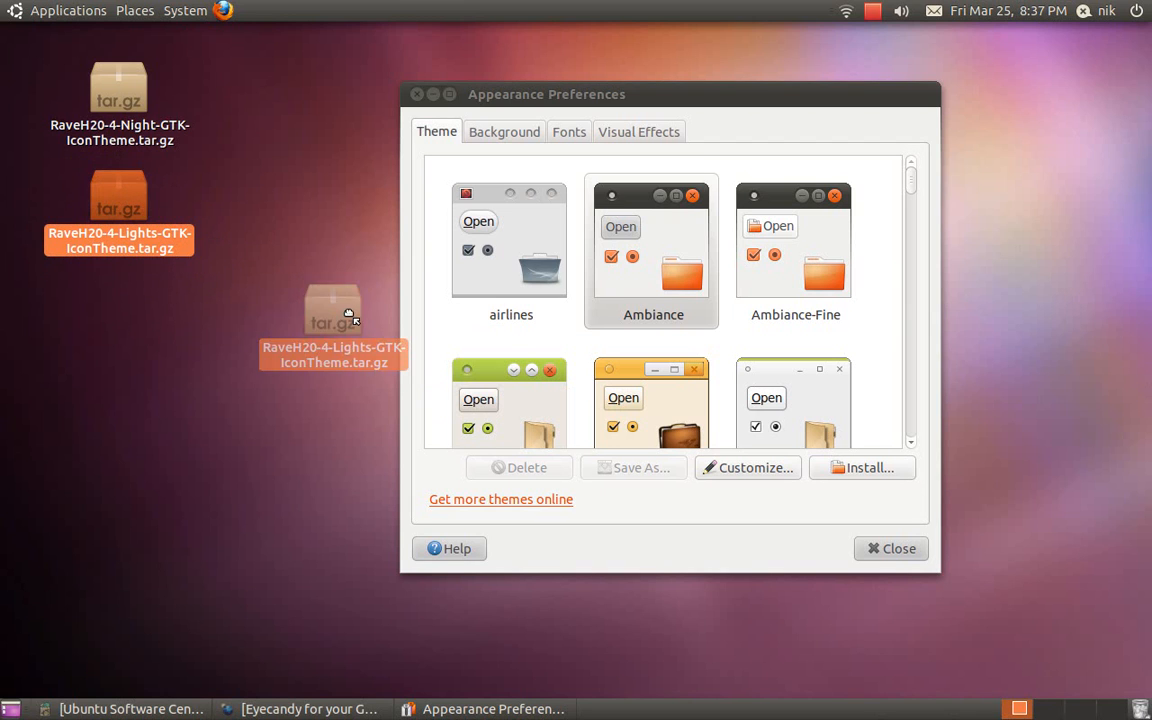
{"action": "left_click_drag", "start_coordinate": [332, 320], "coordinate": [228, 280]}
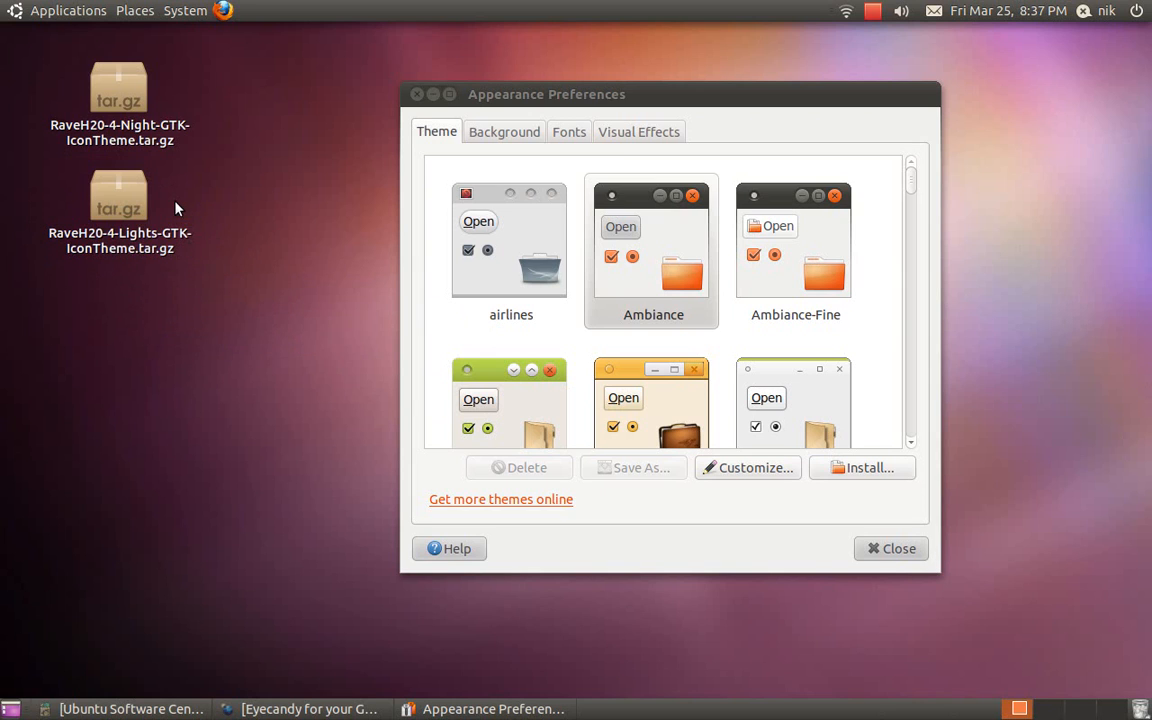
{"action": "mouse_move", "coordinate": [184, 232]}
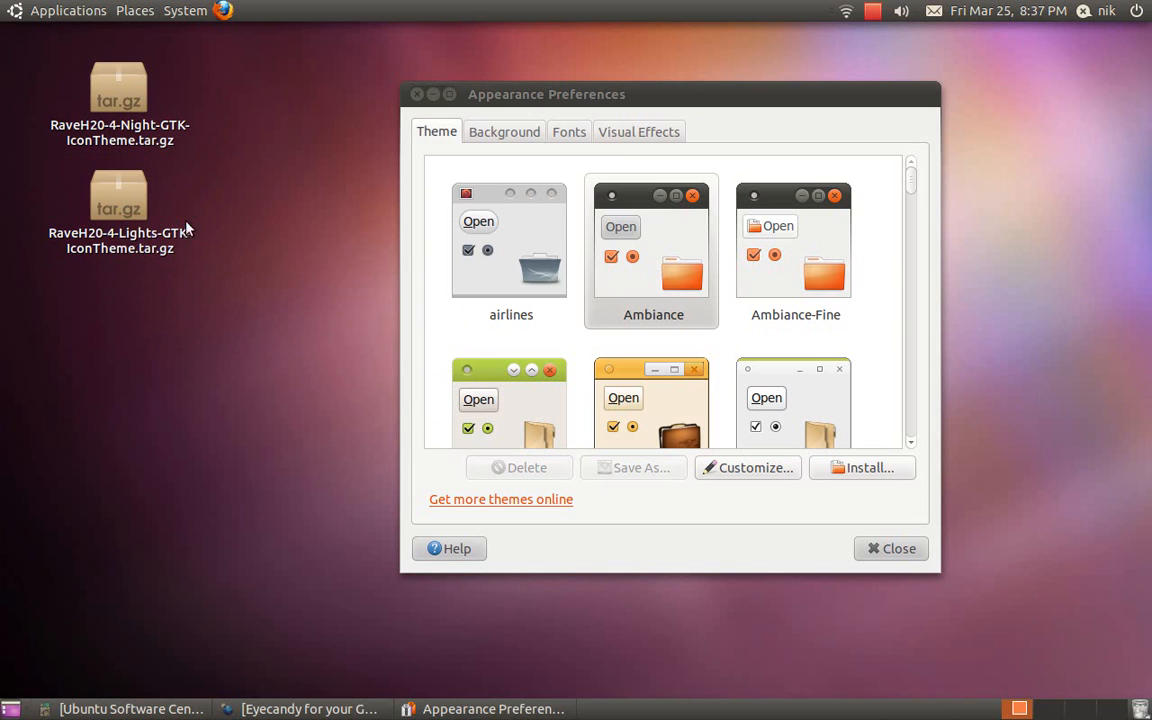
{"action": "left_click", "coordinate": [120, 200]}
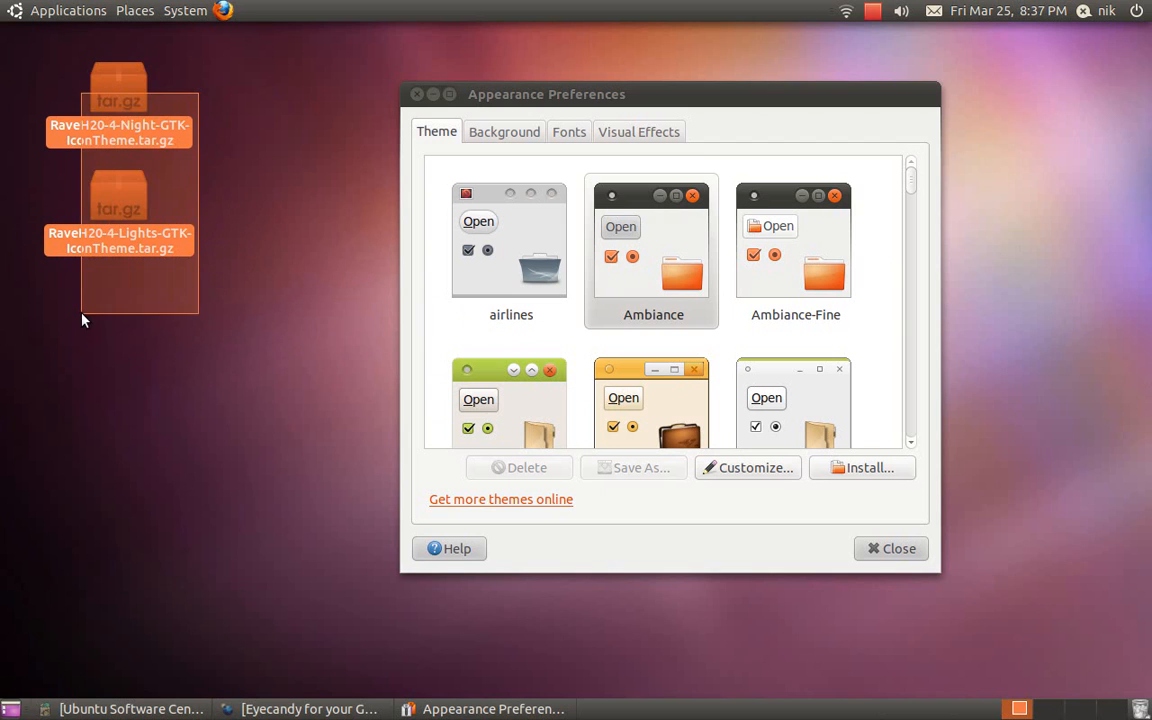
{"action": "left_click", "coordinate": [224, 356]}
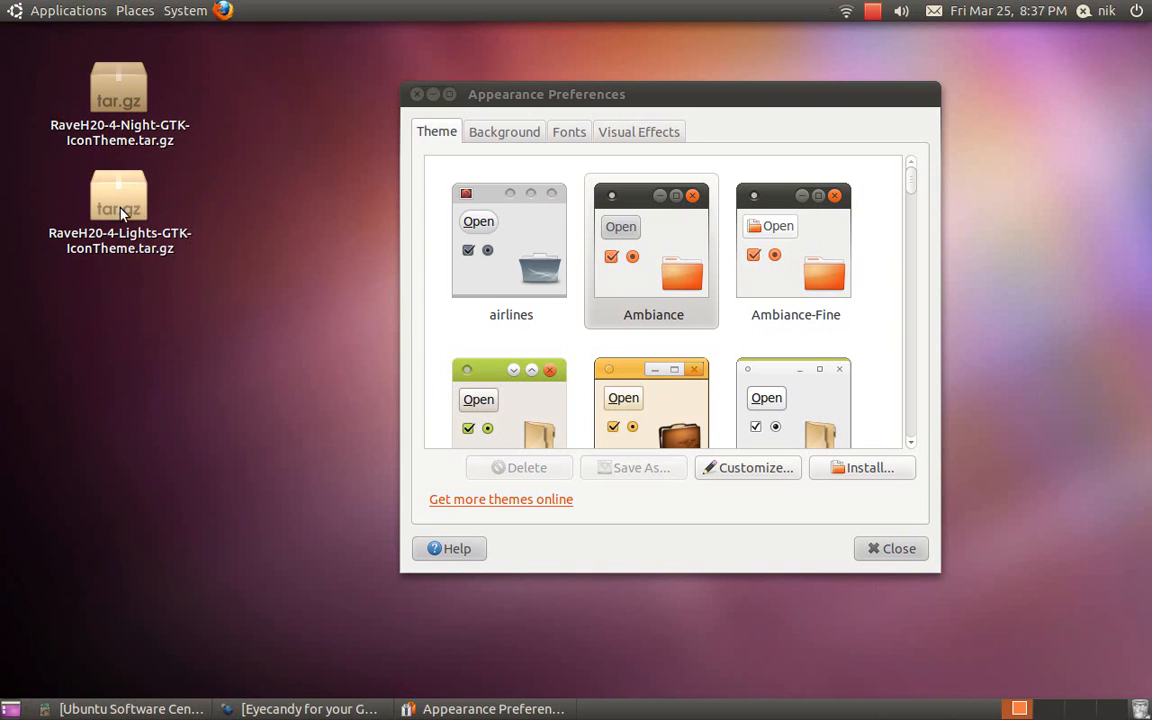
{"action": "left_click", "coordinate": [118, 196]}
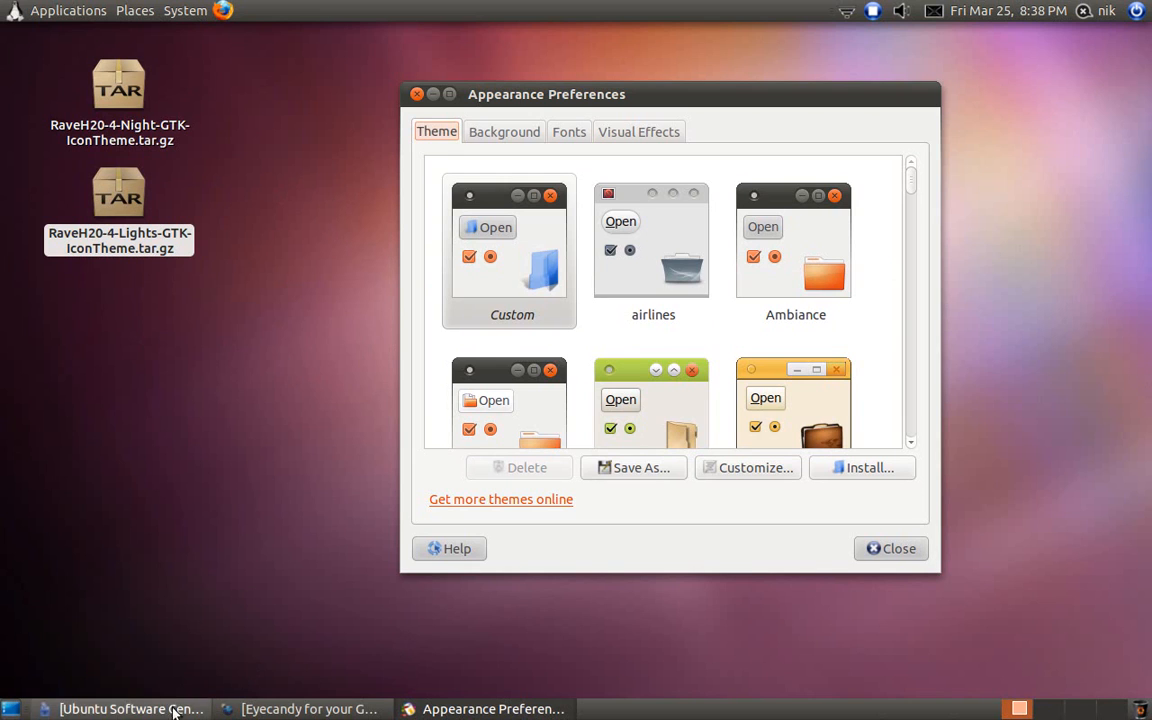
- Open the home folder from Places to check its icons under the Custom theme
{"action": "left_click", "coordinate": [132, 8]}
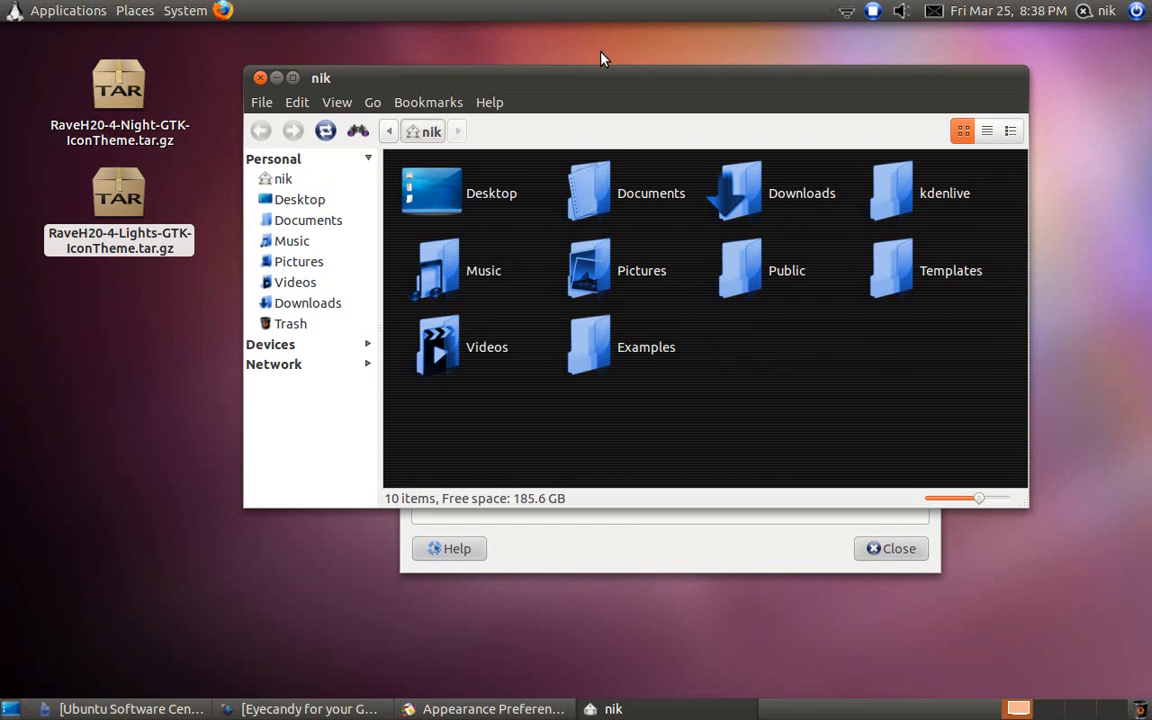
{"action": "mouse_move", "coordinate": [602, 76]}
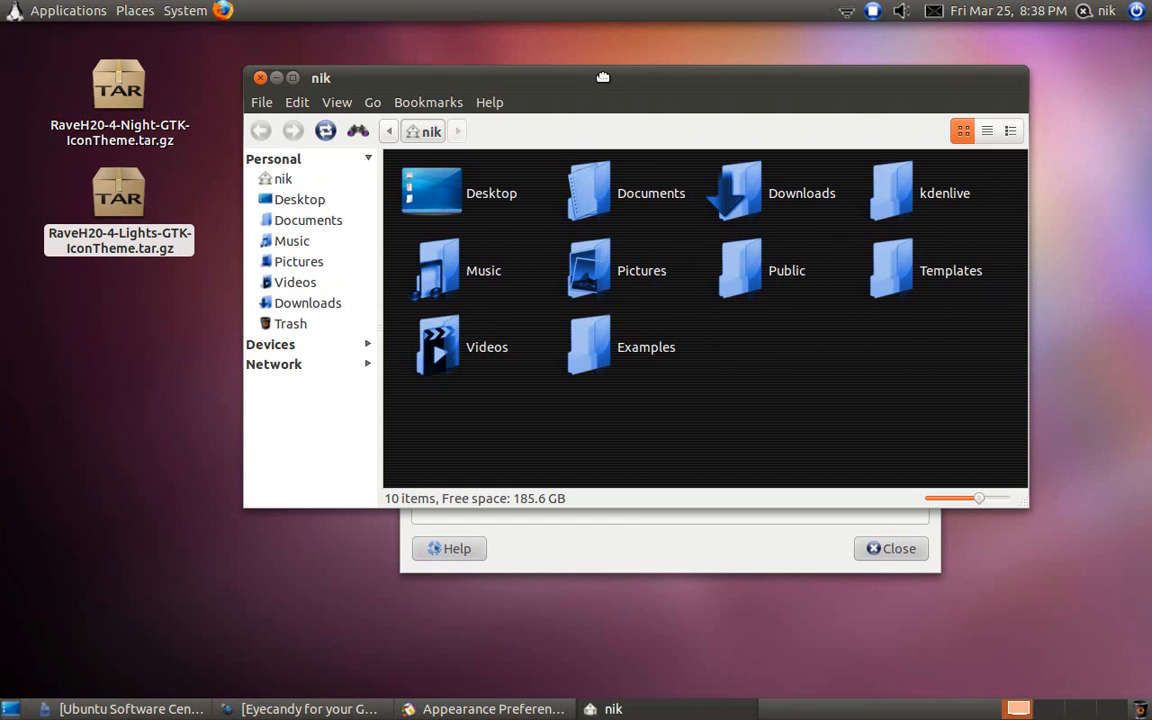
- Drag the Nautilus home folder window aside so Appearance Preferences is visible again
{"action": "left_click_drag", "start_coordinate": [604, 76], "coordinate": [500, 58]}
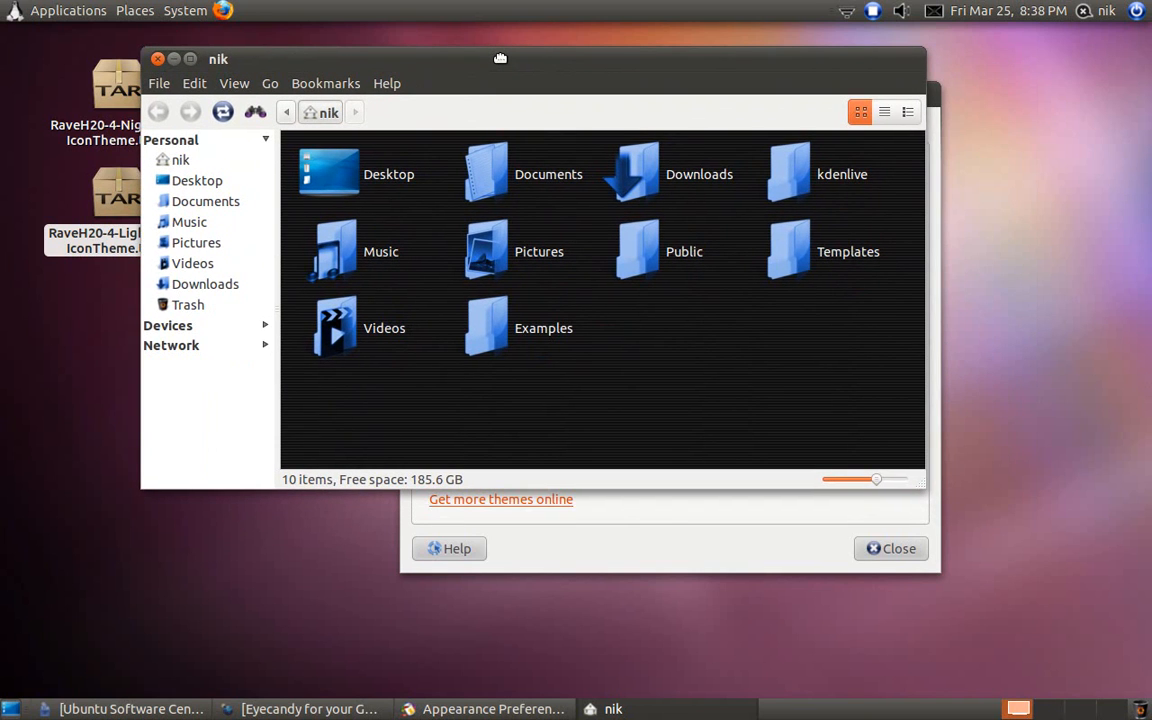
{"action": "left_click_drag", "start_coordinate": [500, 58], "coordinate": [520, 76]}
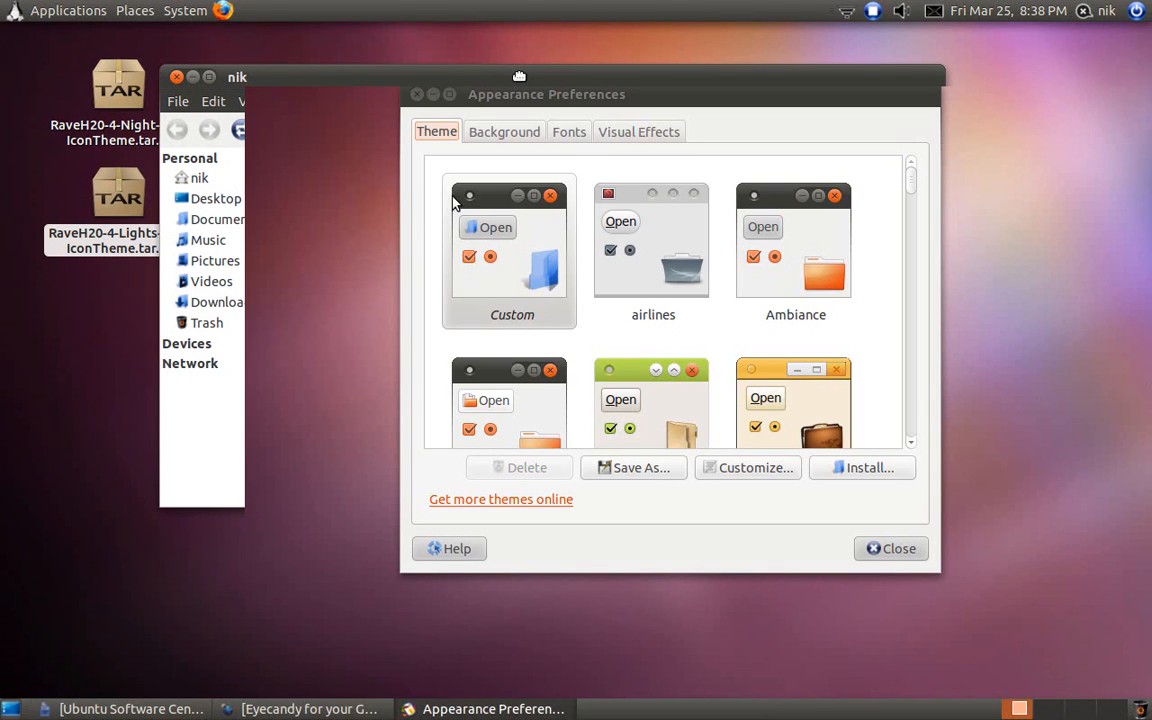
{"action": "mouse_move", "coordinate": [628, 360]}
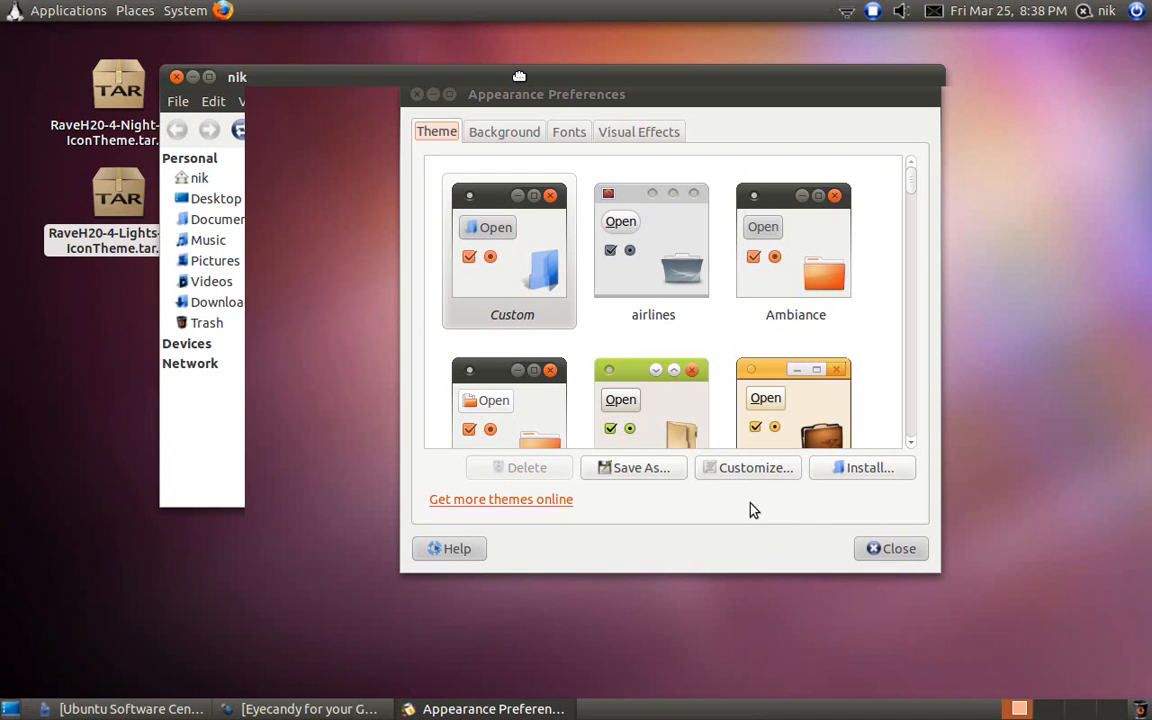
- In Customize Theme, choose Faenza-Dark as the icon set of the Custom theme
{"action": "left_click", "coordinate": [748, 468]}
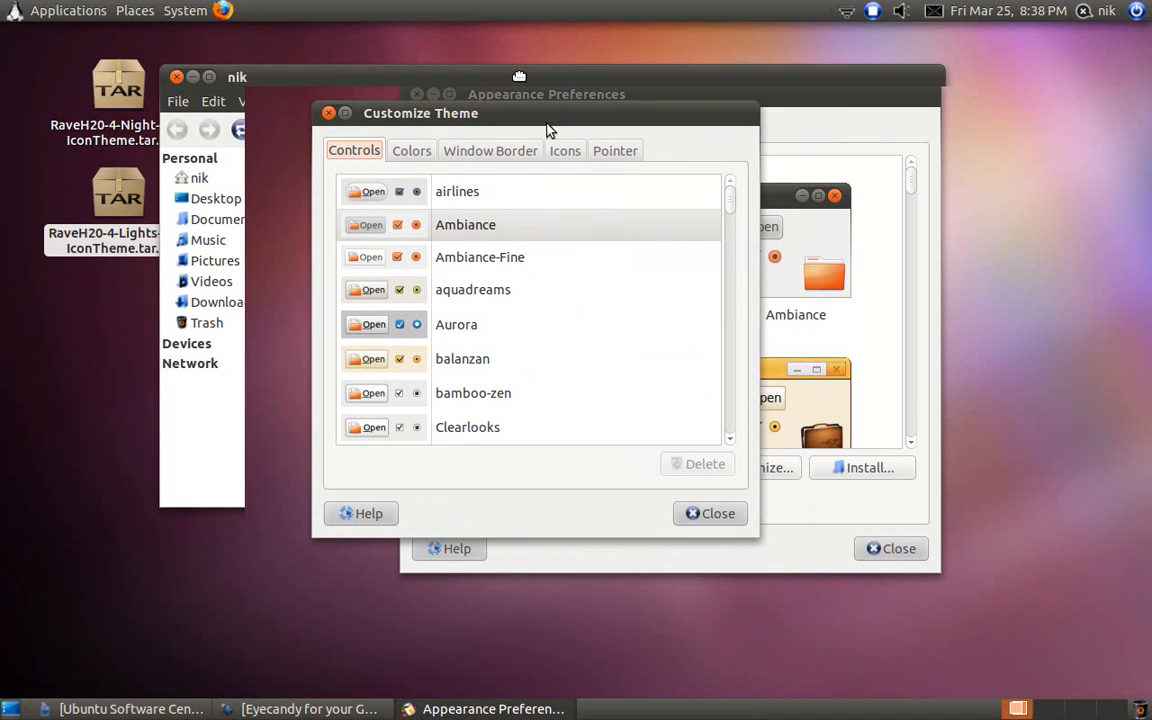
{"action": "left_click", "coordinate": [564, 150]}
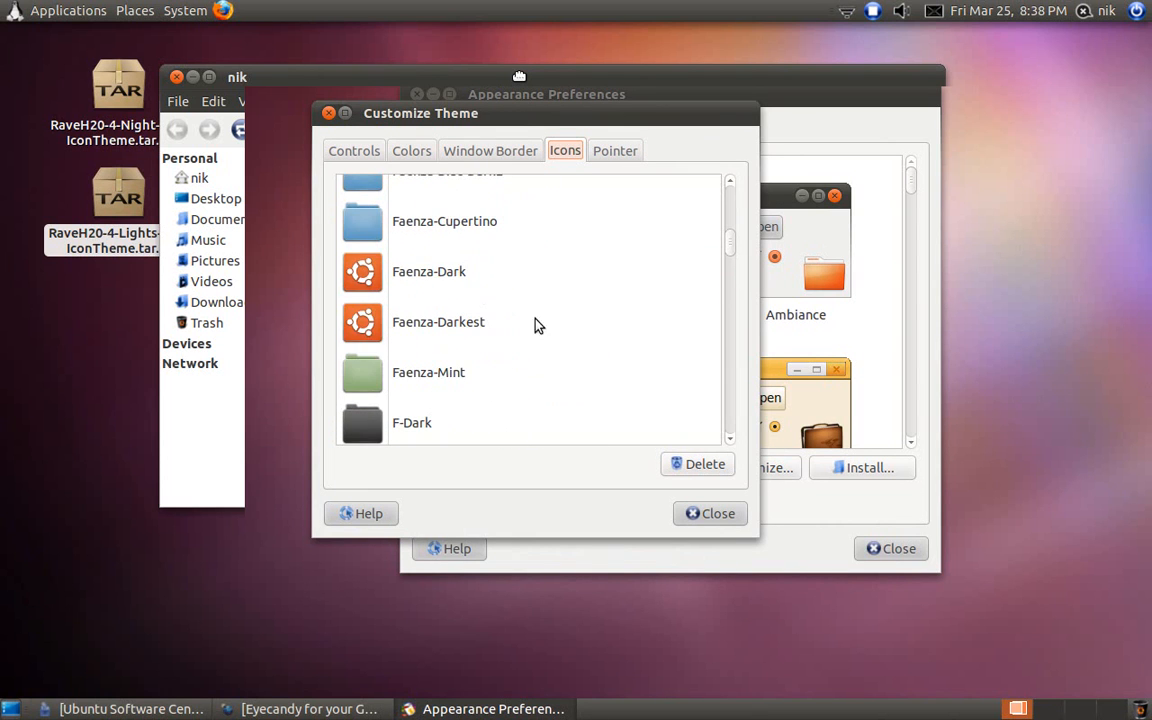
{"action": "left_click", "coordinate": [436, 272]}
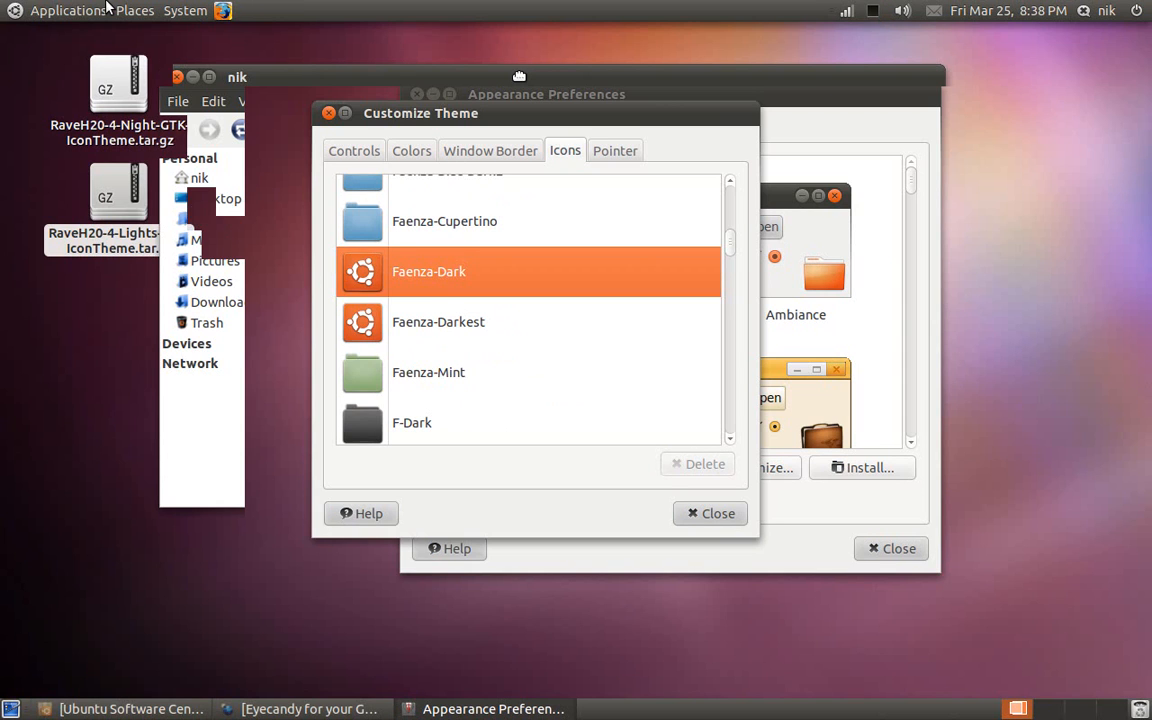
- Preview the Faenza-Dark icons in the home folder window, then close Customize Theme
{"action": "left_click", "coordinate": [134, 10]}
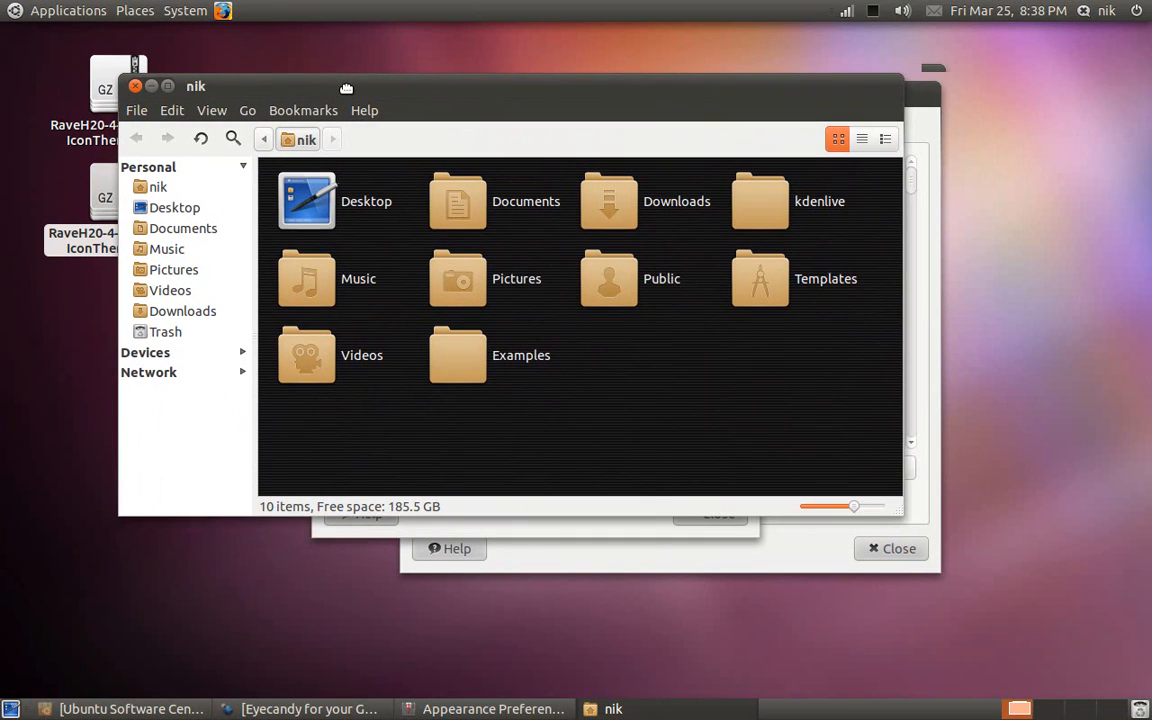
{"action": "left_click_drag", "start_coordinate": [344, 88], "coordinate": [364, 20]}
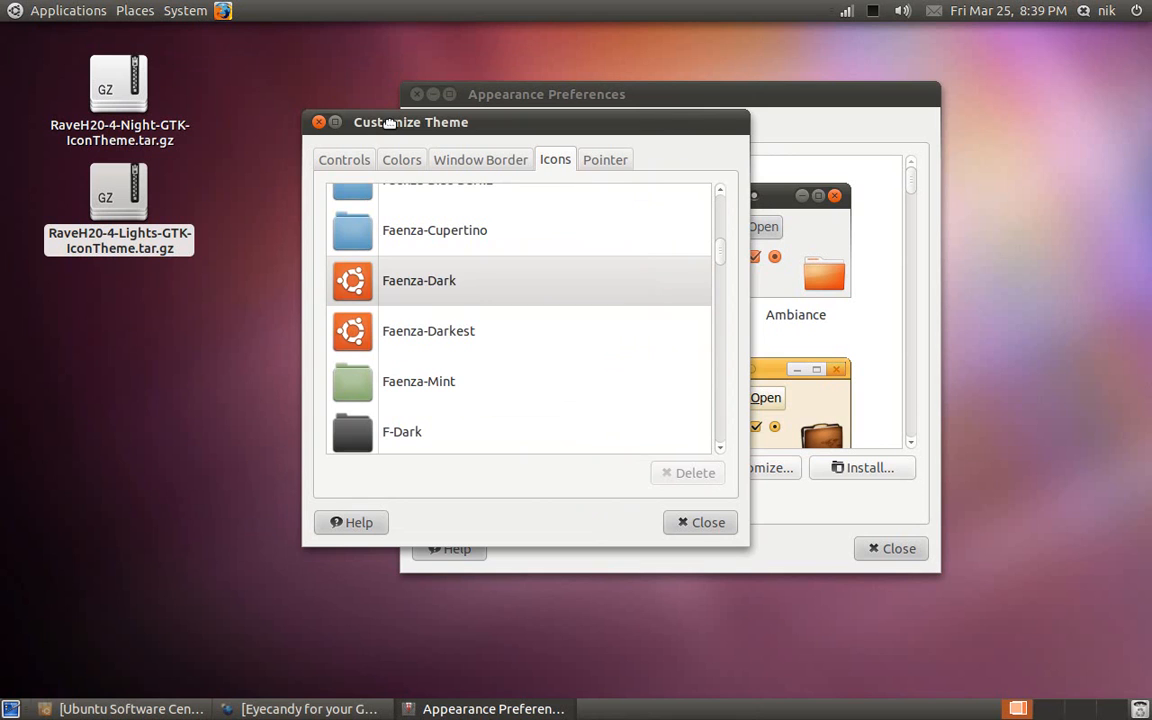
{"action": "left_click", "coordinate": [700, 522]}
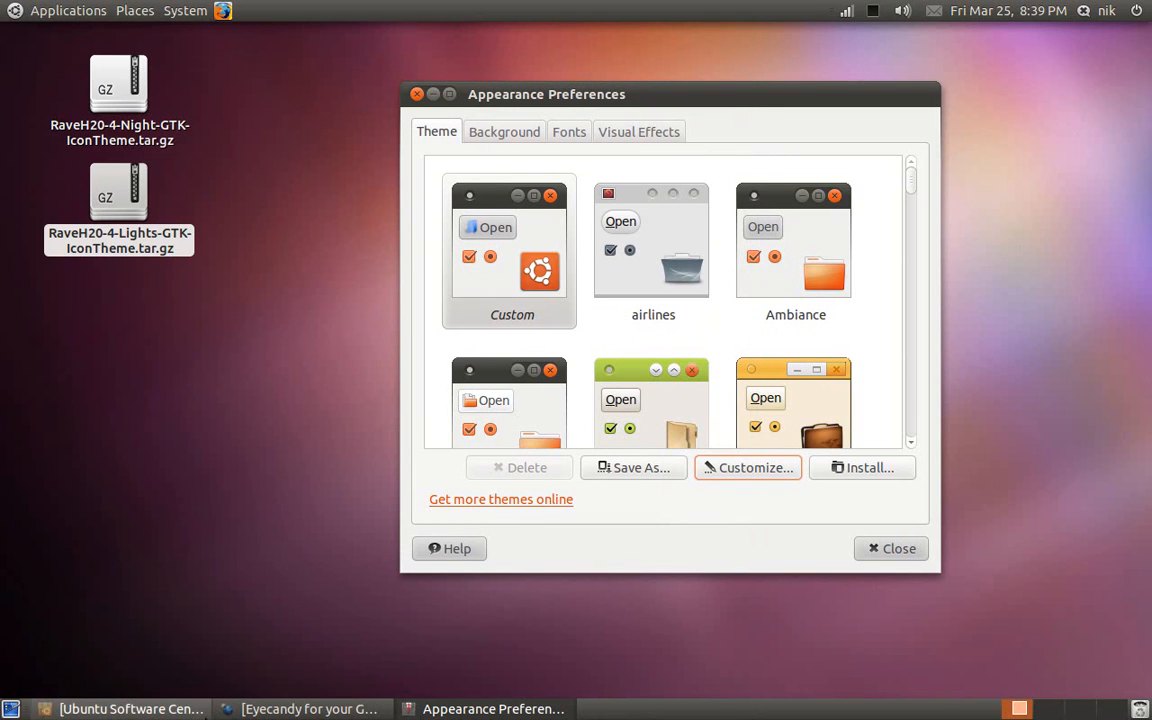
- Return to the WebUpd8 themes PPA article in Minefield and read down through the Faenza theme screenshots
{"action": "left_click", "coordinate": [300, 708]}
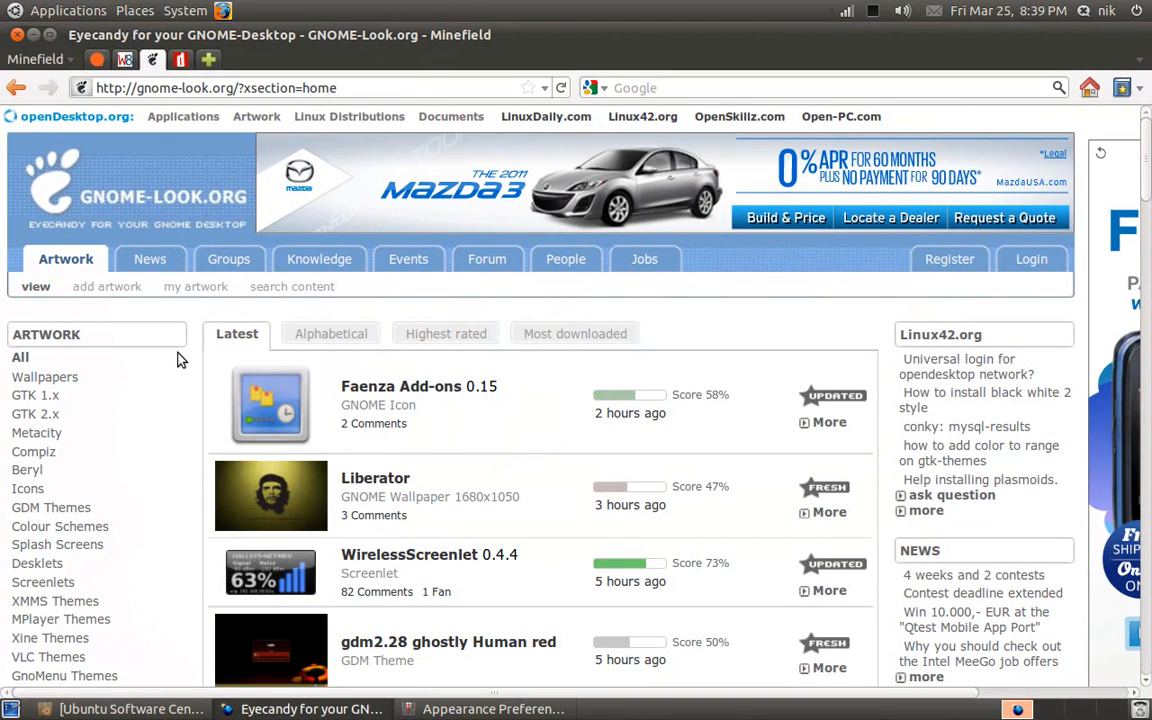
{"action": "left_click", "coordinate": [124, 60]}
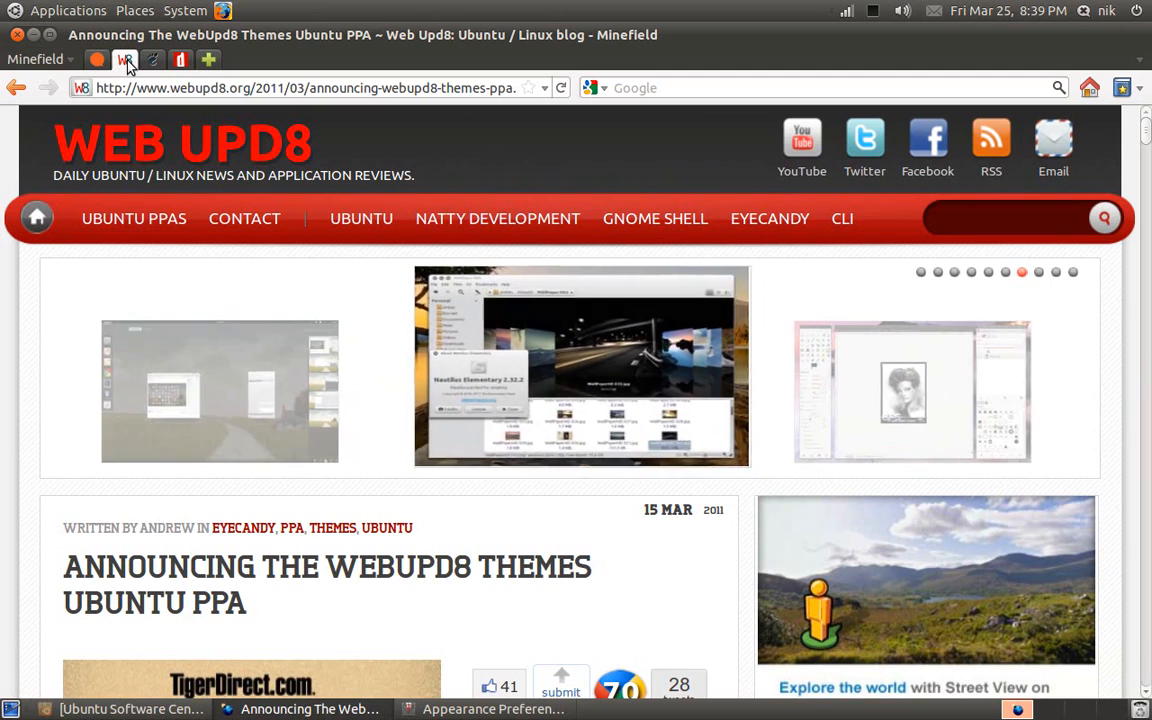
{"action": "scroll", "scroll_direction": "down", "scroll_amount": 3}
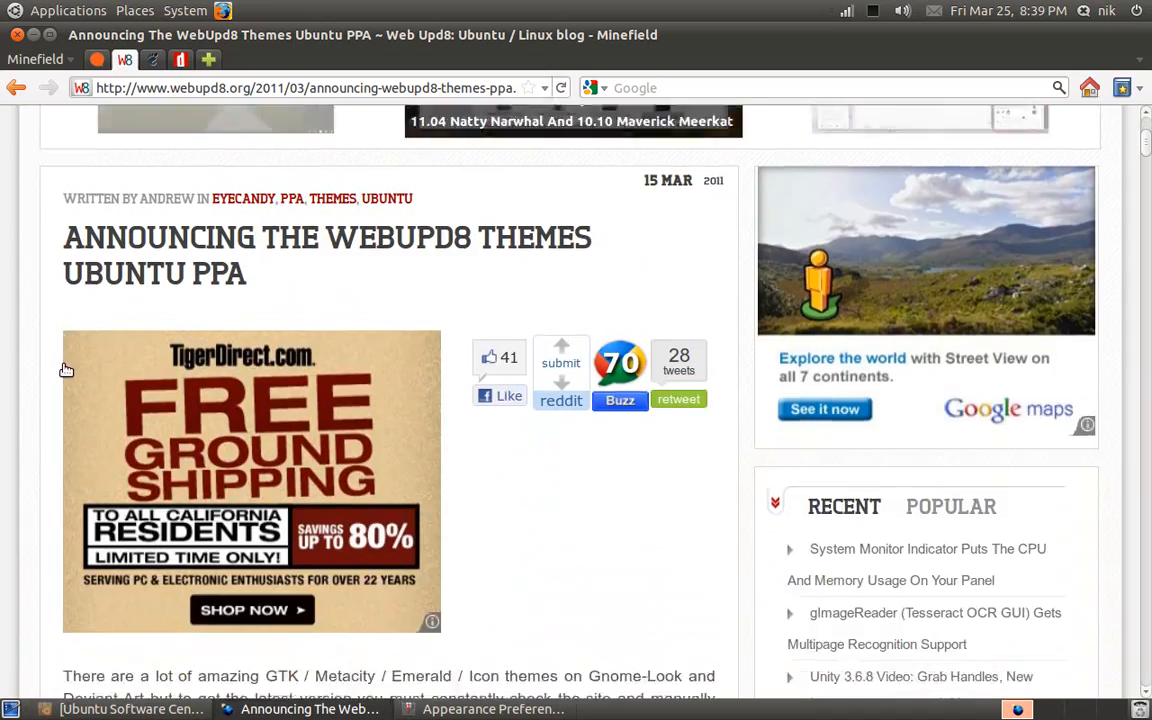
{"action": "scroll", "scroll_direction": "down", "scroll_amount": 3}
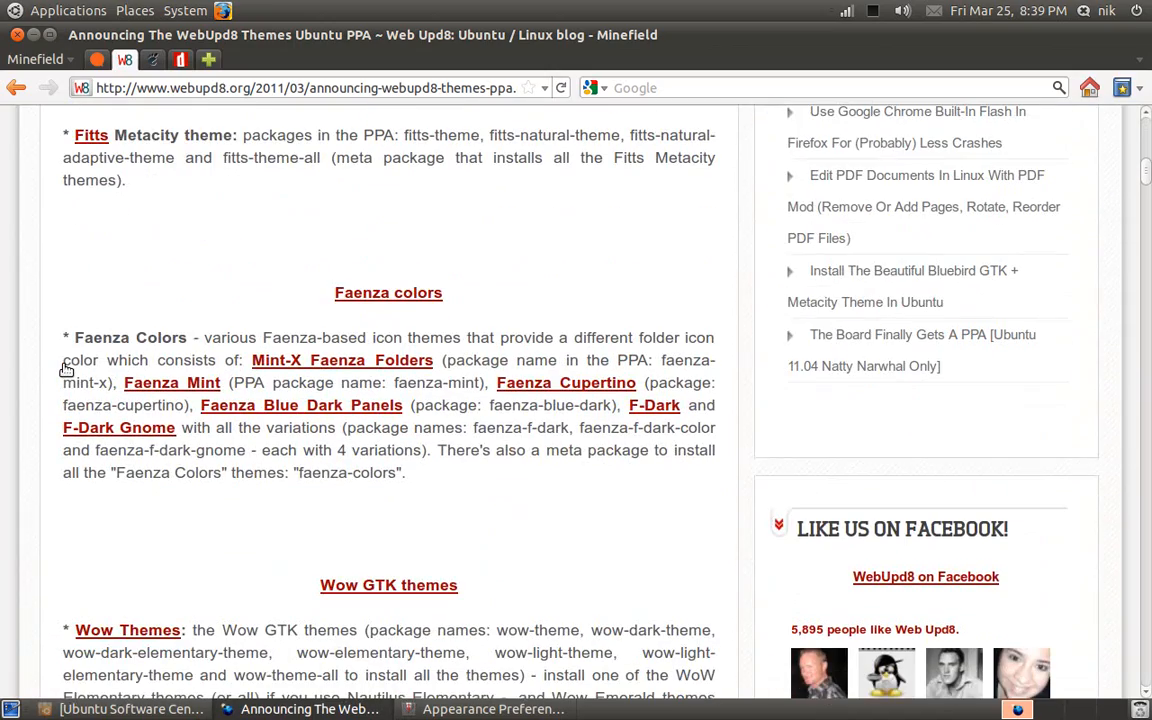
{"action": "scroll", "scroll_direction": "down", "scroll_amount": 3}
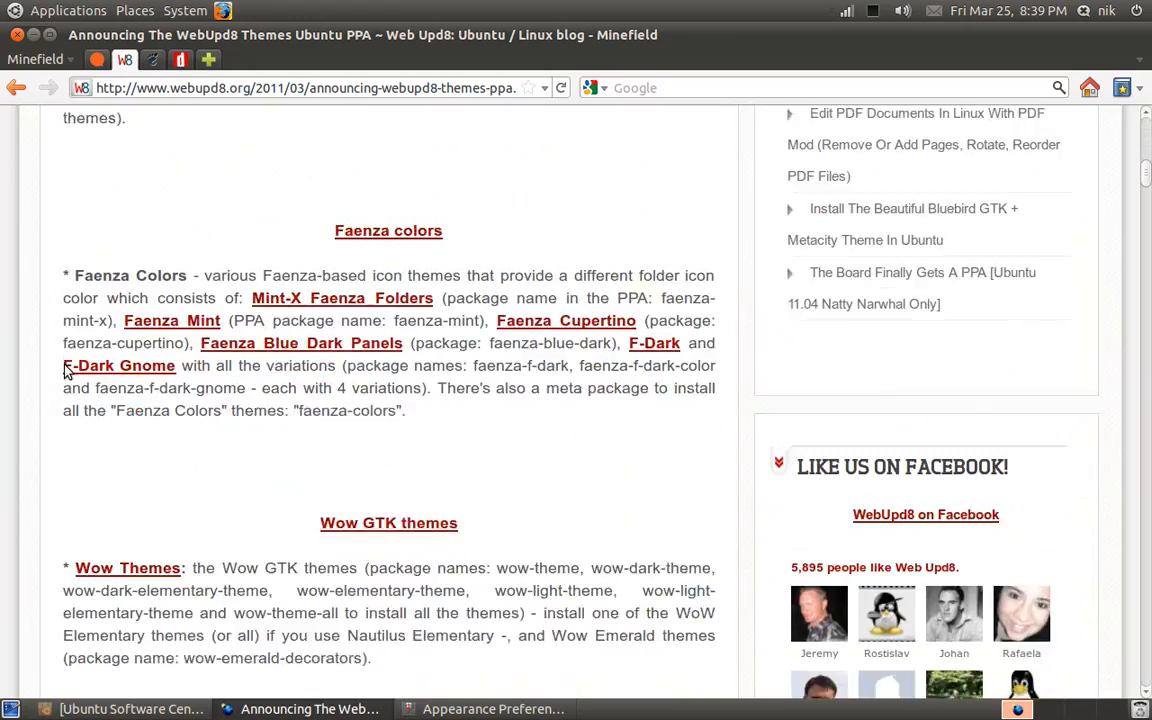
{"action": "scroll", "scroll_direction": "down", "scroll_amount": 3}
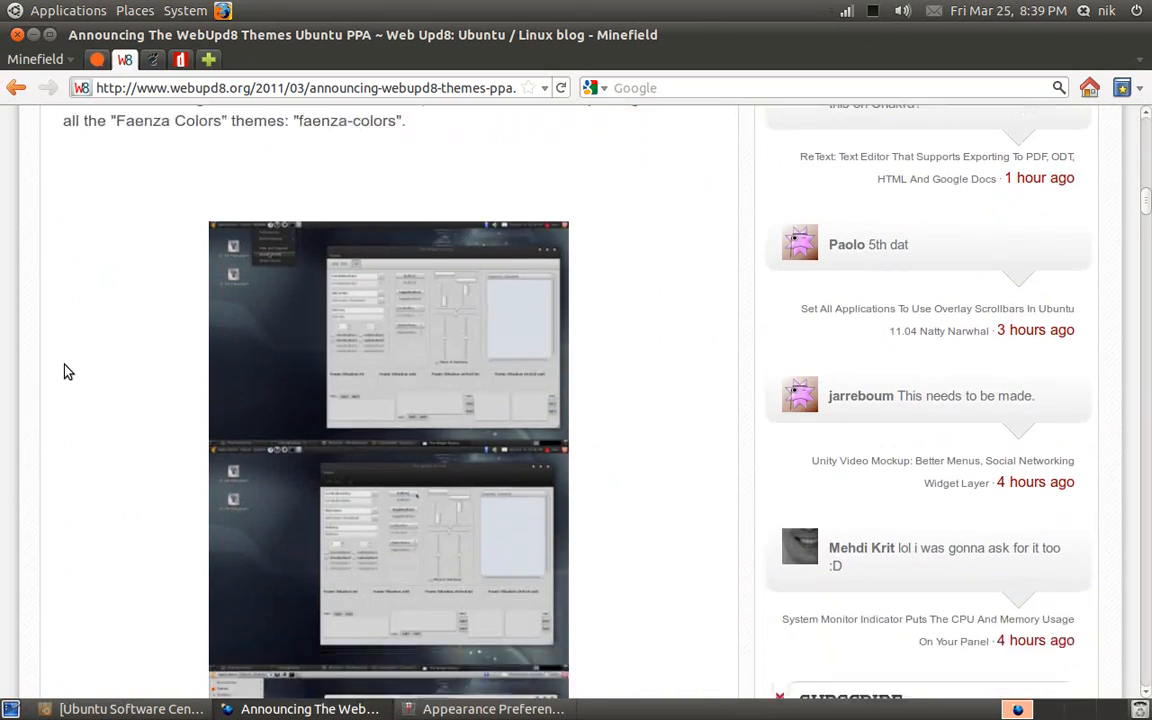
{"action": "scroll", "scroll_direction": "down", "scroll_amount": 3}
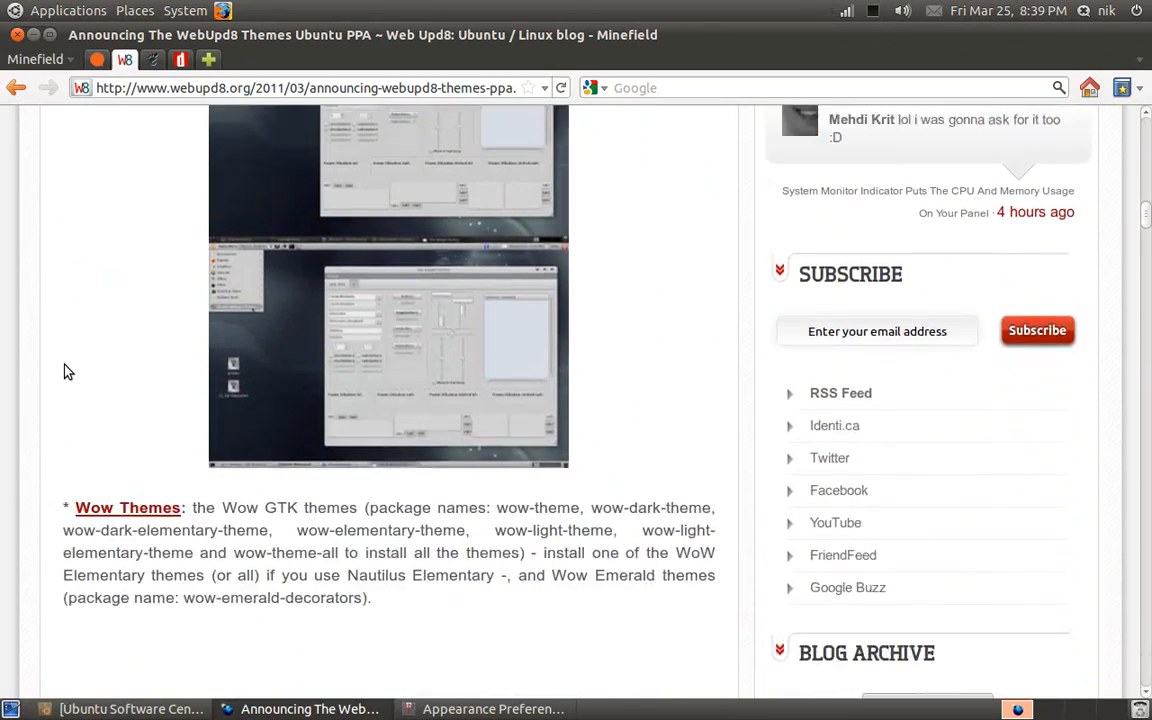
{"action": "scroll", "scroll_direction": "down", "scroll_amount": 3}
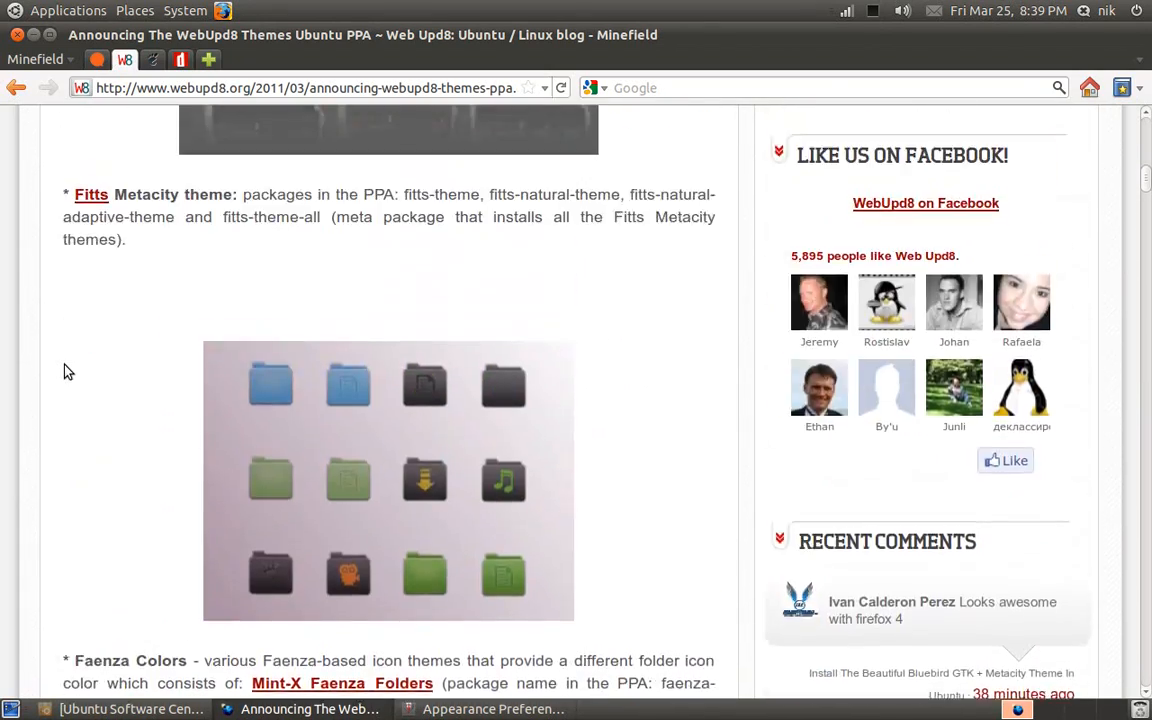
{"action": "mouse_move", "coordinate": [164, 476]}
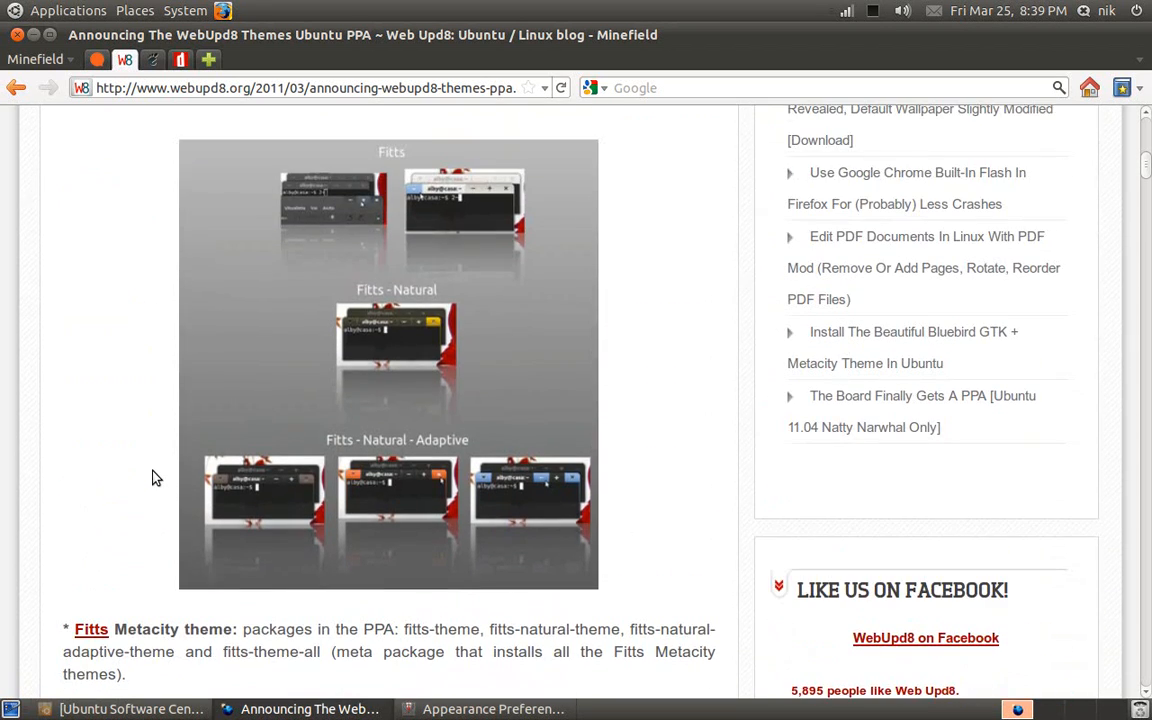
- Continue down the article to the terminal commands for adding the themes PPA
{"action": "scroll", "scroll_direction": "down", "scroll_amount": 3}
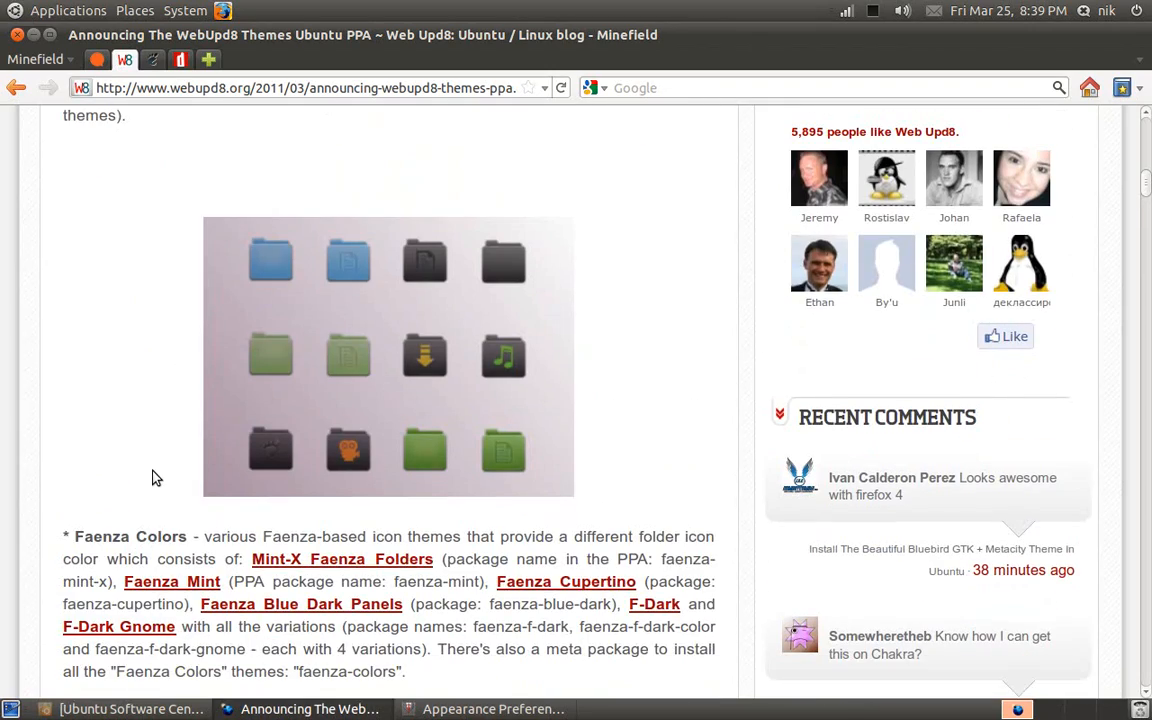
{"action": "scroll", "scroll_direction": "down", "scroll_amount": 3}
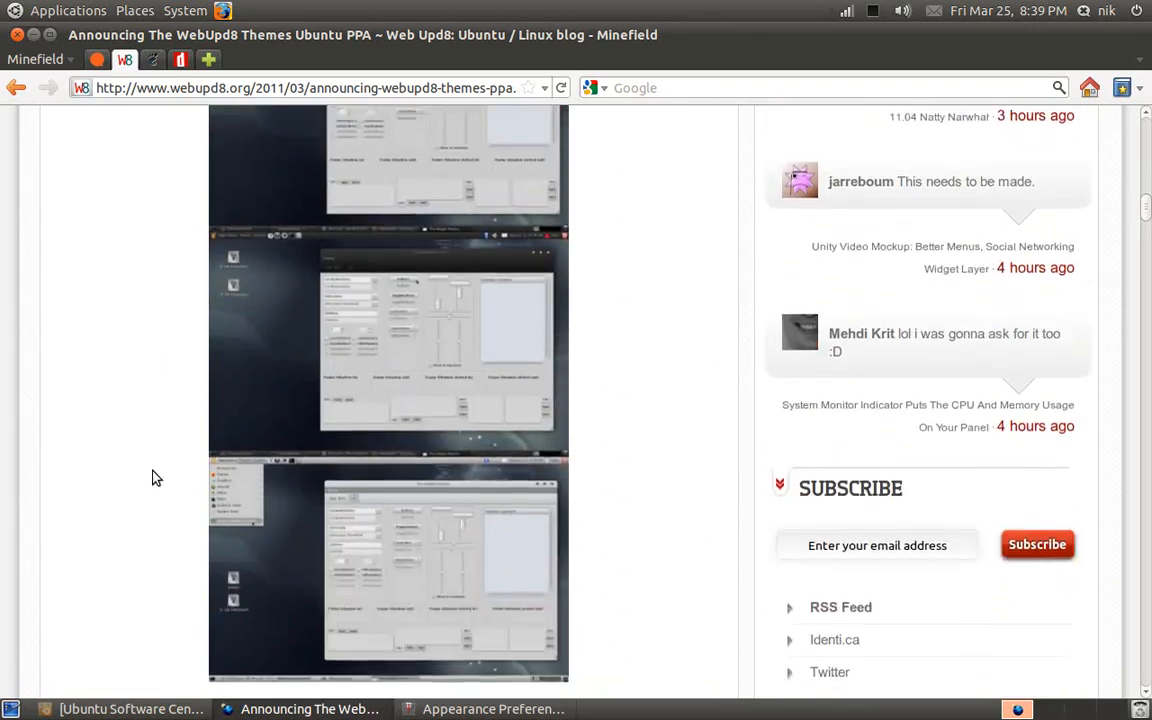
{"action": "scroll", "scroll_direction": "down", "scroll_amount": 3}
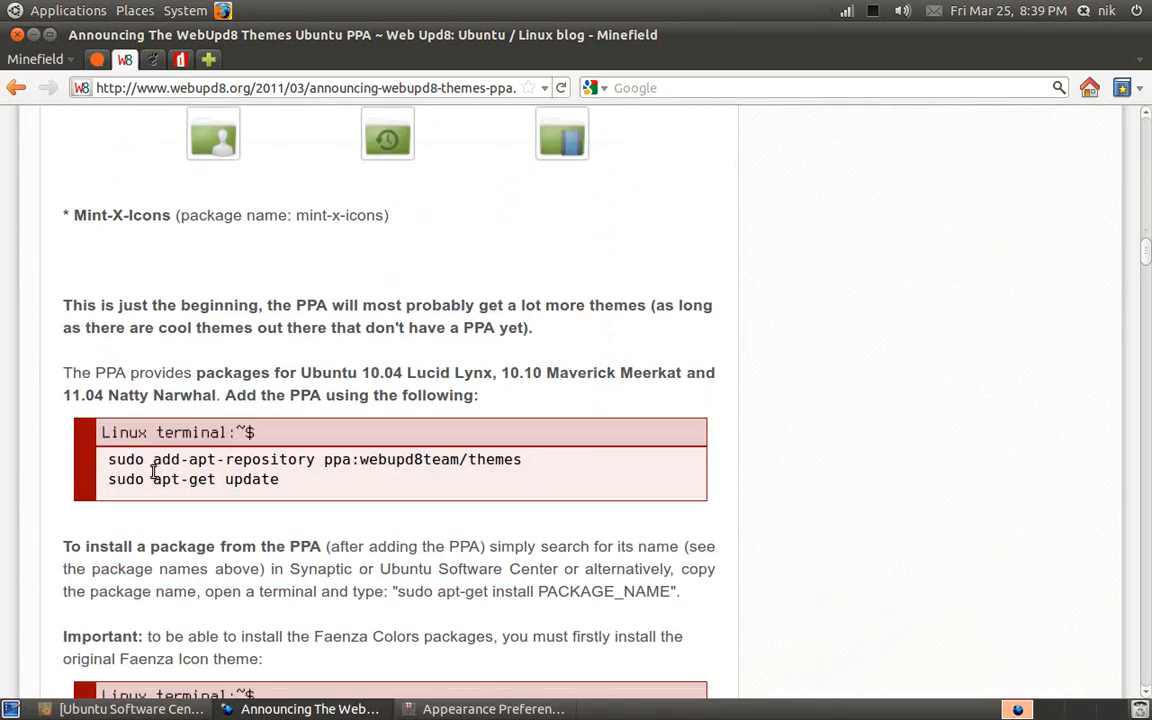
{"action": "mouse_move", "coordinate": [244, 458]}
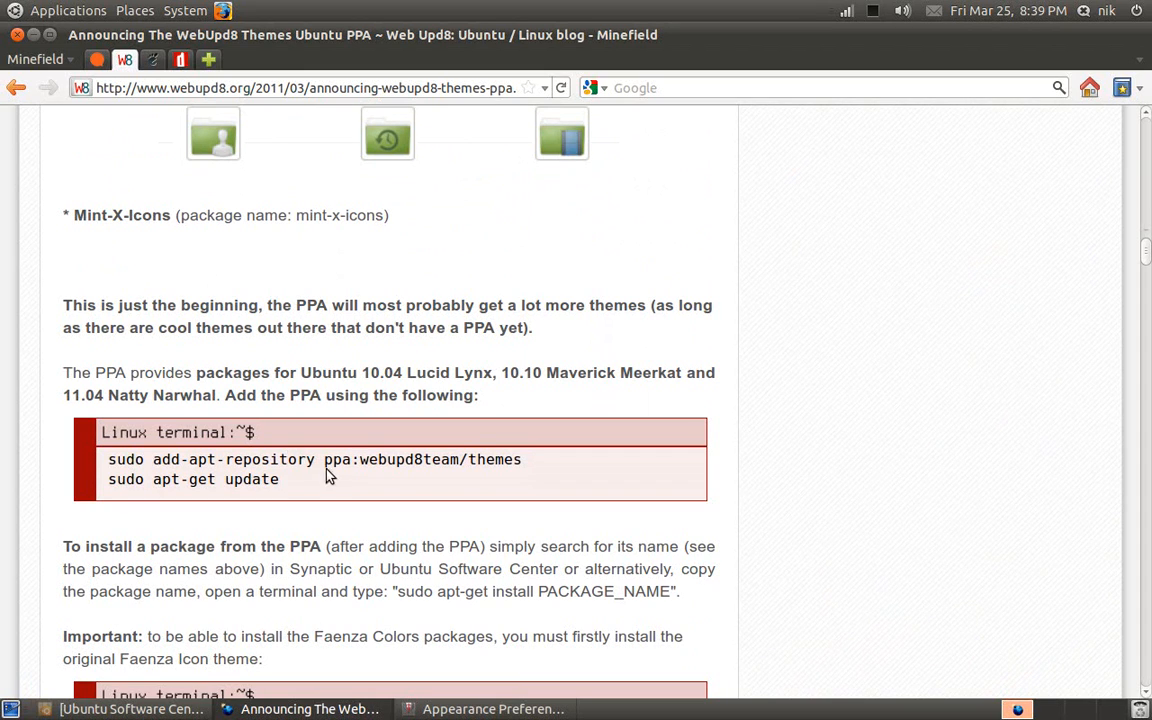
{"action": "mouse_move", "coordinate": [268, 504]}
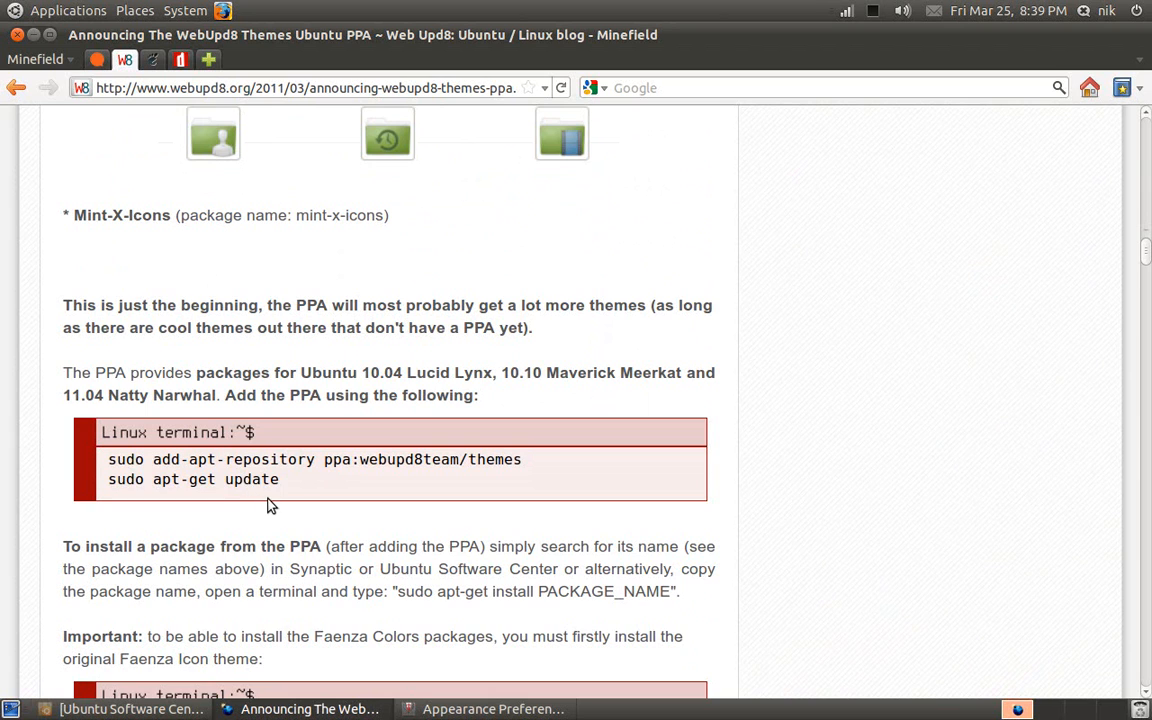
{"action": "scroll", "scroll_direction": "down", "scroll_amount": 3}
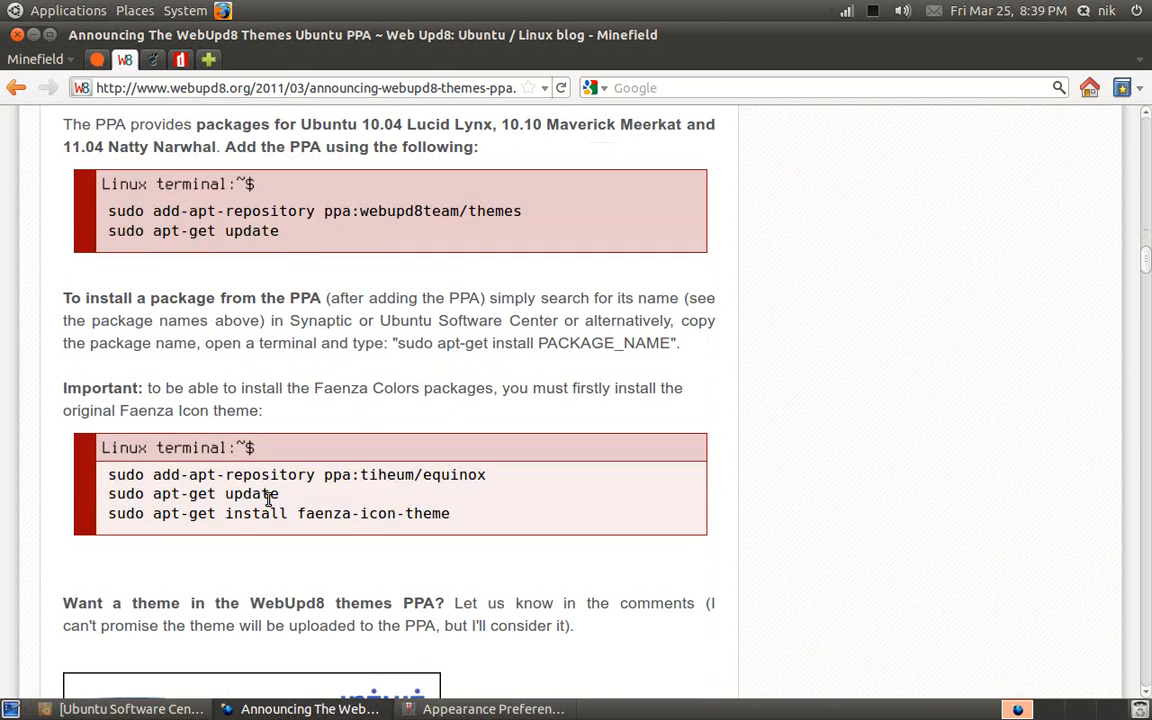
{"action": "scroll", "scroll_direction": "down", "scroll_amount": 3}
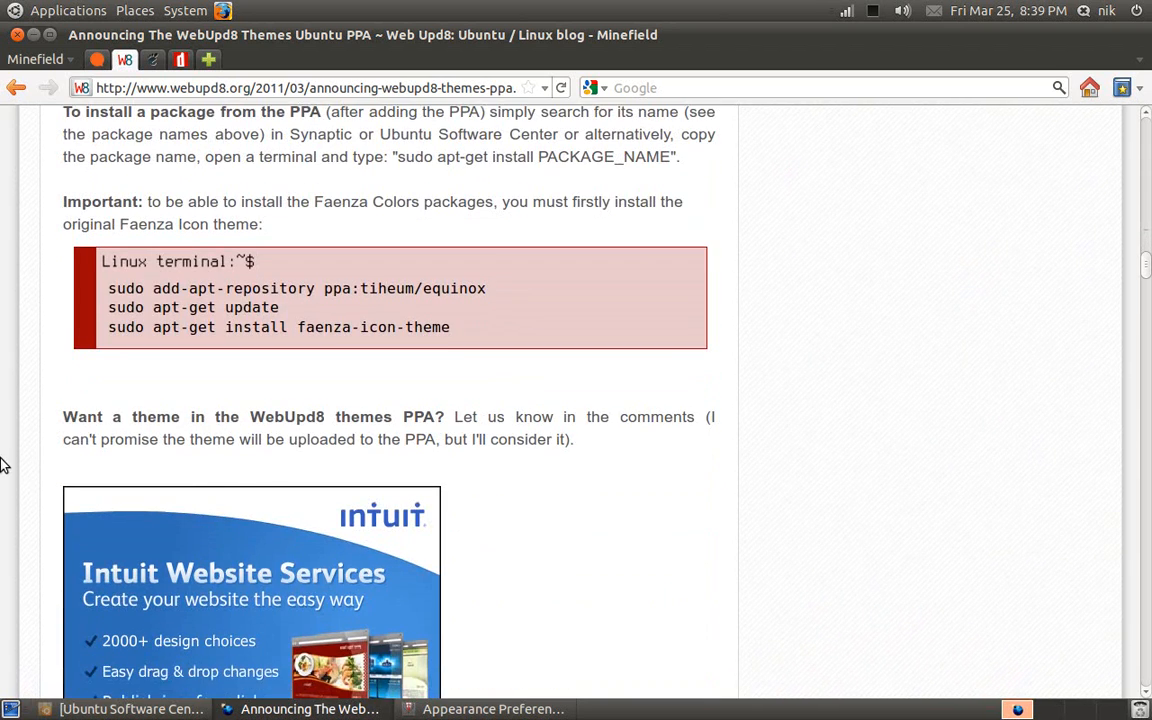
{"action": "scroll", "scroll_direction": "down", "scroll_amount": 3}
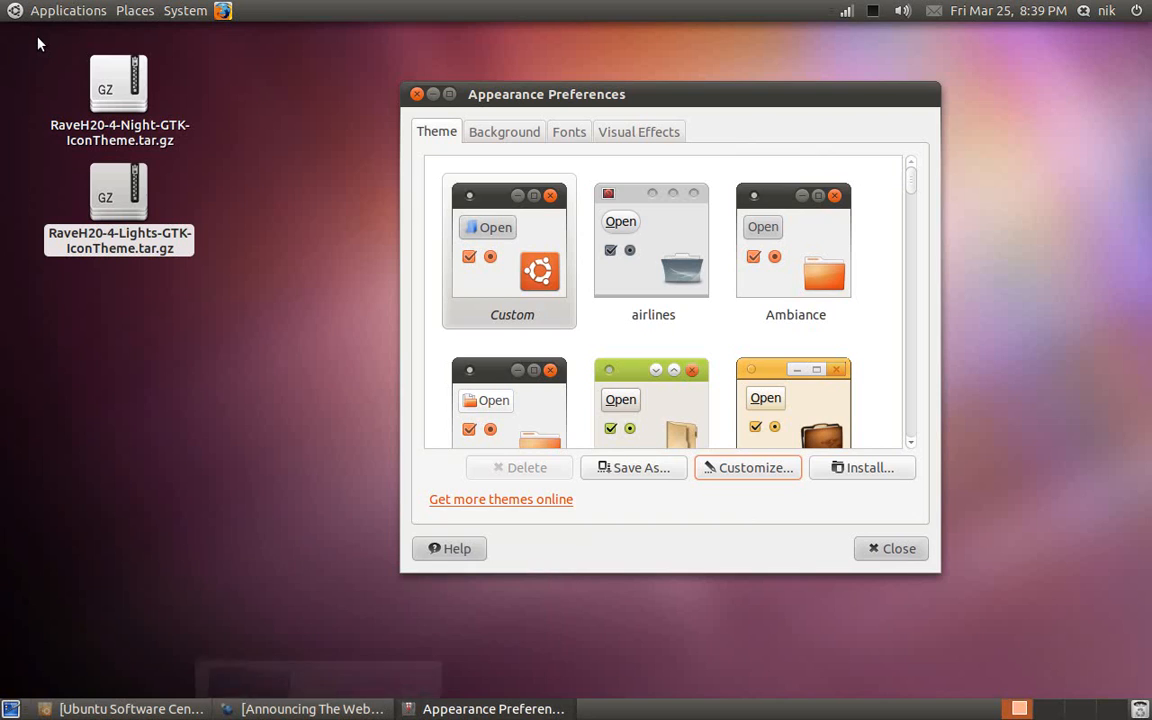
{"action": "mouse_move", "coordinate": [420, 94]}
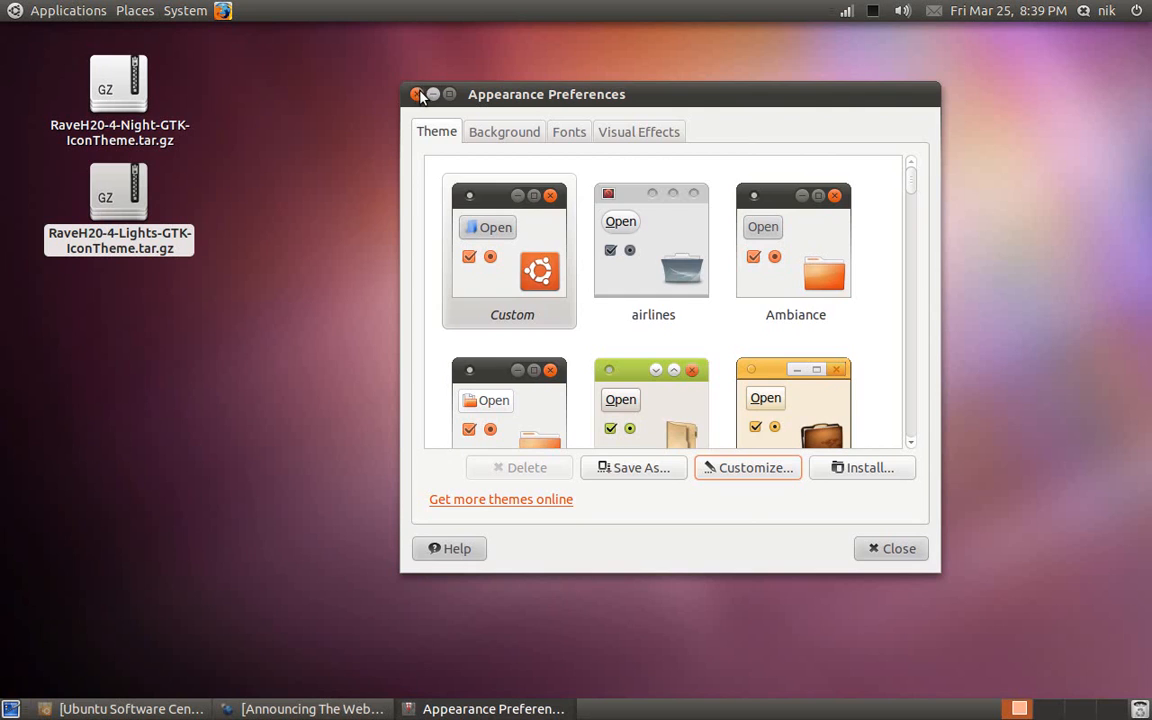
- Close Appearance Preferences and bring Ubuntu Software Center back from the bottom panel
{"action": "left_click", "coordinate": [416, 94]}
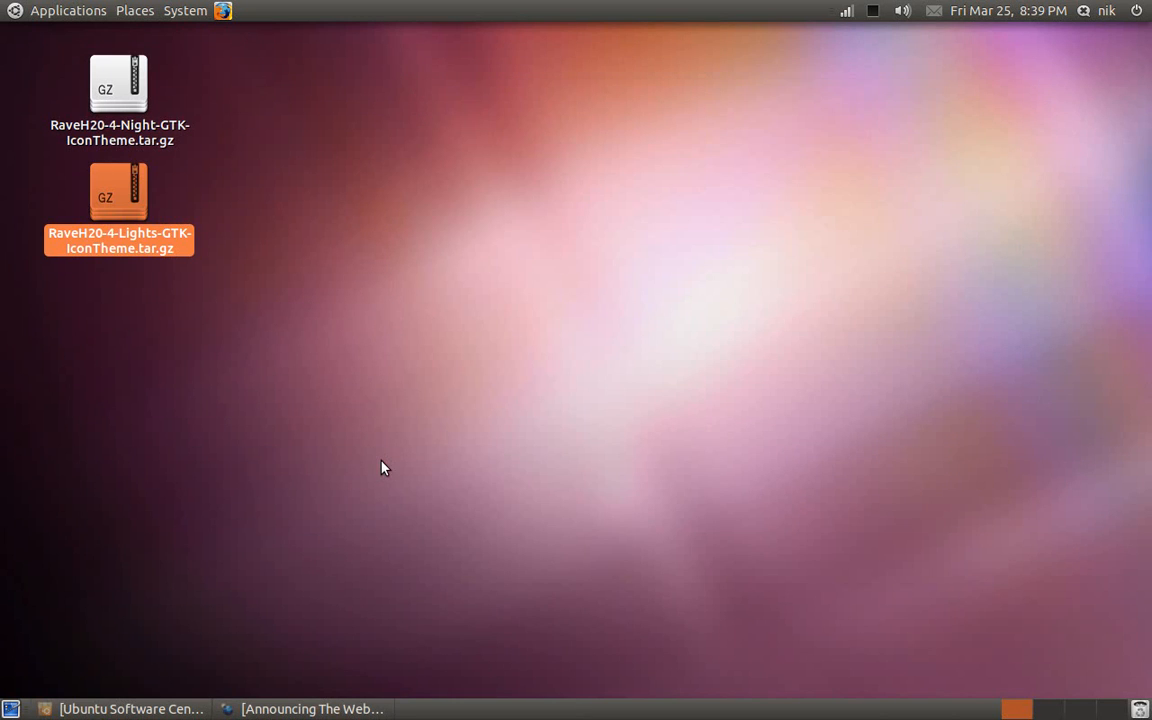
{"action": "left_click", "coordinate": [130, 708]}
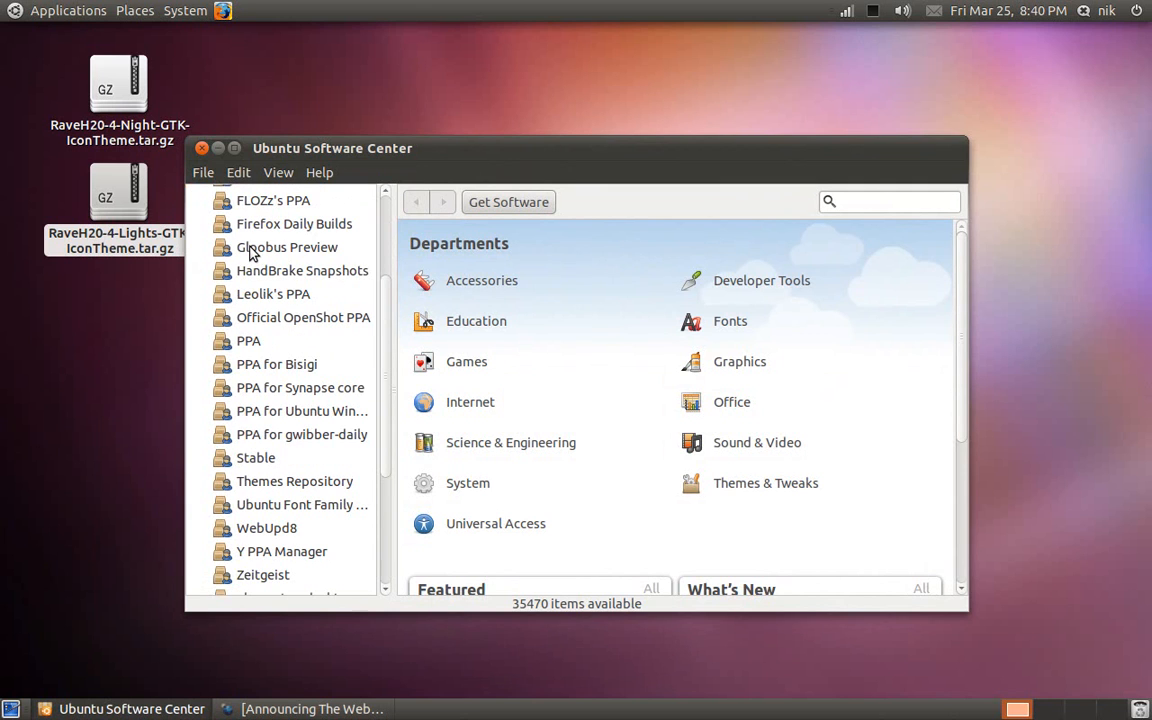
- Browse the Themes Repository's 35 packages, including the Faenza icon themes, then close Software Center
{"action": "scroll", "scroll_direction": "down", "scroll_amount": 3}
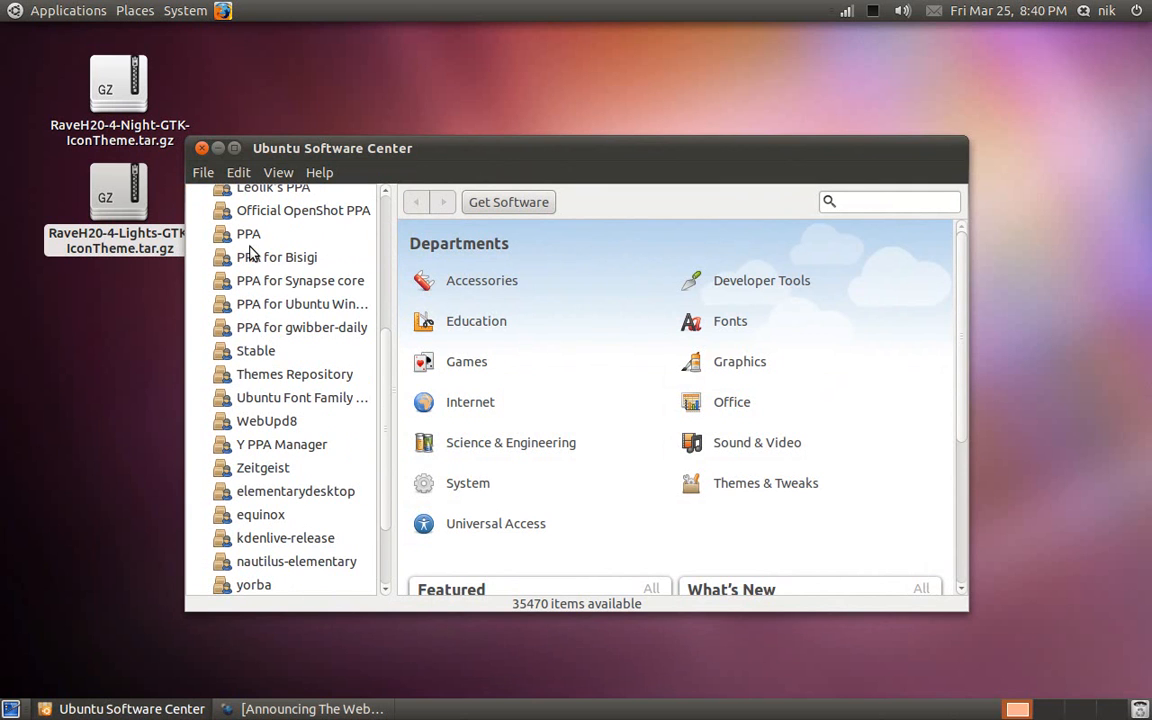
{"action": "mouse_move", "coordinate": [312, 520]}
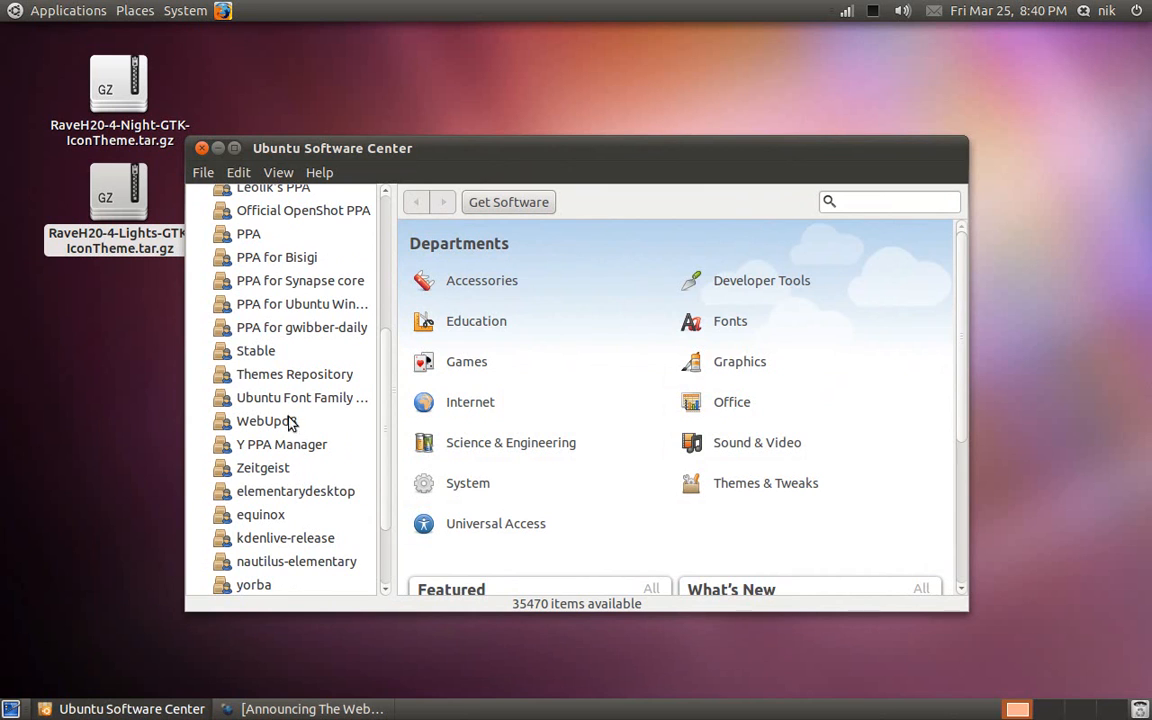
{"action": "left_click", "coordinate": [294, 374]}
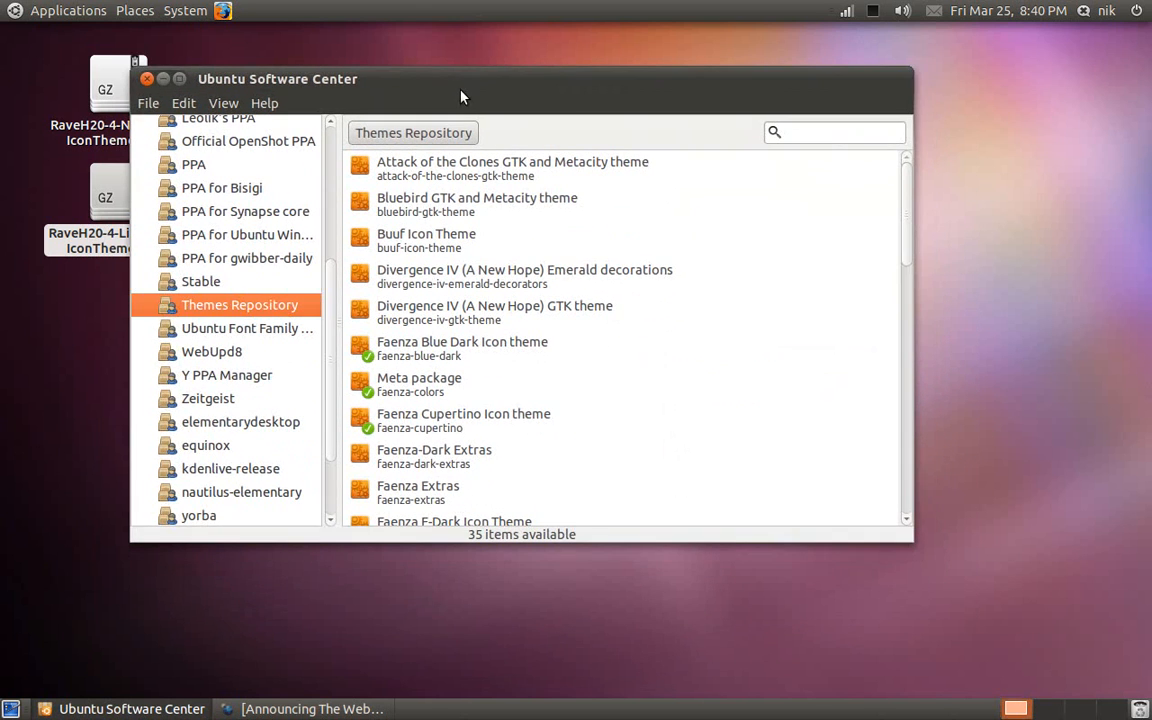
{"action": "scroll", "scroll_direction": "down", "scroll_amount": 3}
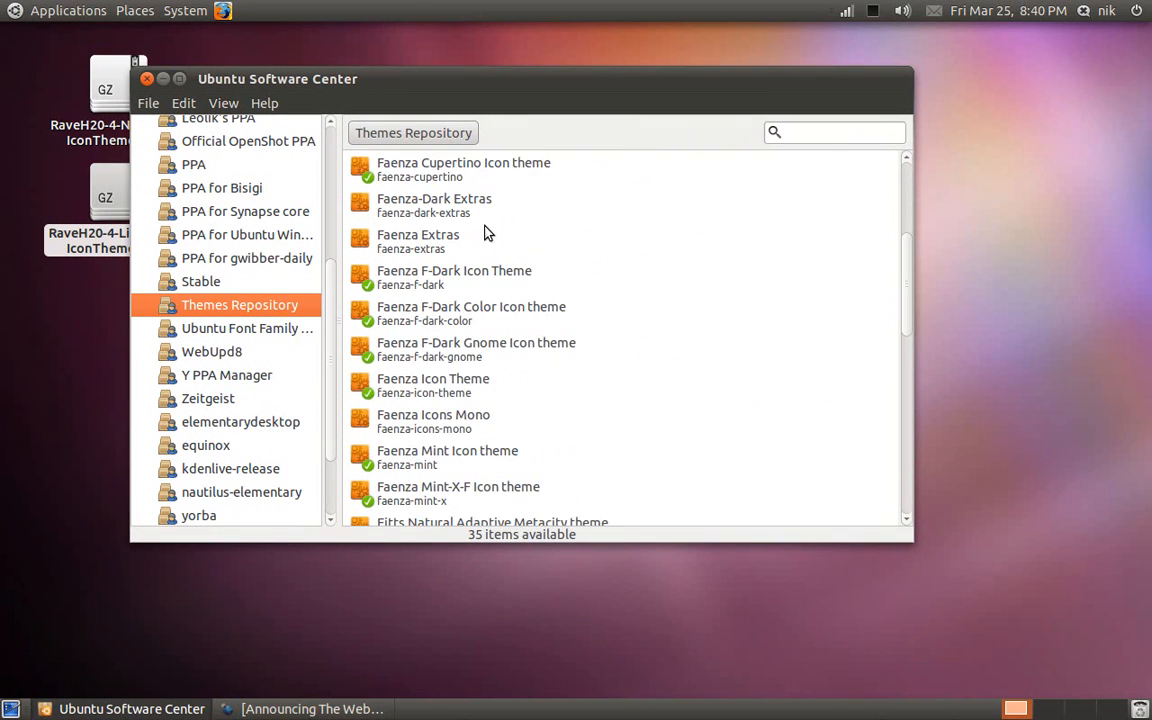
{"action": "scroll", "scroll_direction": "down", "scroll_amount": 3}
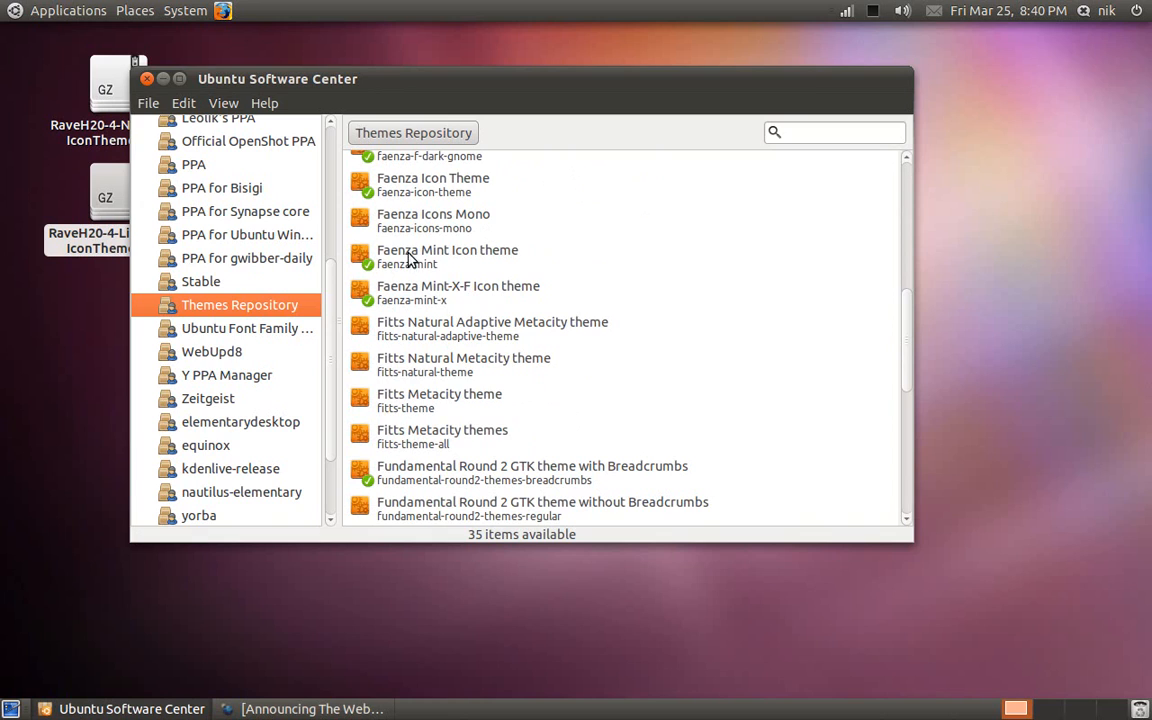
{"action": "mouse_move", "coordinate": [470, 268]}
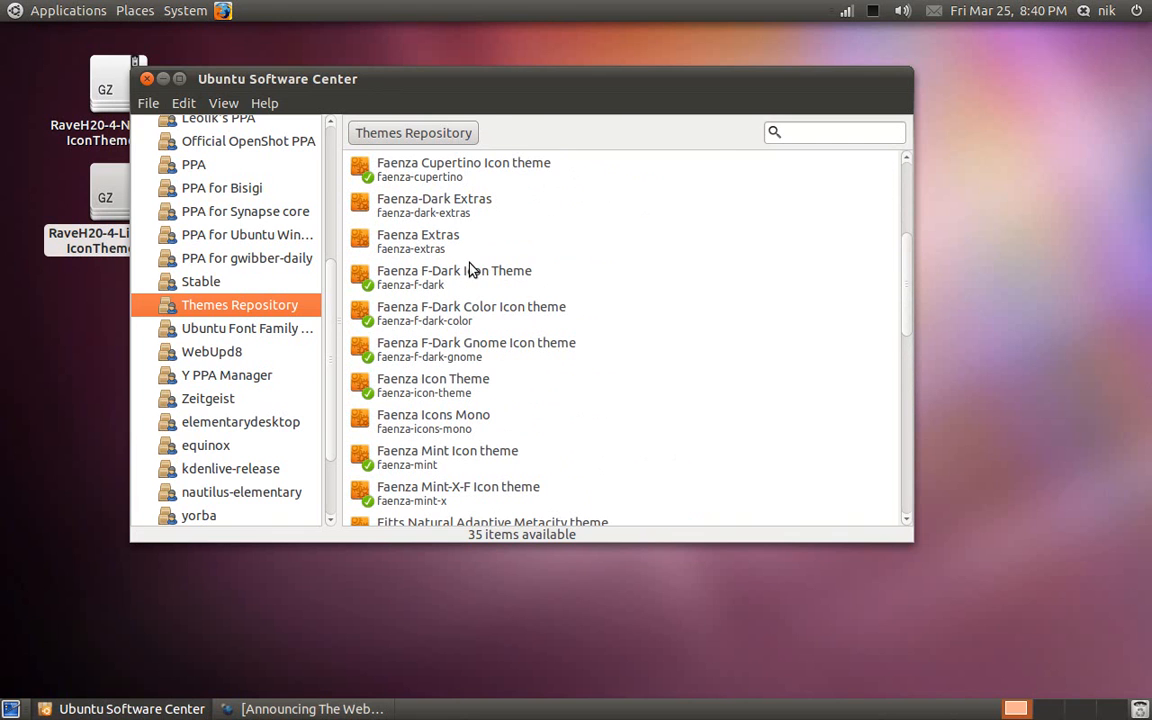
{"action": "scroll", "scroll_direction": "down", "scroll_amount": 3}
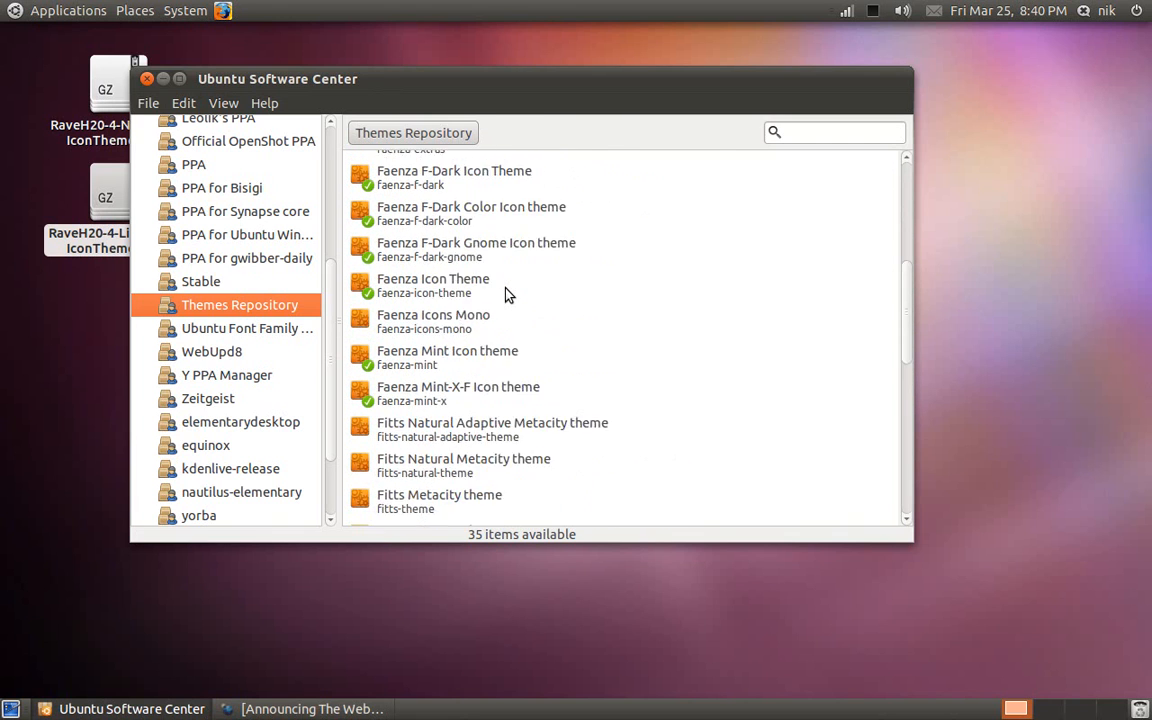
{"action": "scroll", "scroll_direction": "down", "scroll_amount": 3}
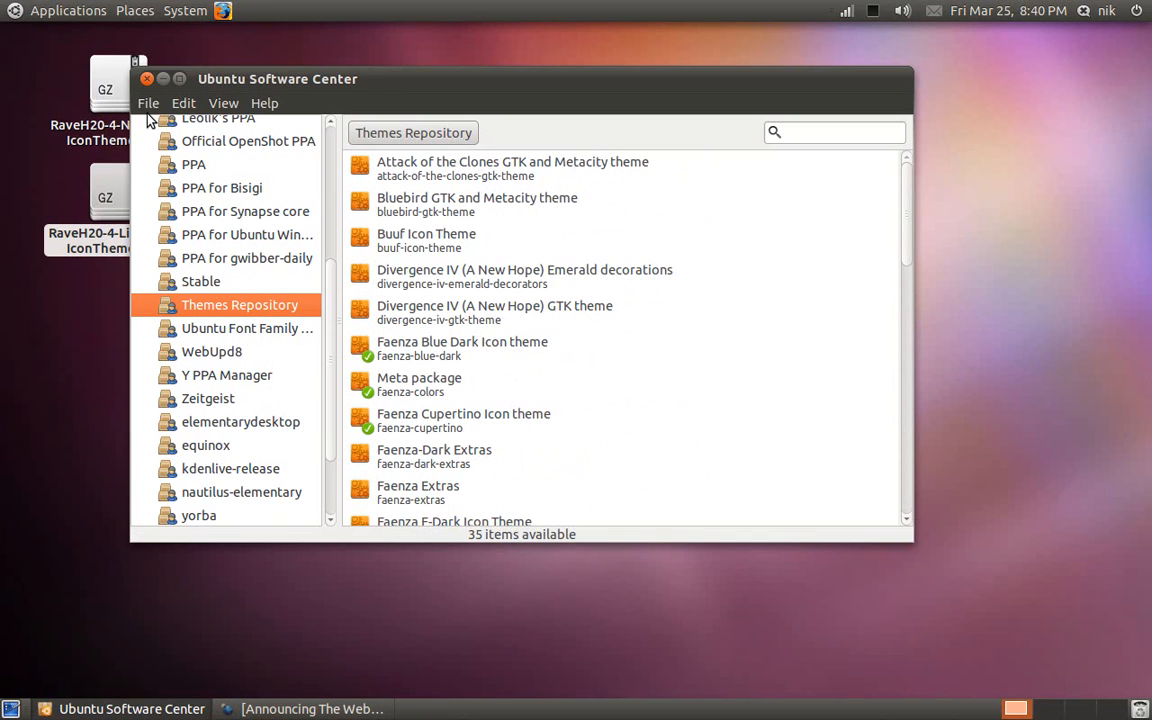
{"action": "left_click", "coordinate": [148, 80]}
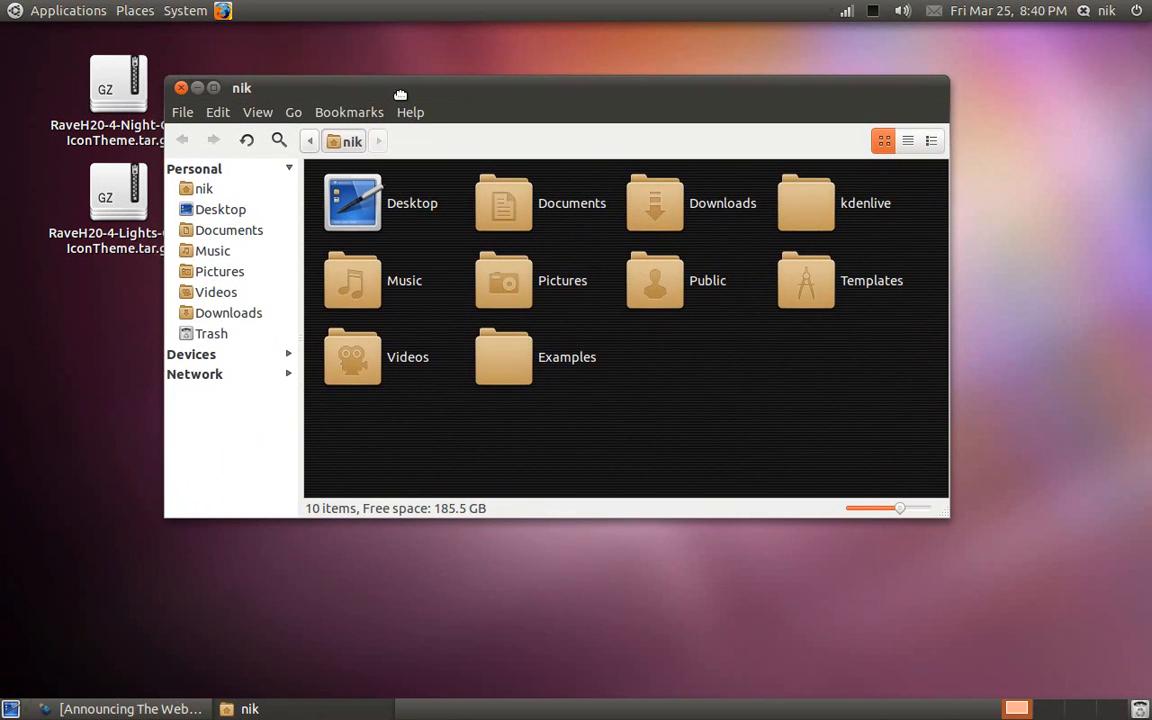
- Close the Nautilus home folder window, leaving only the two icon theme archives on the desktop
{"action": "left_click_drag", "start_coordinate": [400, 96], "coordinate": [304, 90]}
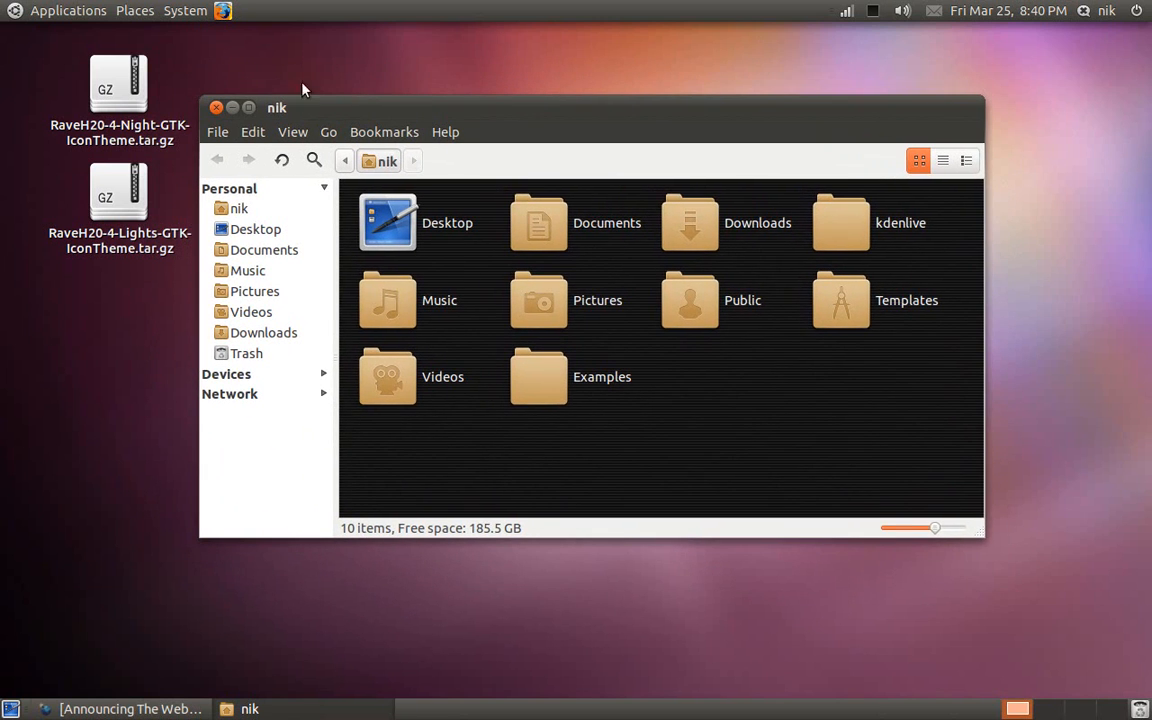
{"action": "left_click", "coordinate": [212, 108]}
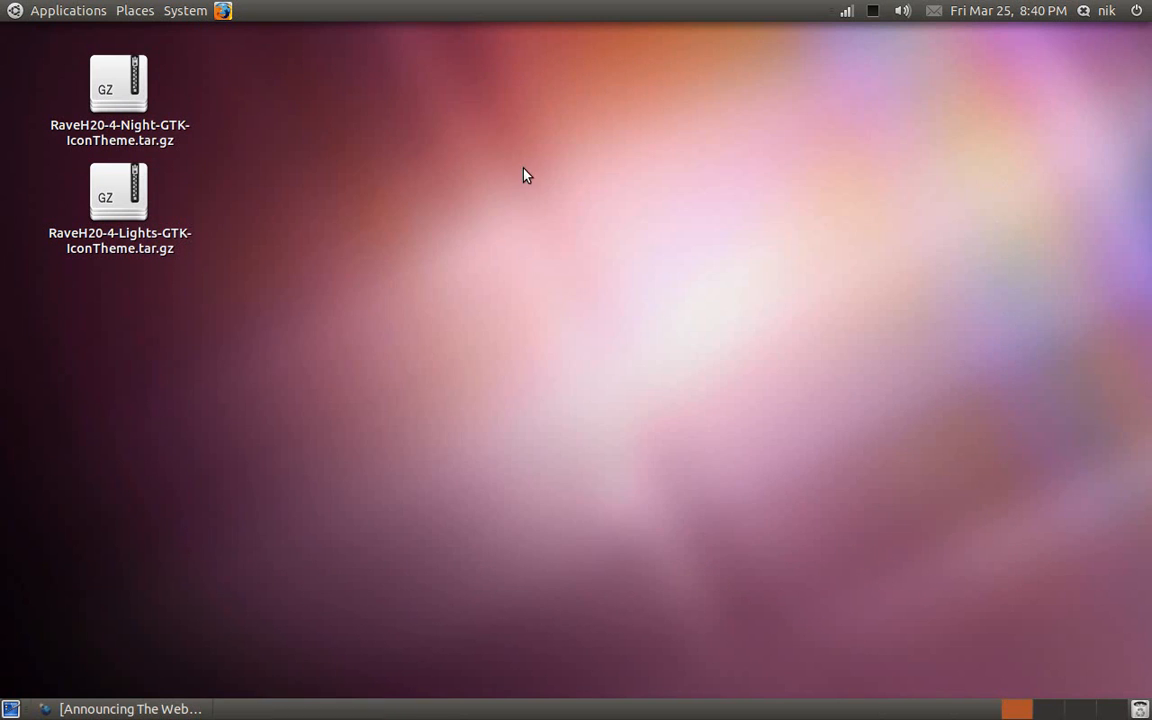
{"action": "mouse_move", "coordinate": [444, 256]}
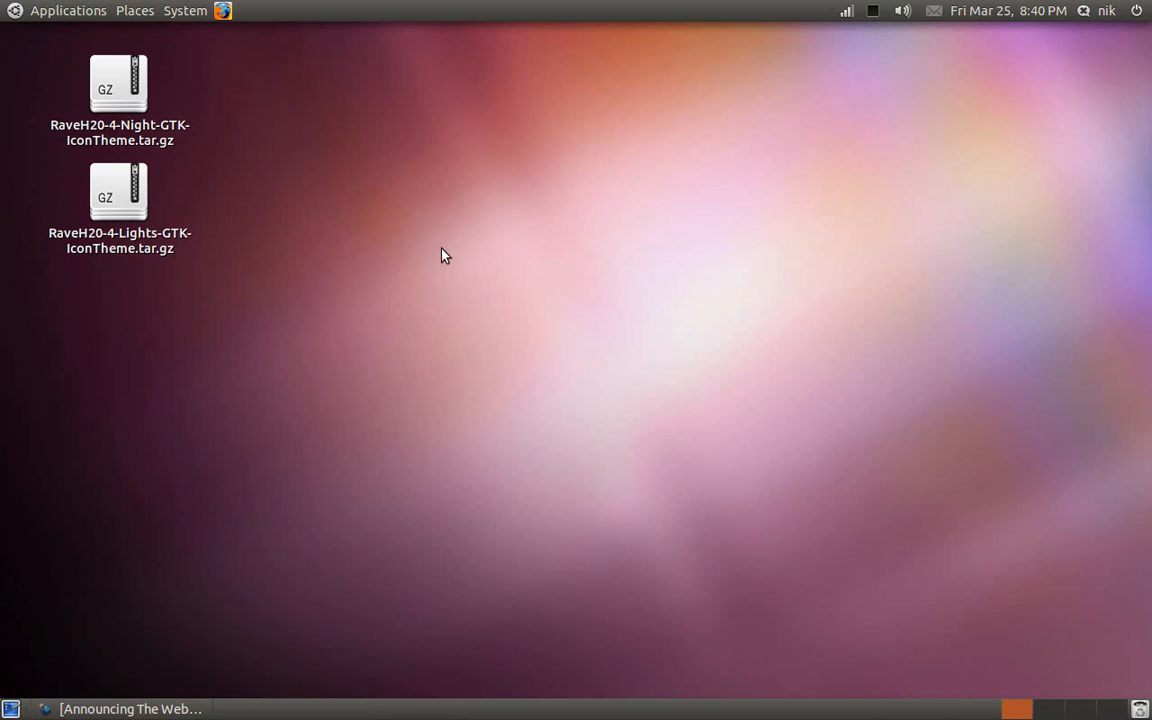
{"action": "mouse_move", "coordinate": [372, 204]}
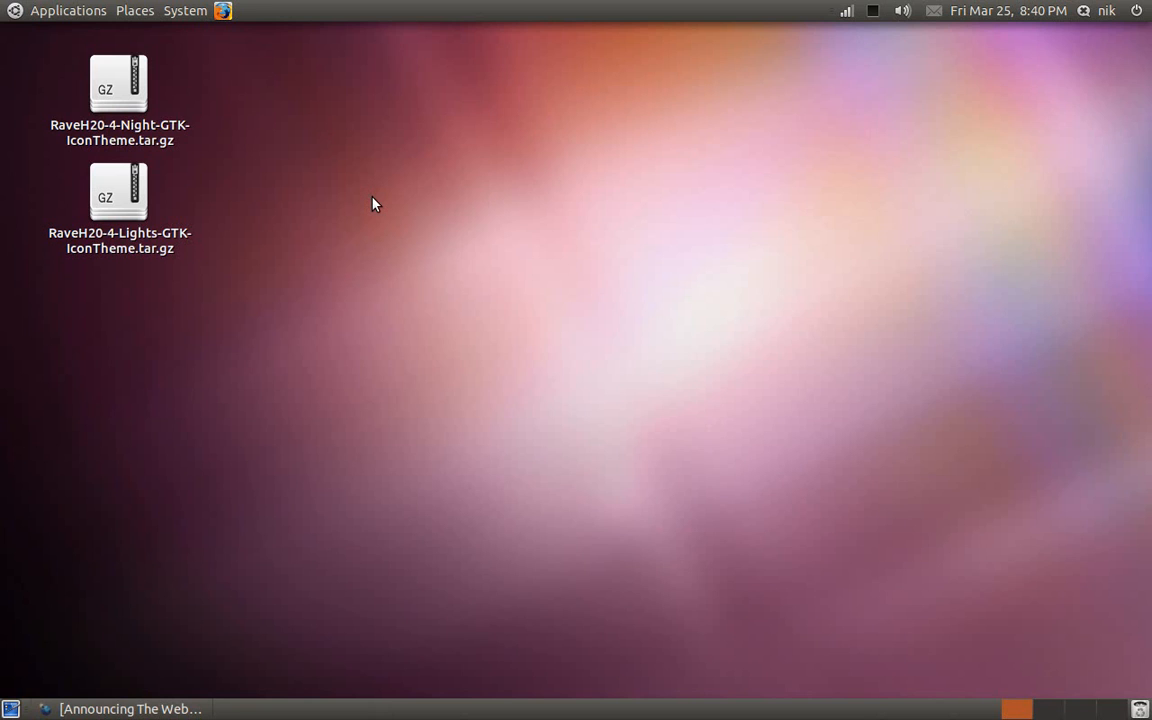
{"action": "mouse_move", "coordinate": [878, 20]}
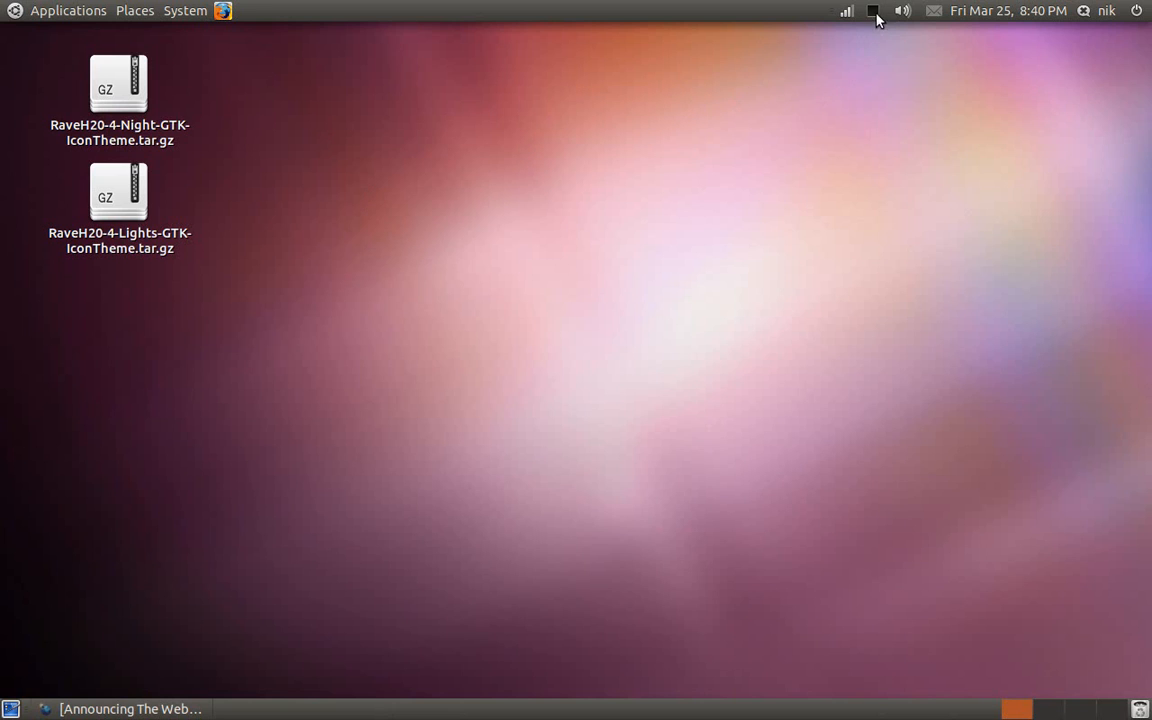